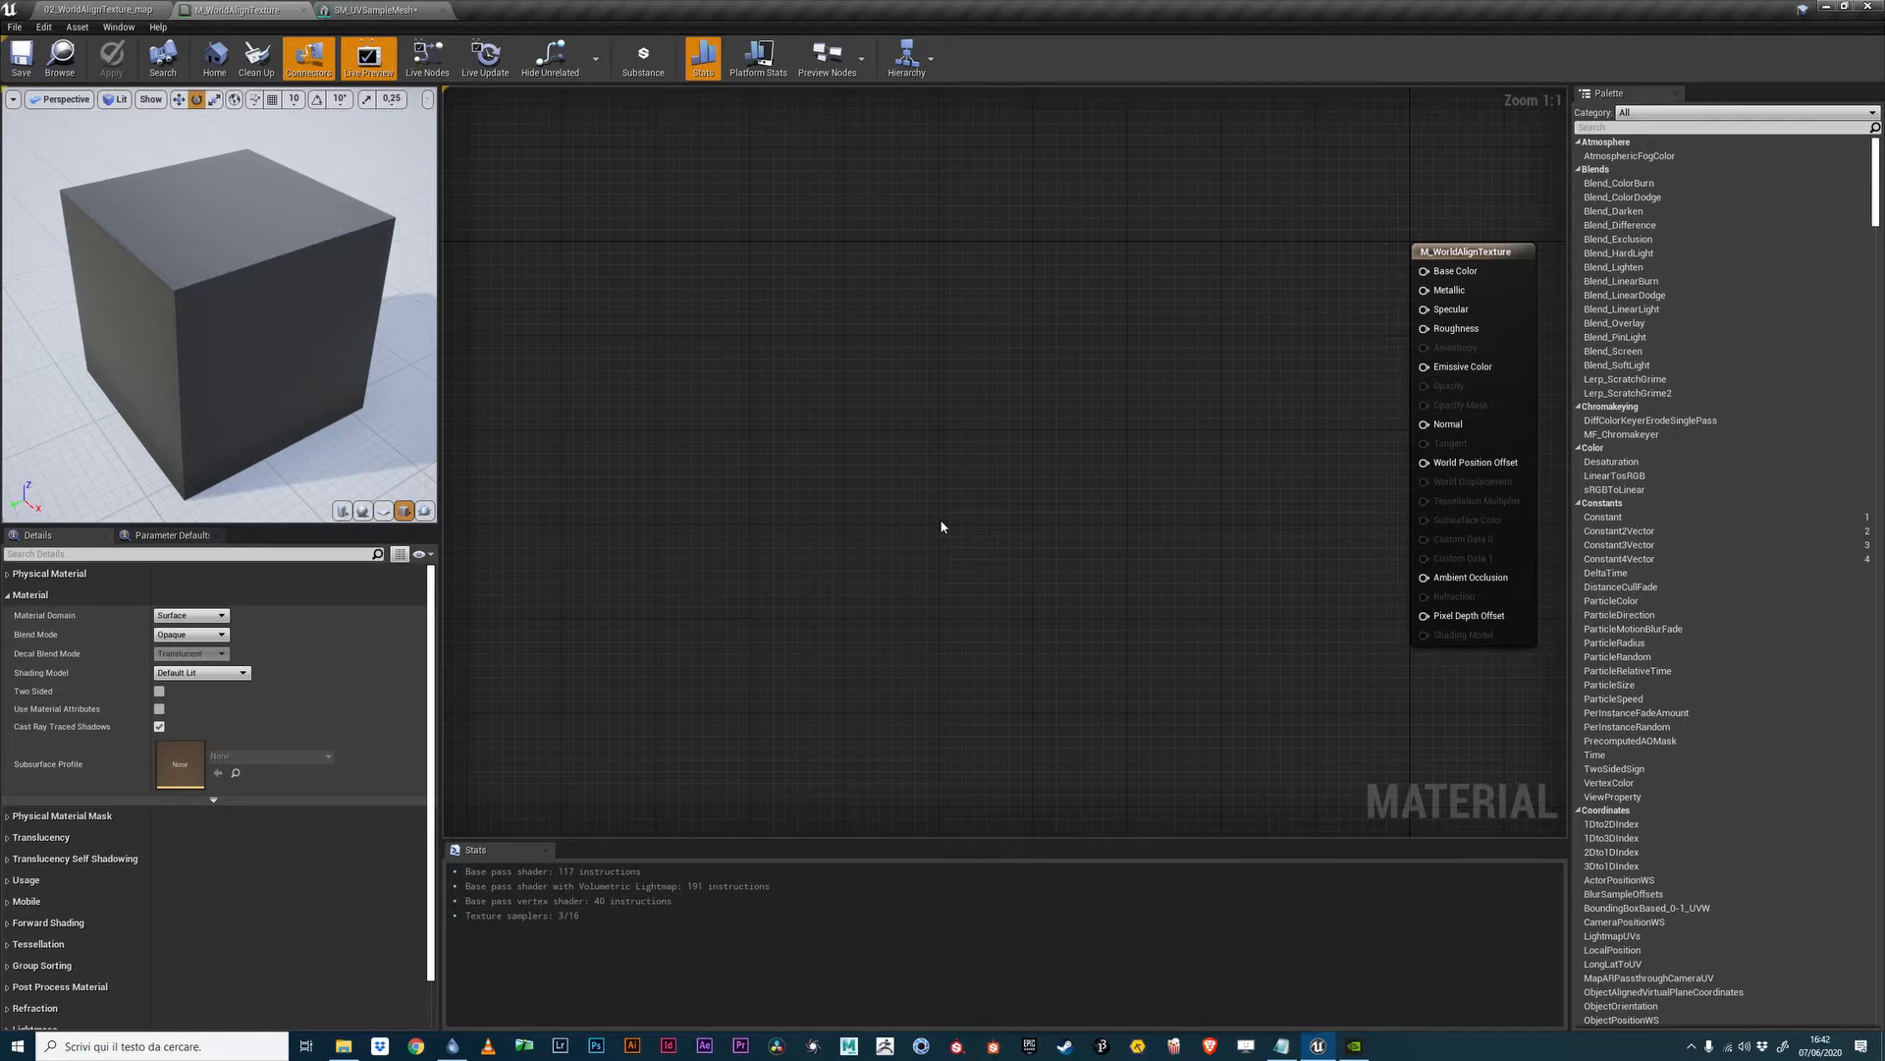
{"action": "mouse_move", "coordinate": [989, 486]}
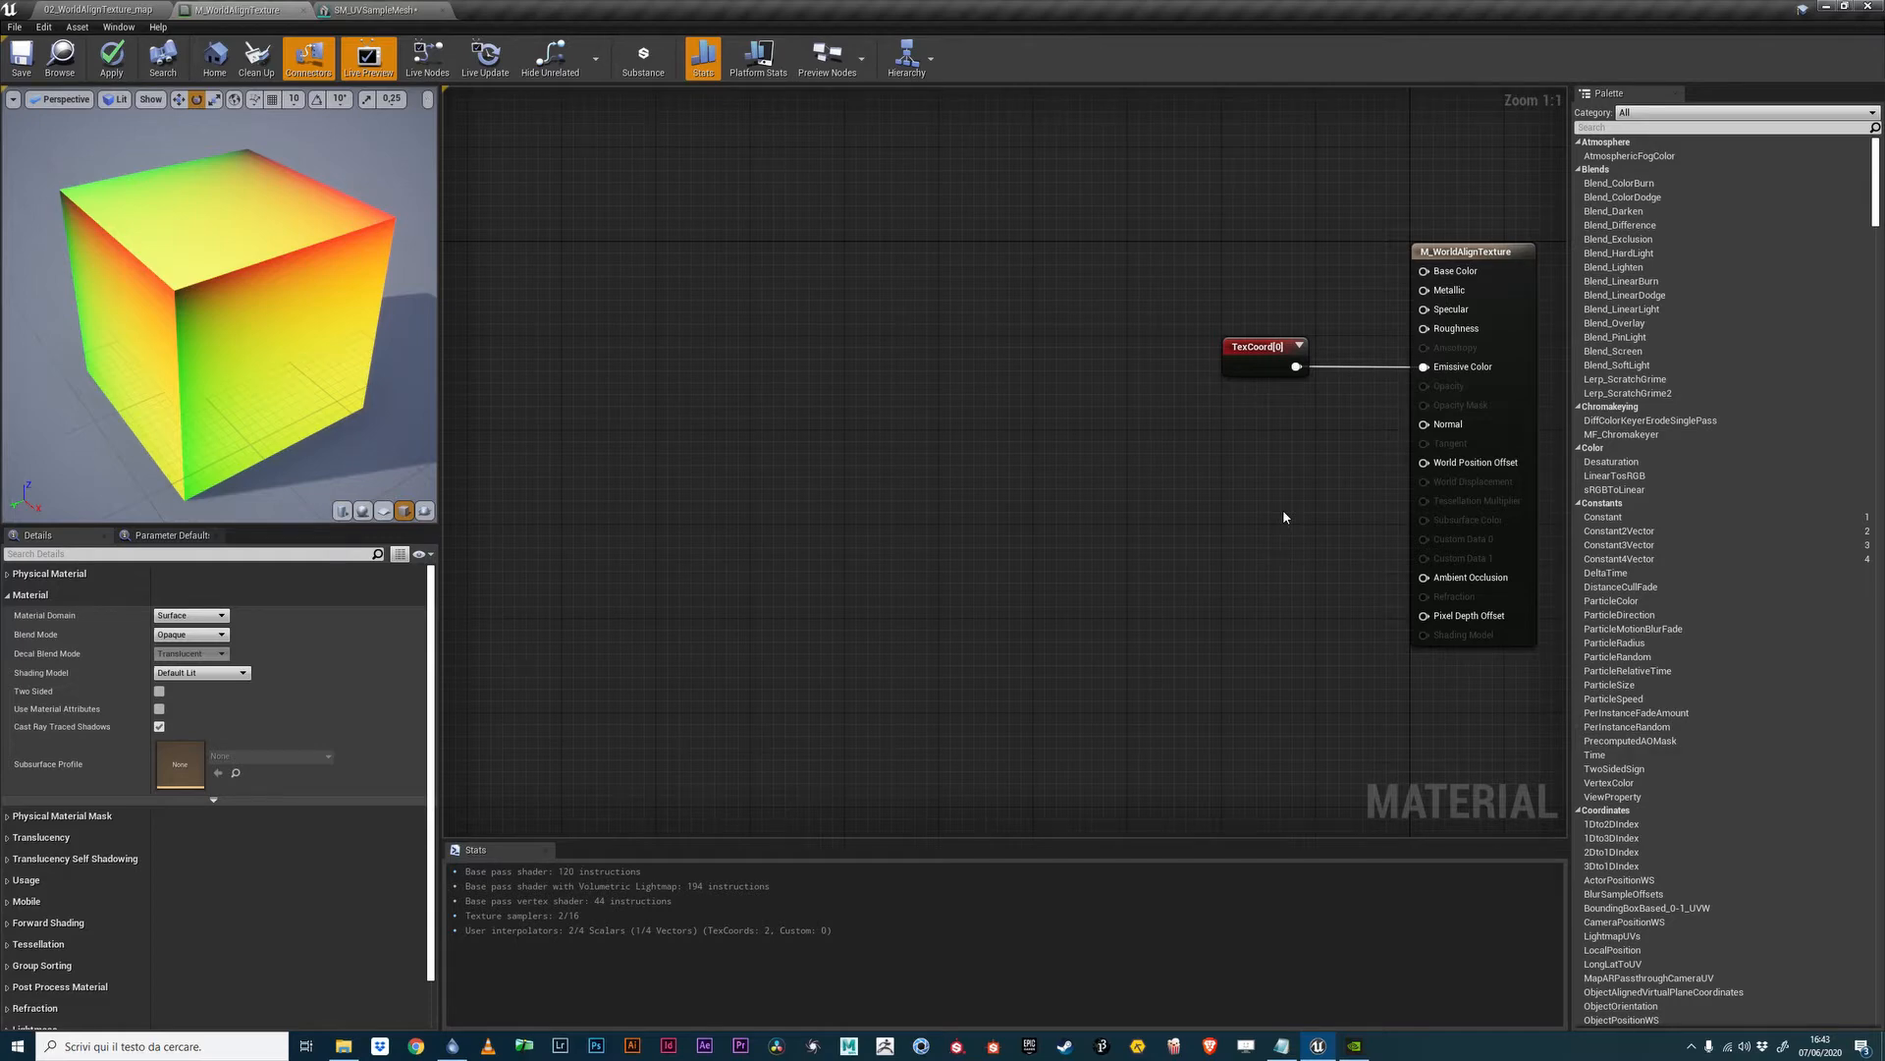
Wire a TexCoord[0] node into Emissive Color so the cube shows red-green UV gradients.
{"action": "left_click", "coordinate": [369, 9]}
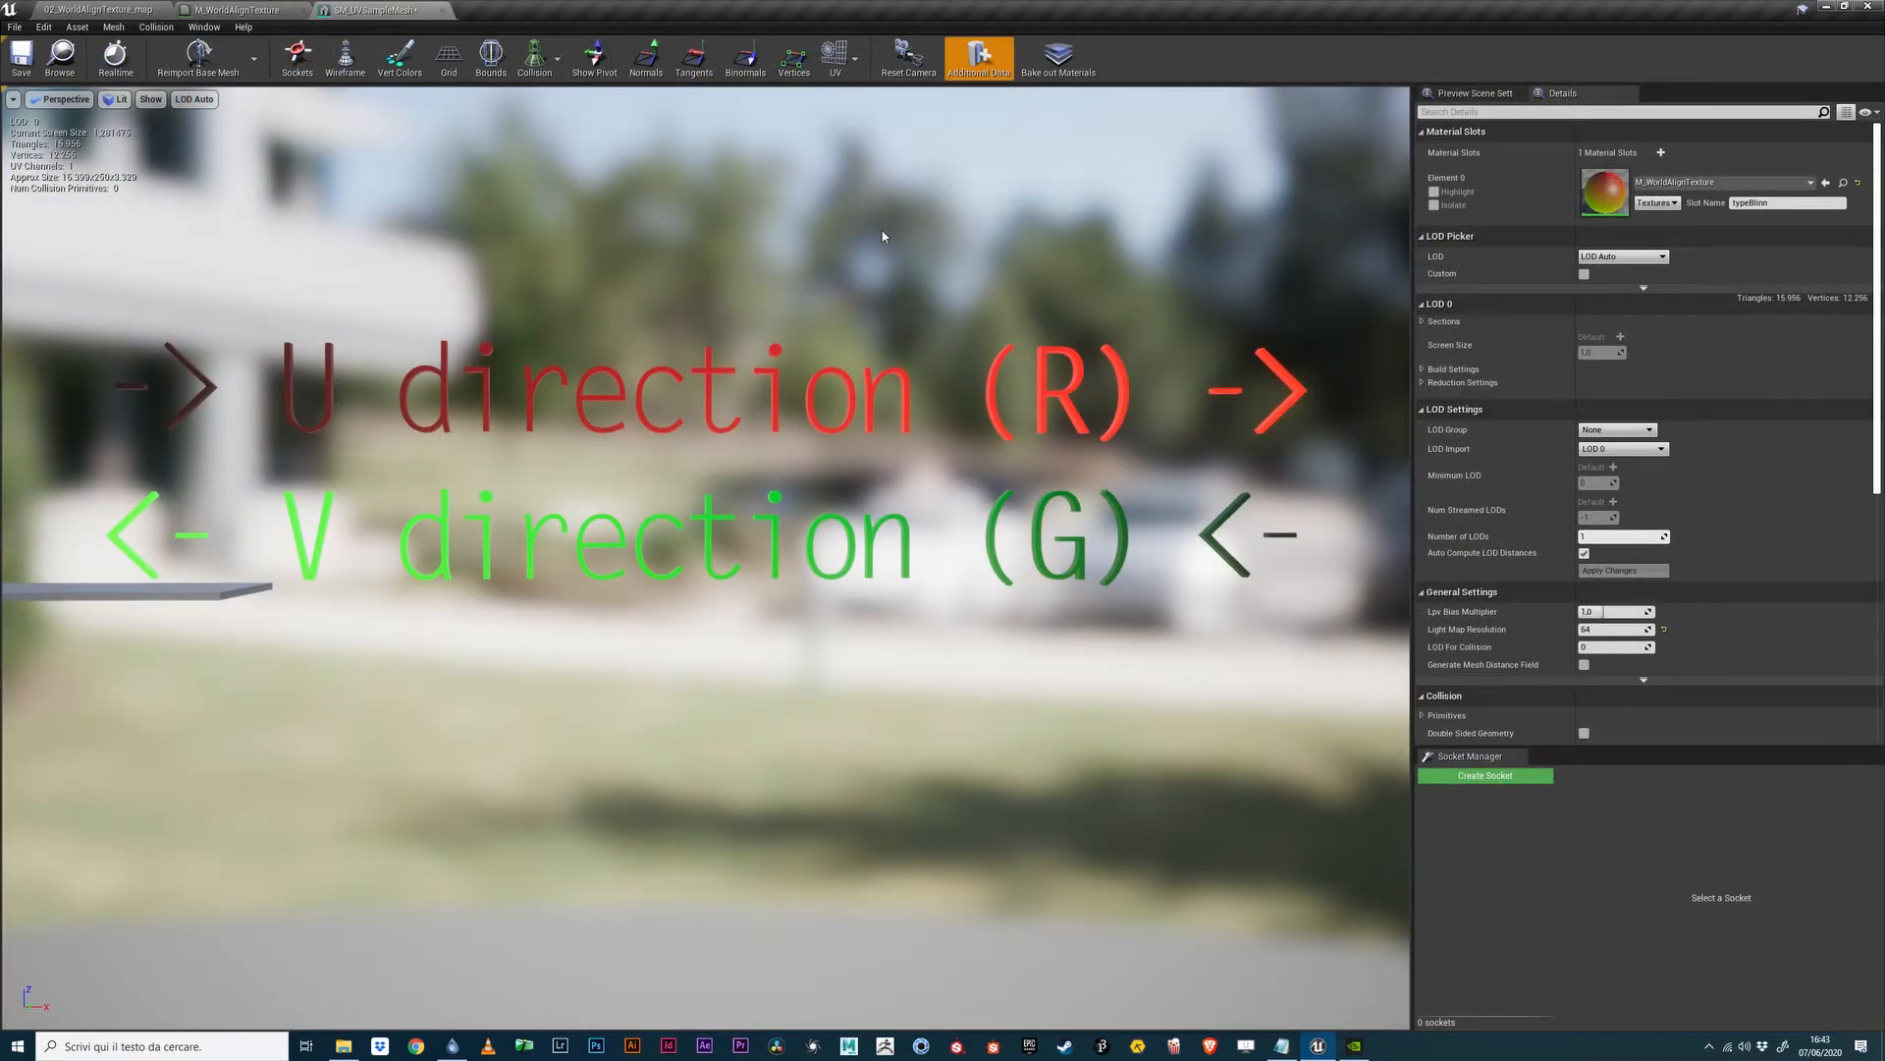
Show UV Channel 0 from the Static Mesh Editor's UV dropdown.
{"action": "left_click", "coordinate": [835, 57]}
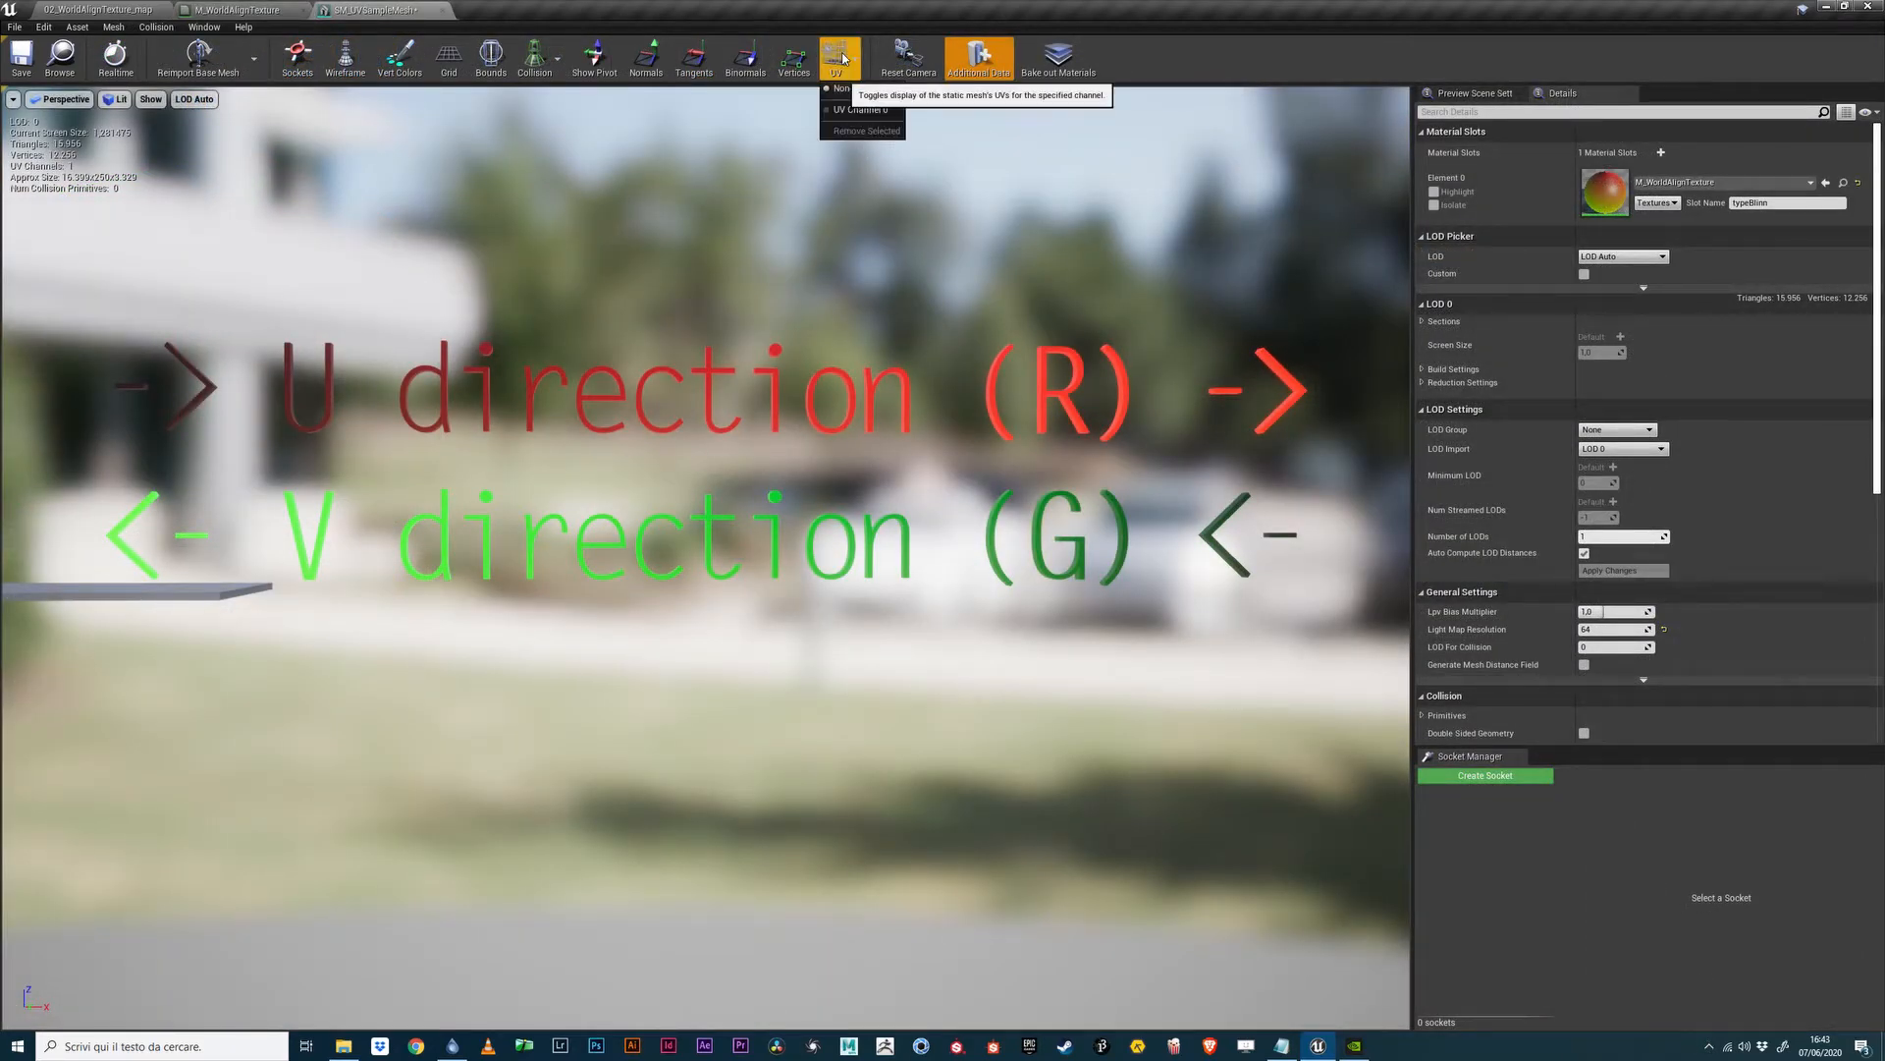
{"action": "left_click", "coordinate": [862, 109]}
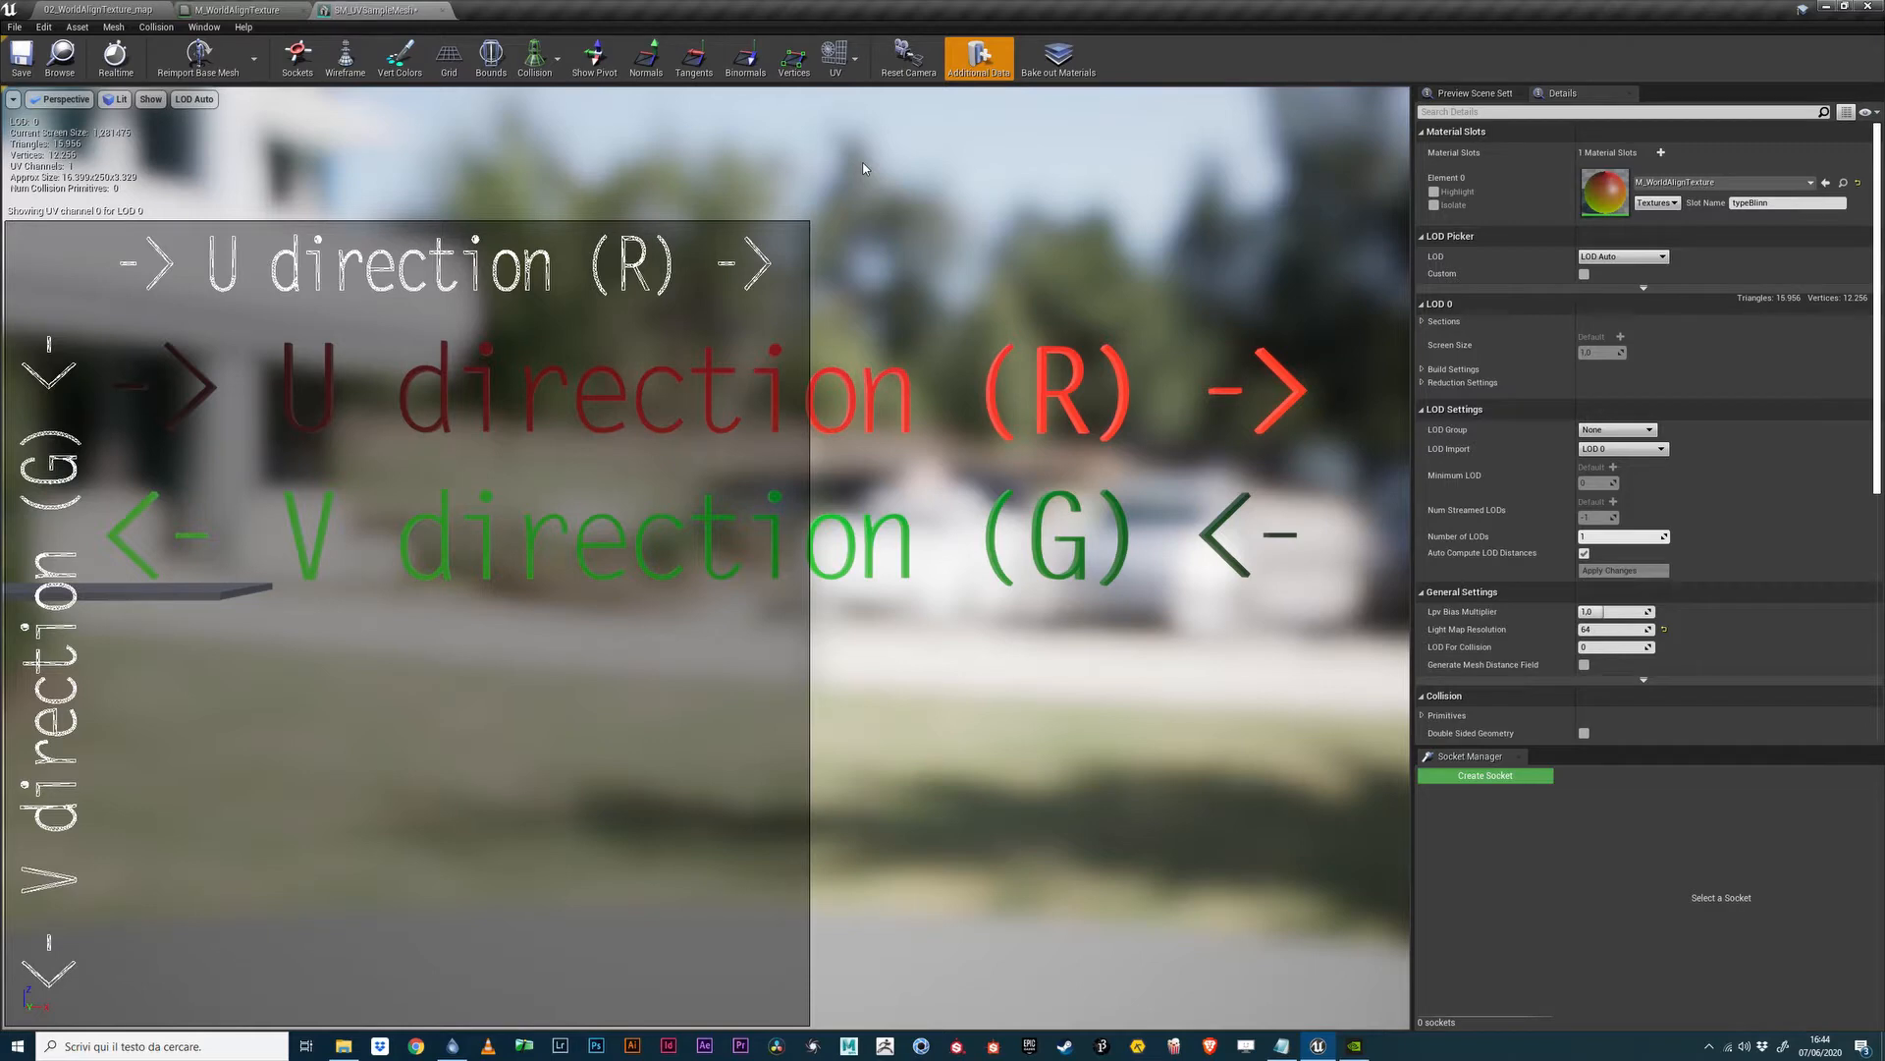
{"action": "left_click", "coordinate": [240, 10]}
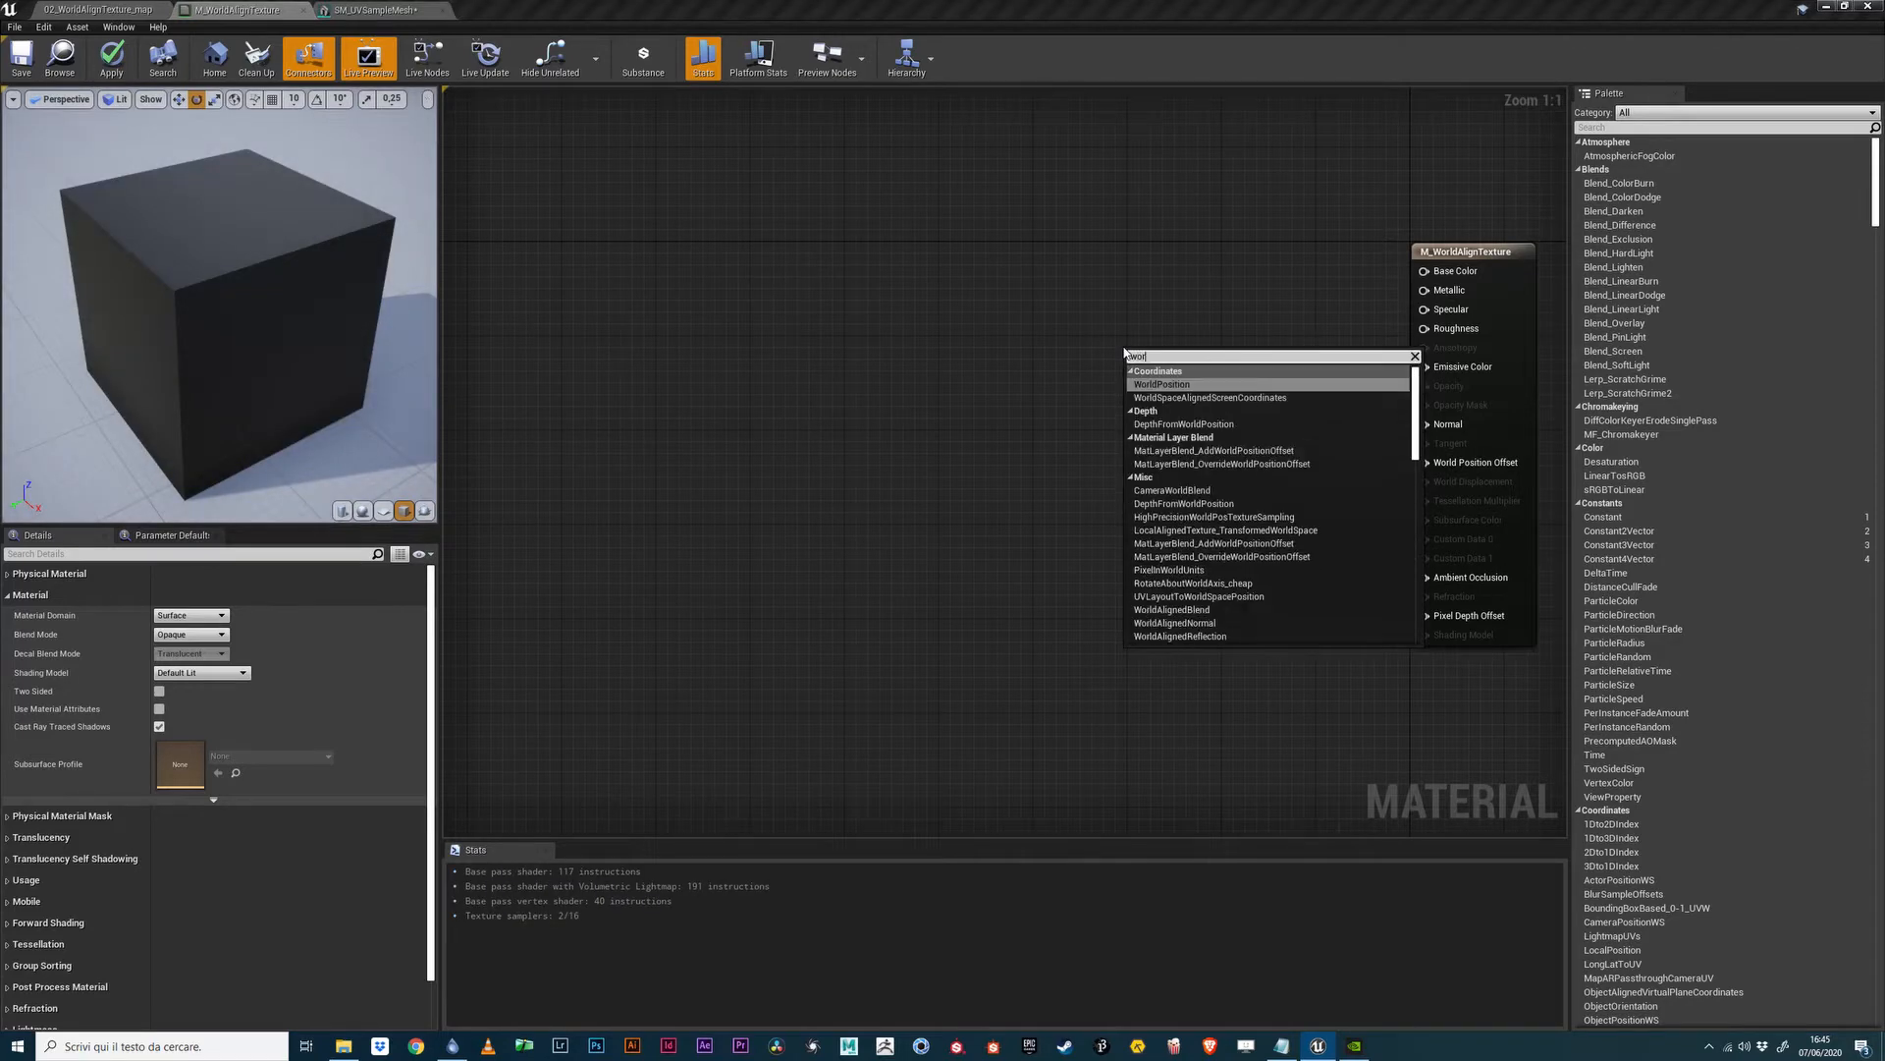
Chain Absolute World Position, an R/G ComponentMask and Divide by 100 into Emissive Color.
{"action": "left_click", "coordinate": [1161, 384]}
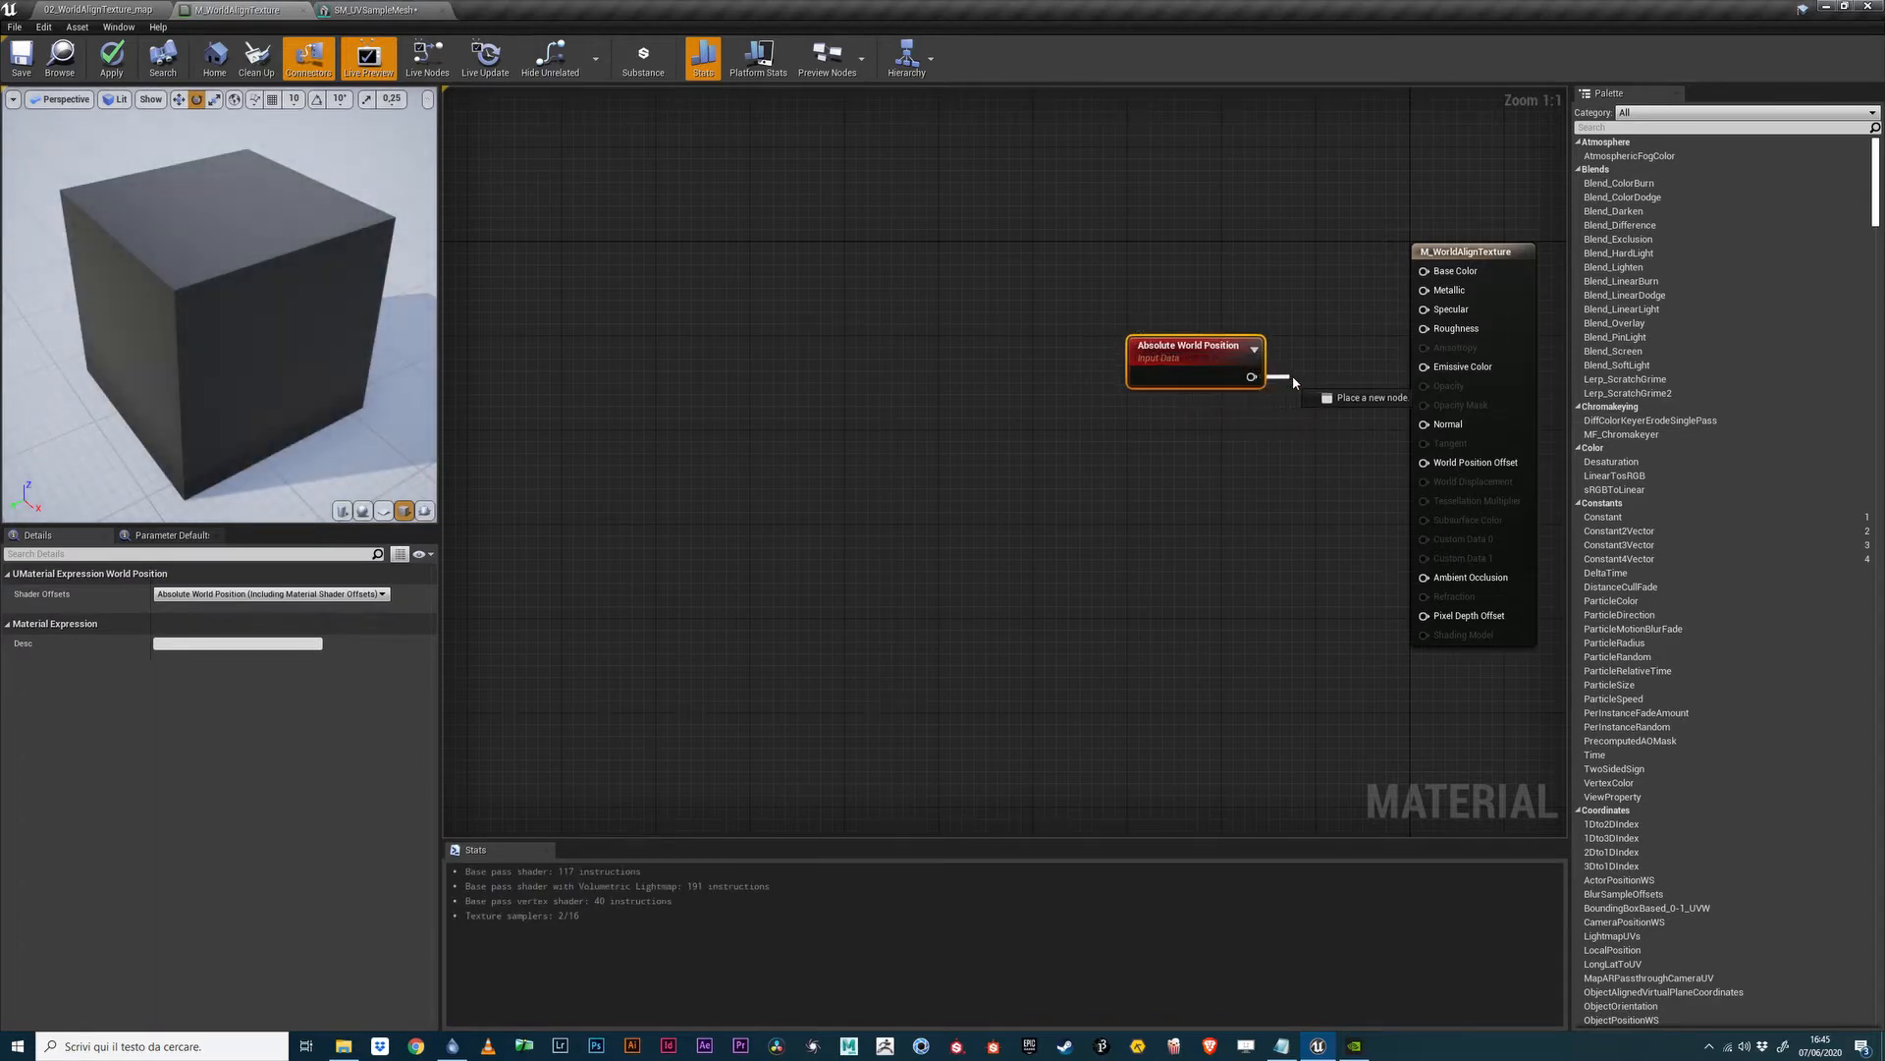
{"action": "type", "text": "ccompo"}
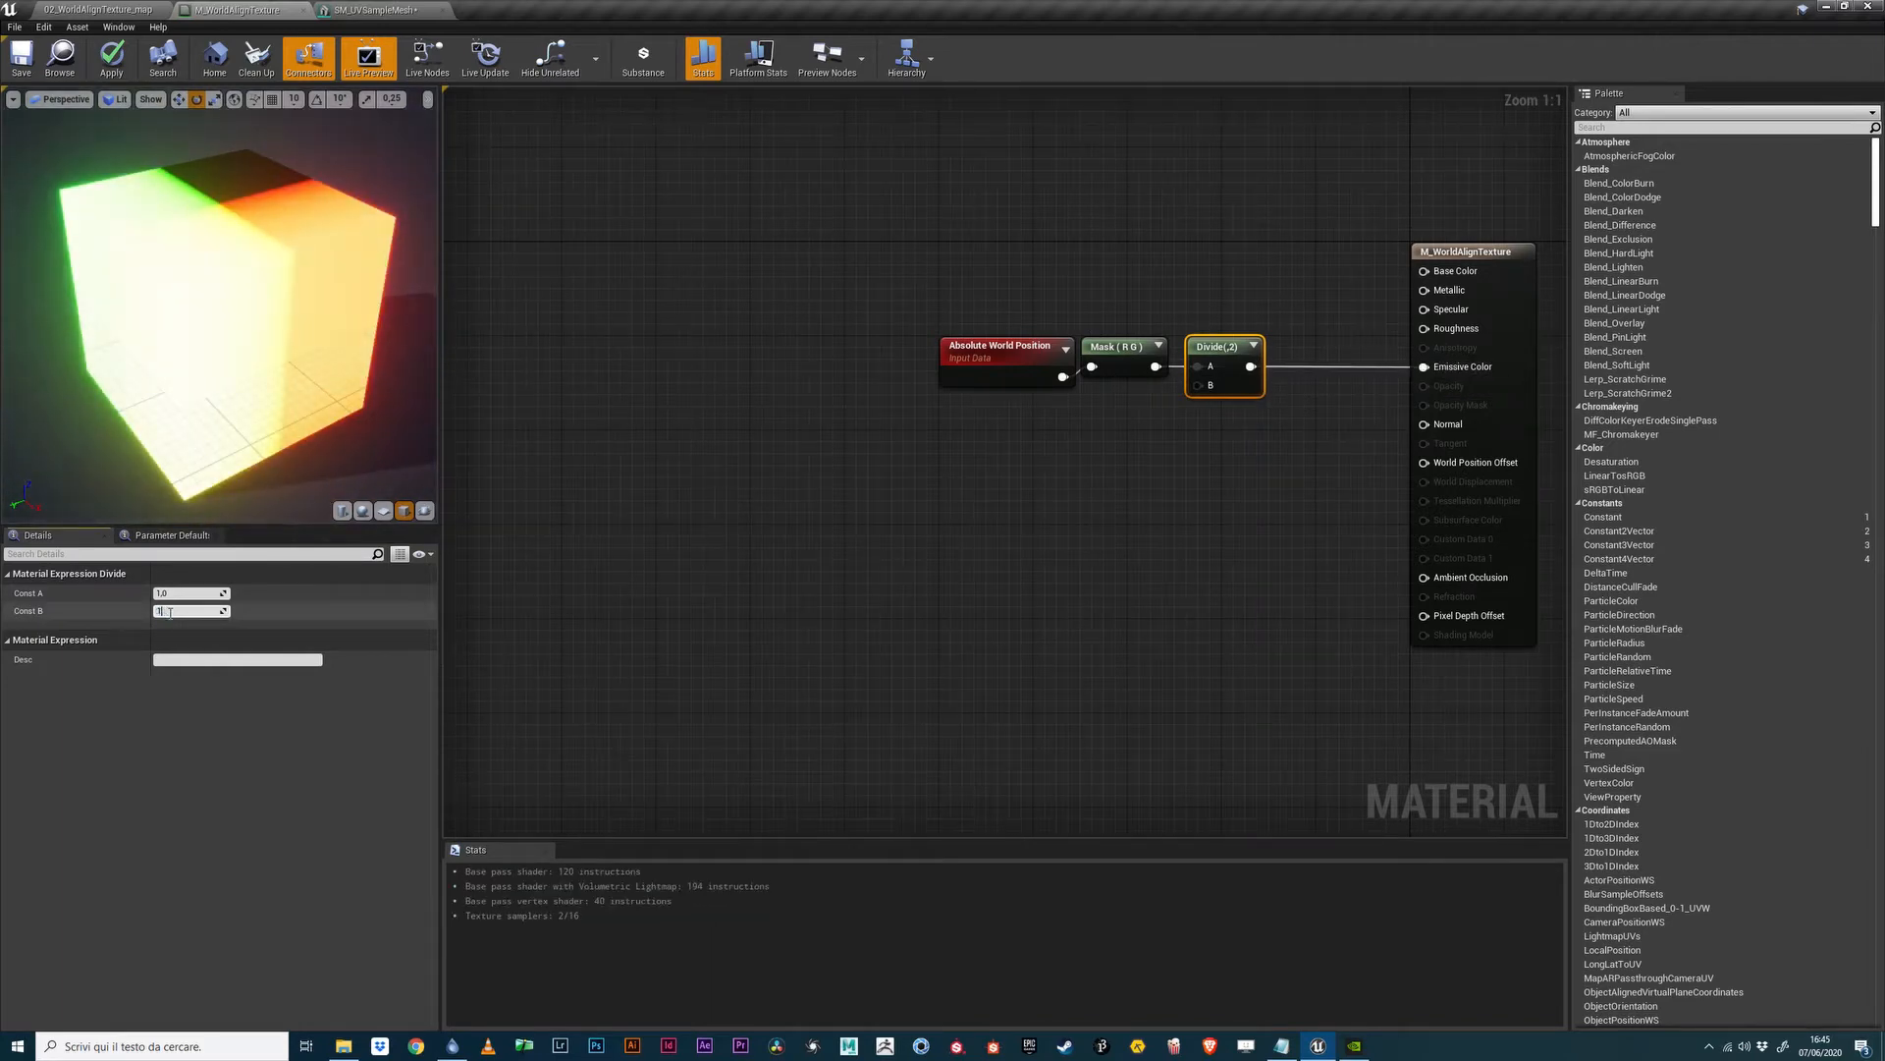
{"action": "type", "text": "100.0"}
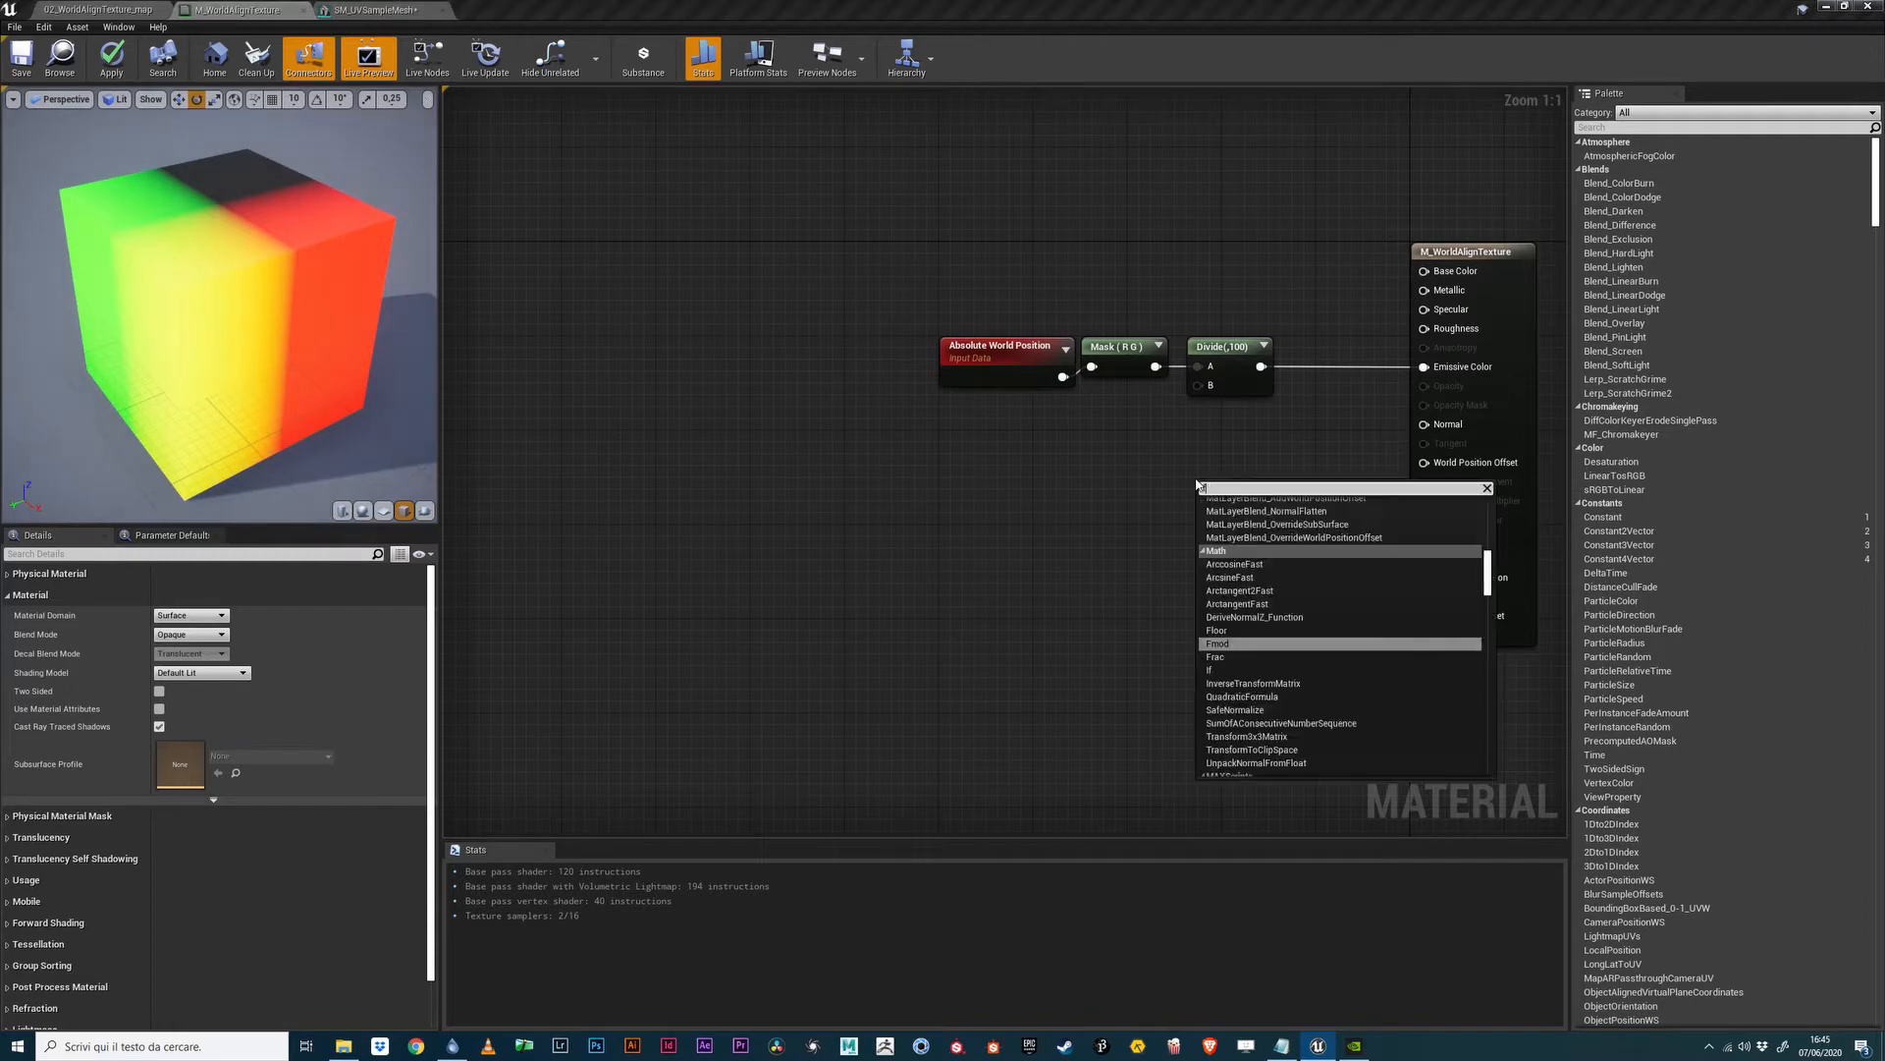
Place a Frac node between the Divide output and Emissive Color.
{"action": "type", "text": "Frac"}
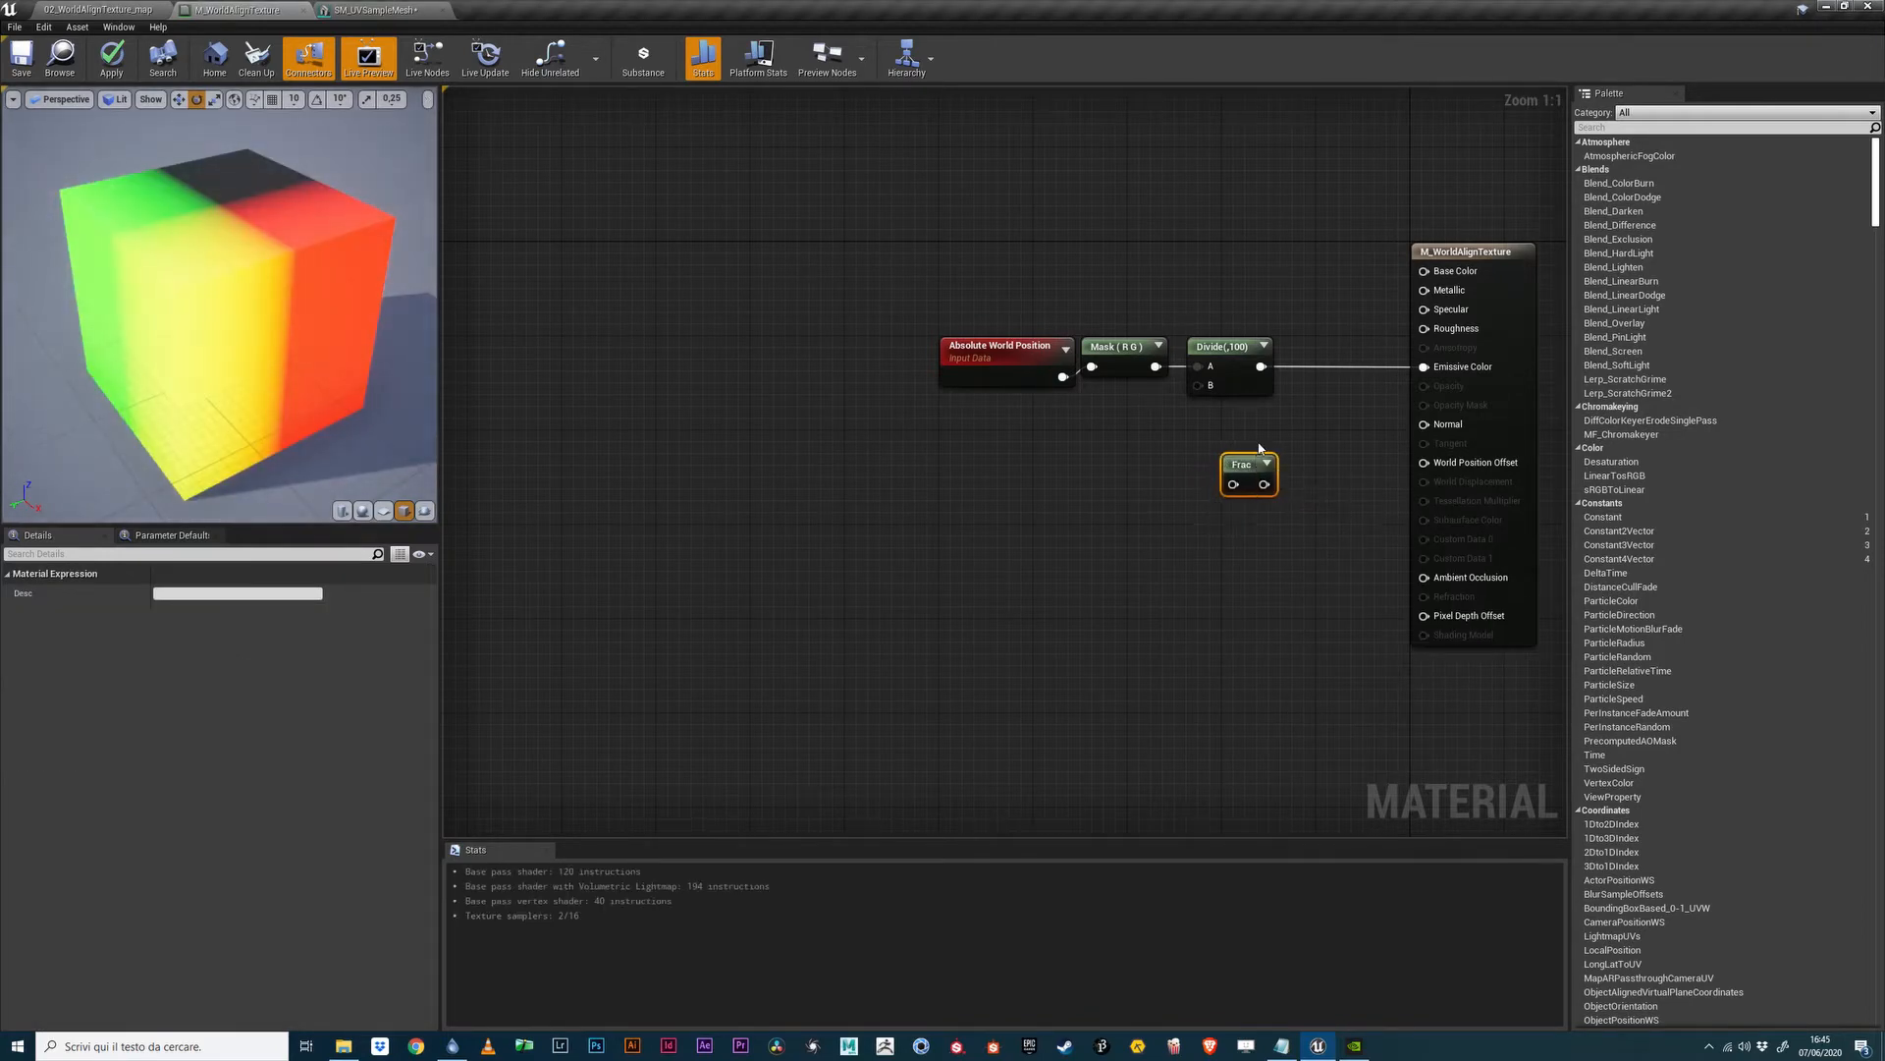
{"action": "left_click_drag", "start_coordinate": [1249, 465], "coordinate": [1318, 347]}
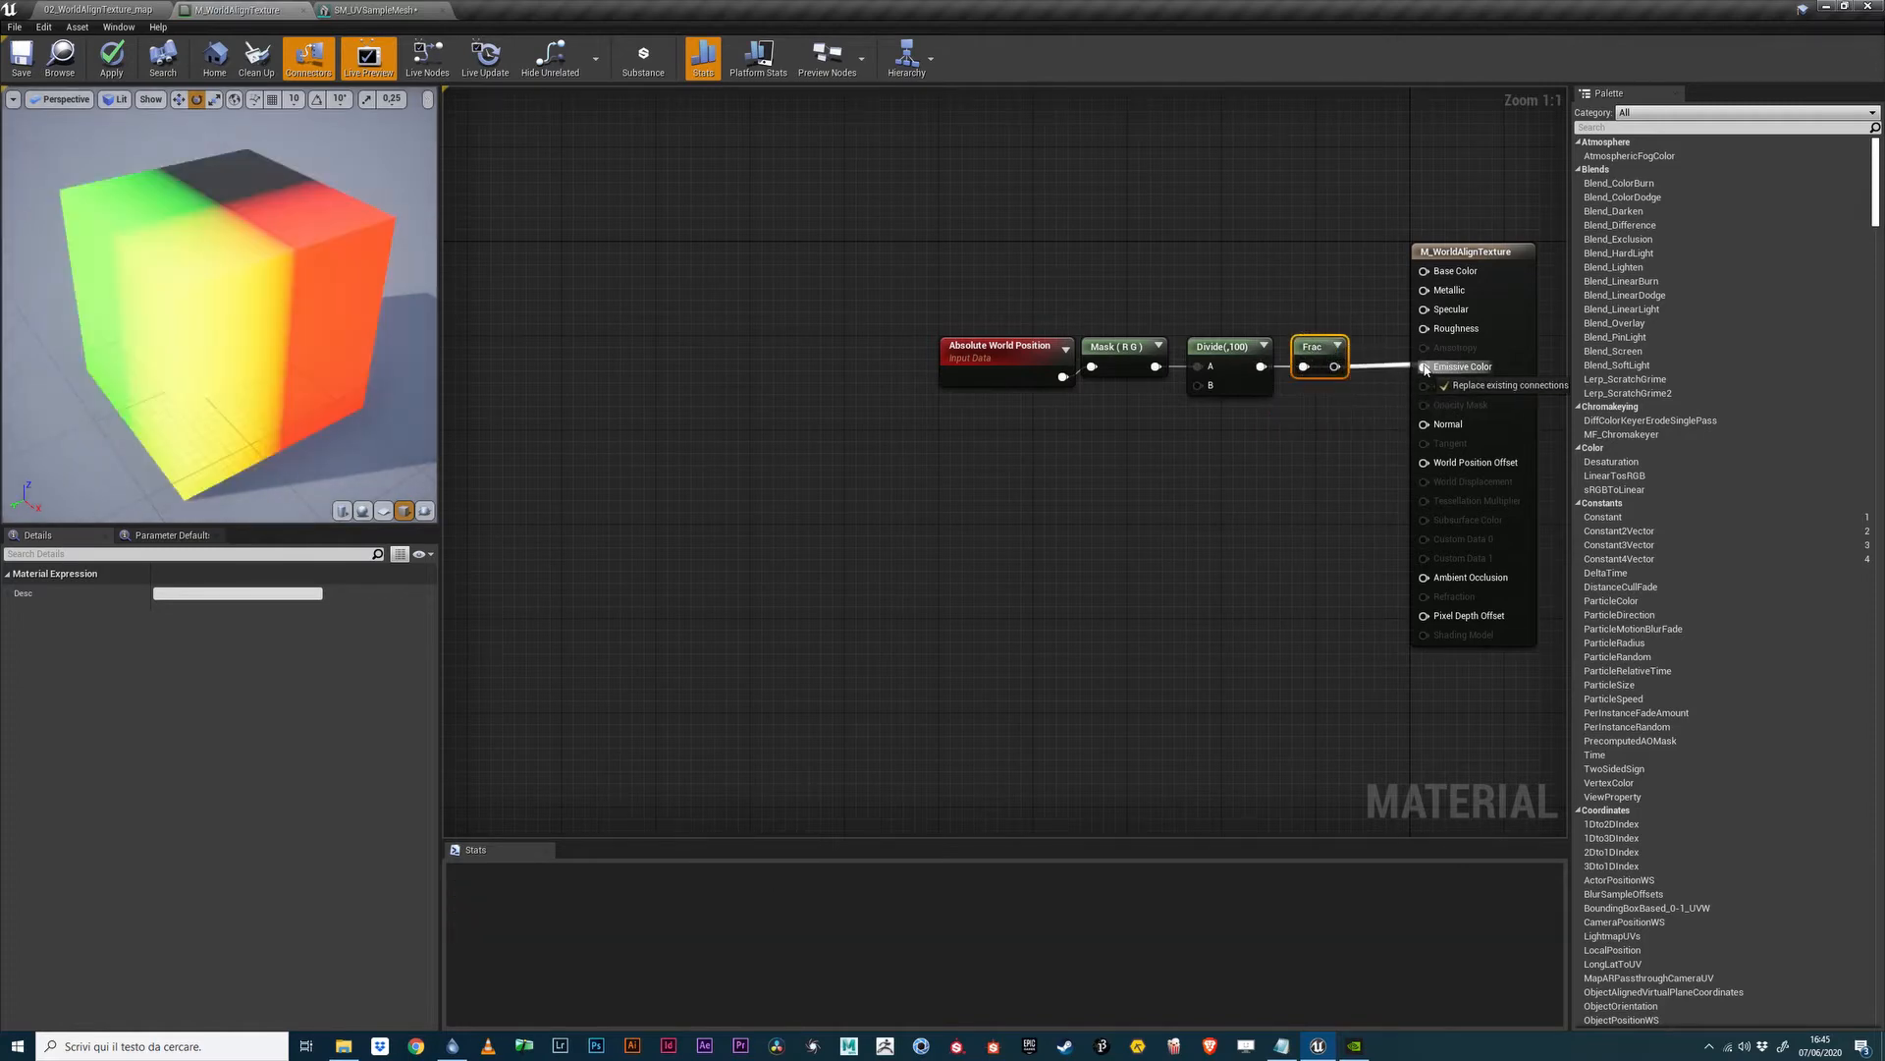
{"action": "left_click", "coordinate": [1425, 366]}
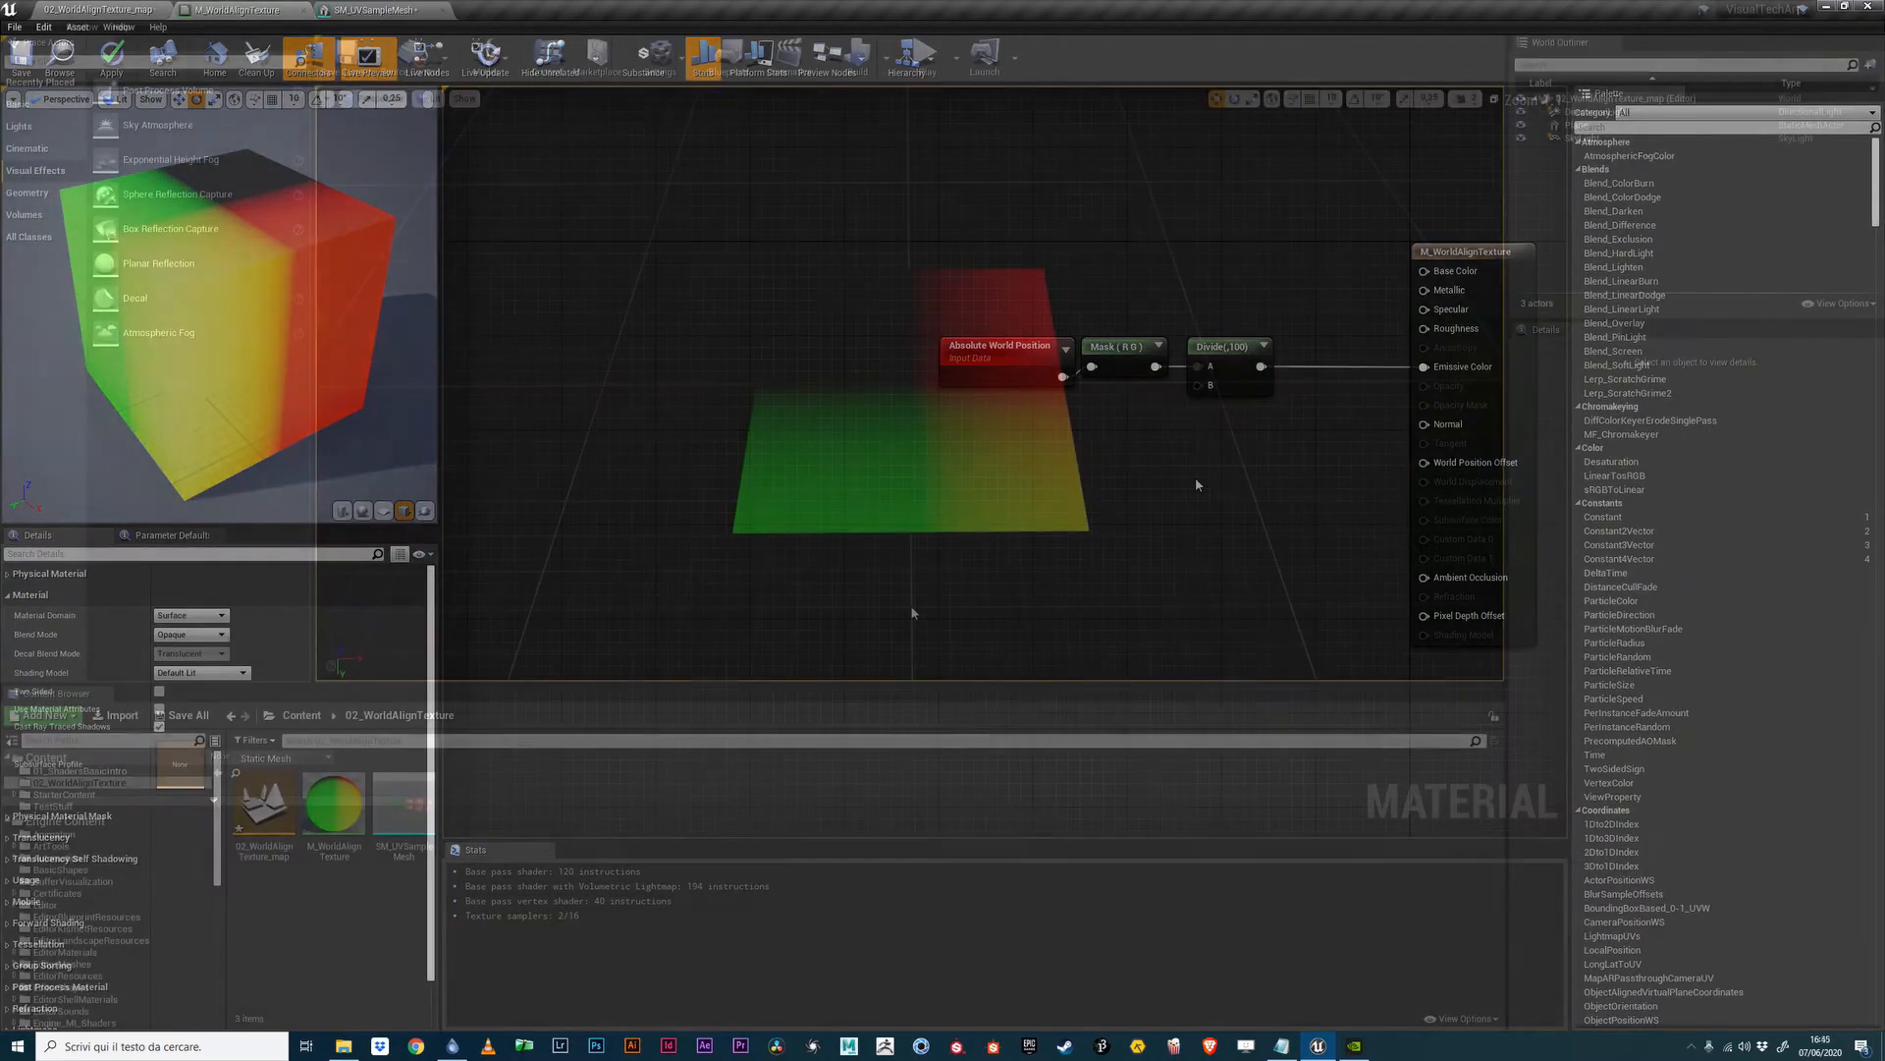
Select the Plane actor and drag its gizmo along several axes to shift the pattern.
{"action": "left_click", "coordinate": [90, 10]}
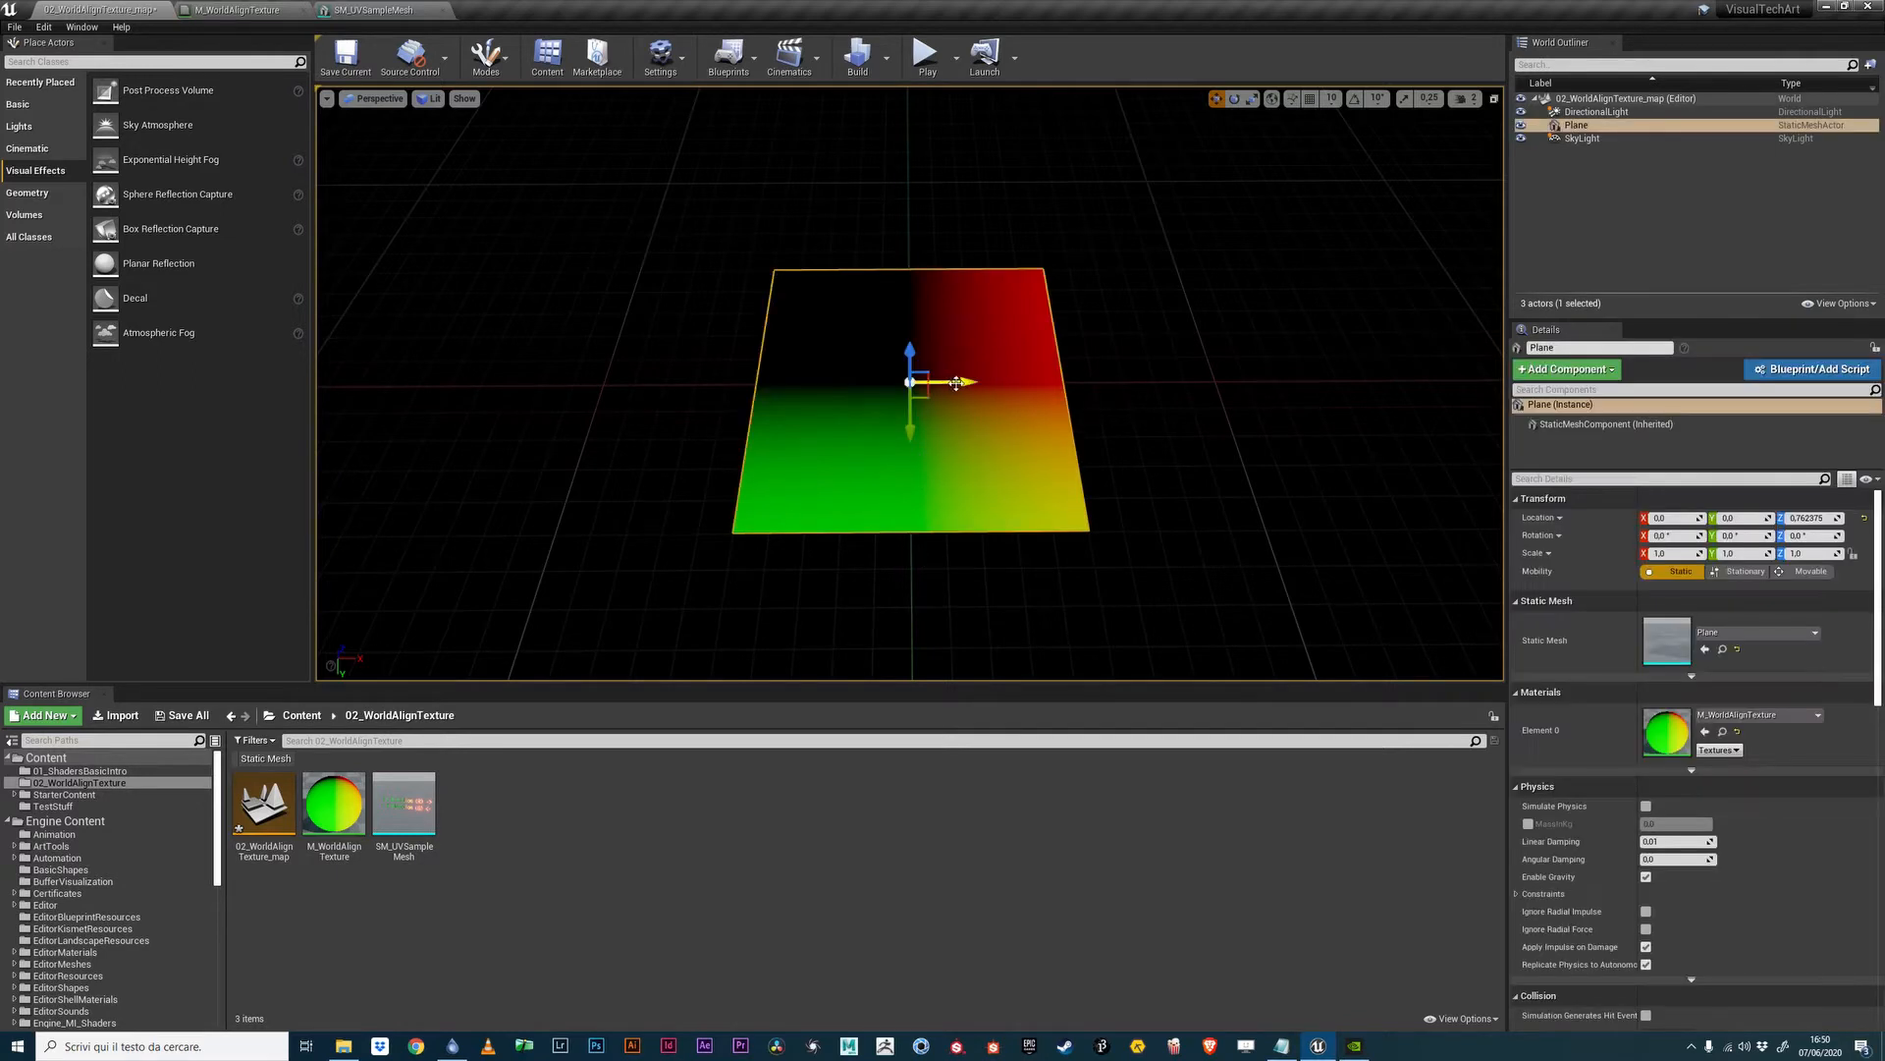
{"action": "left_click_drag", "start_coordinate": [955, 382], "coordinate": [1382, 382]}
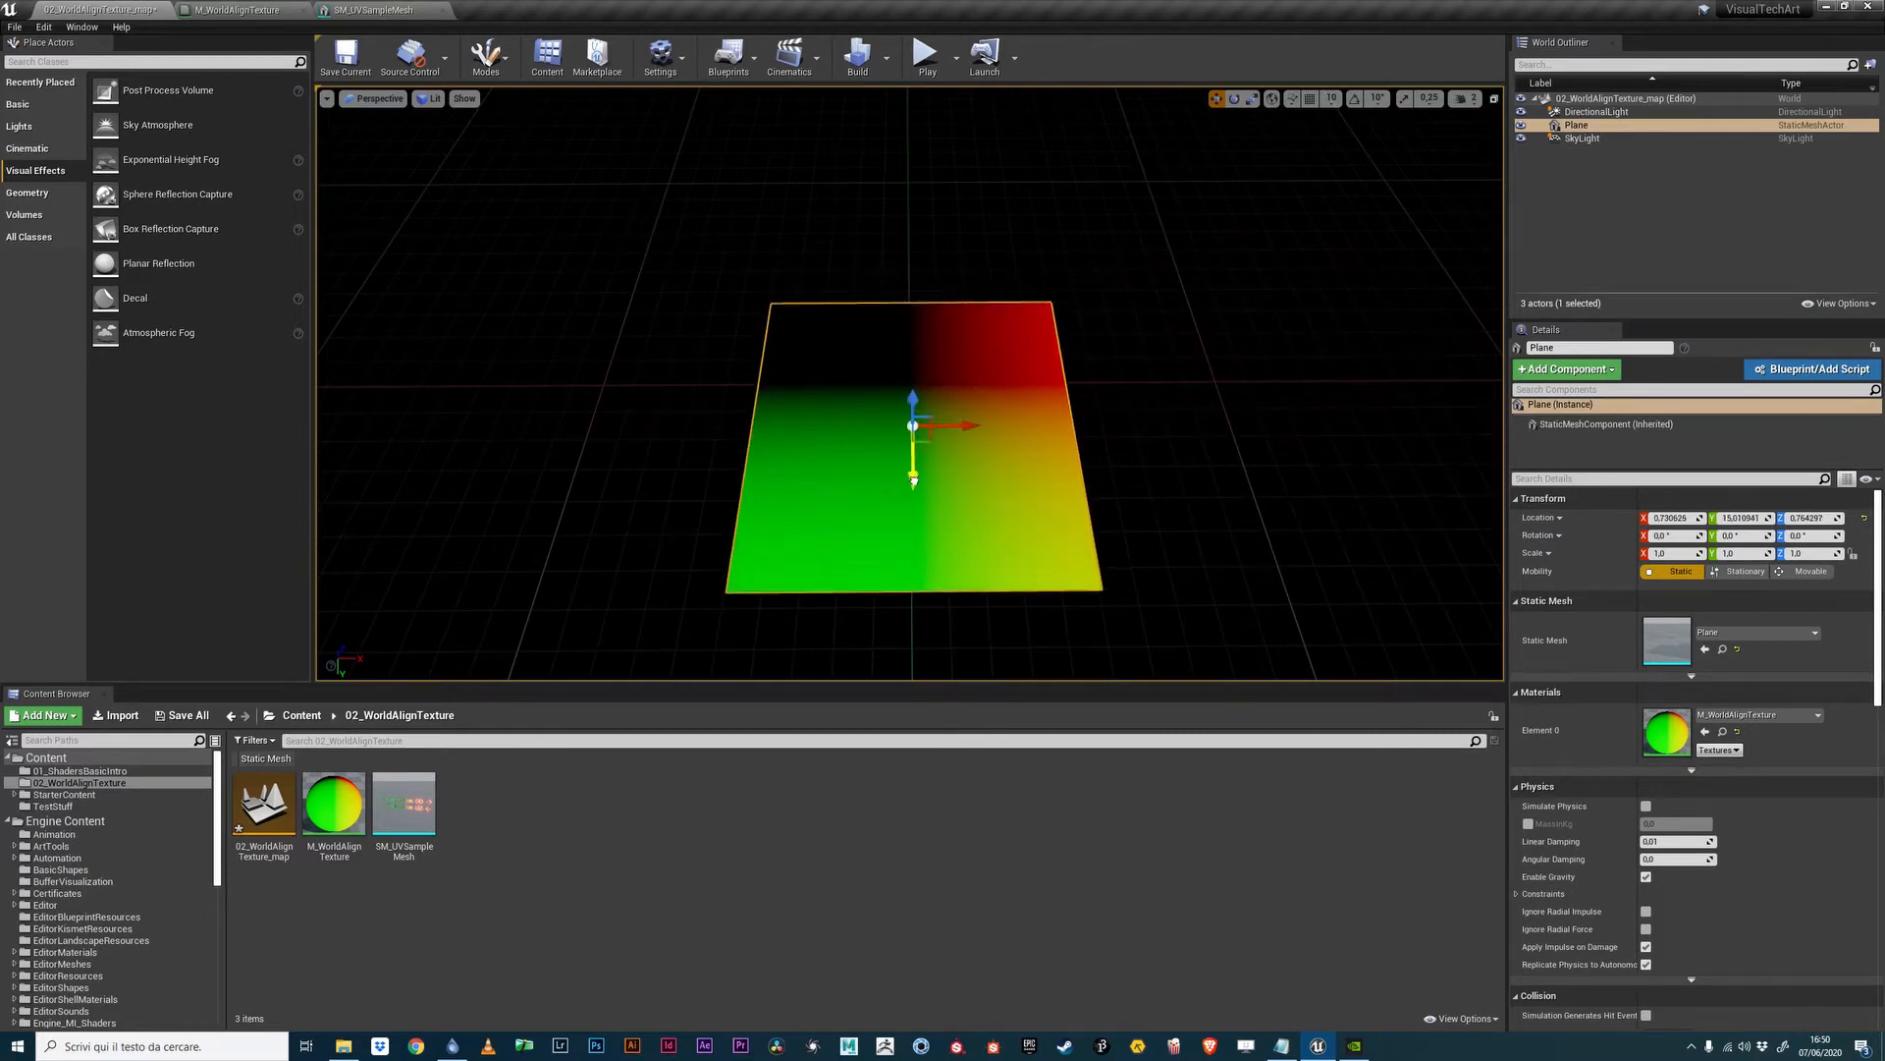
{"action": "left_click_drag", "start_coordinate": [914, 402], "coordinate": [914, 601]}
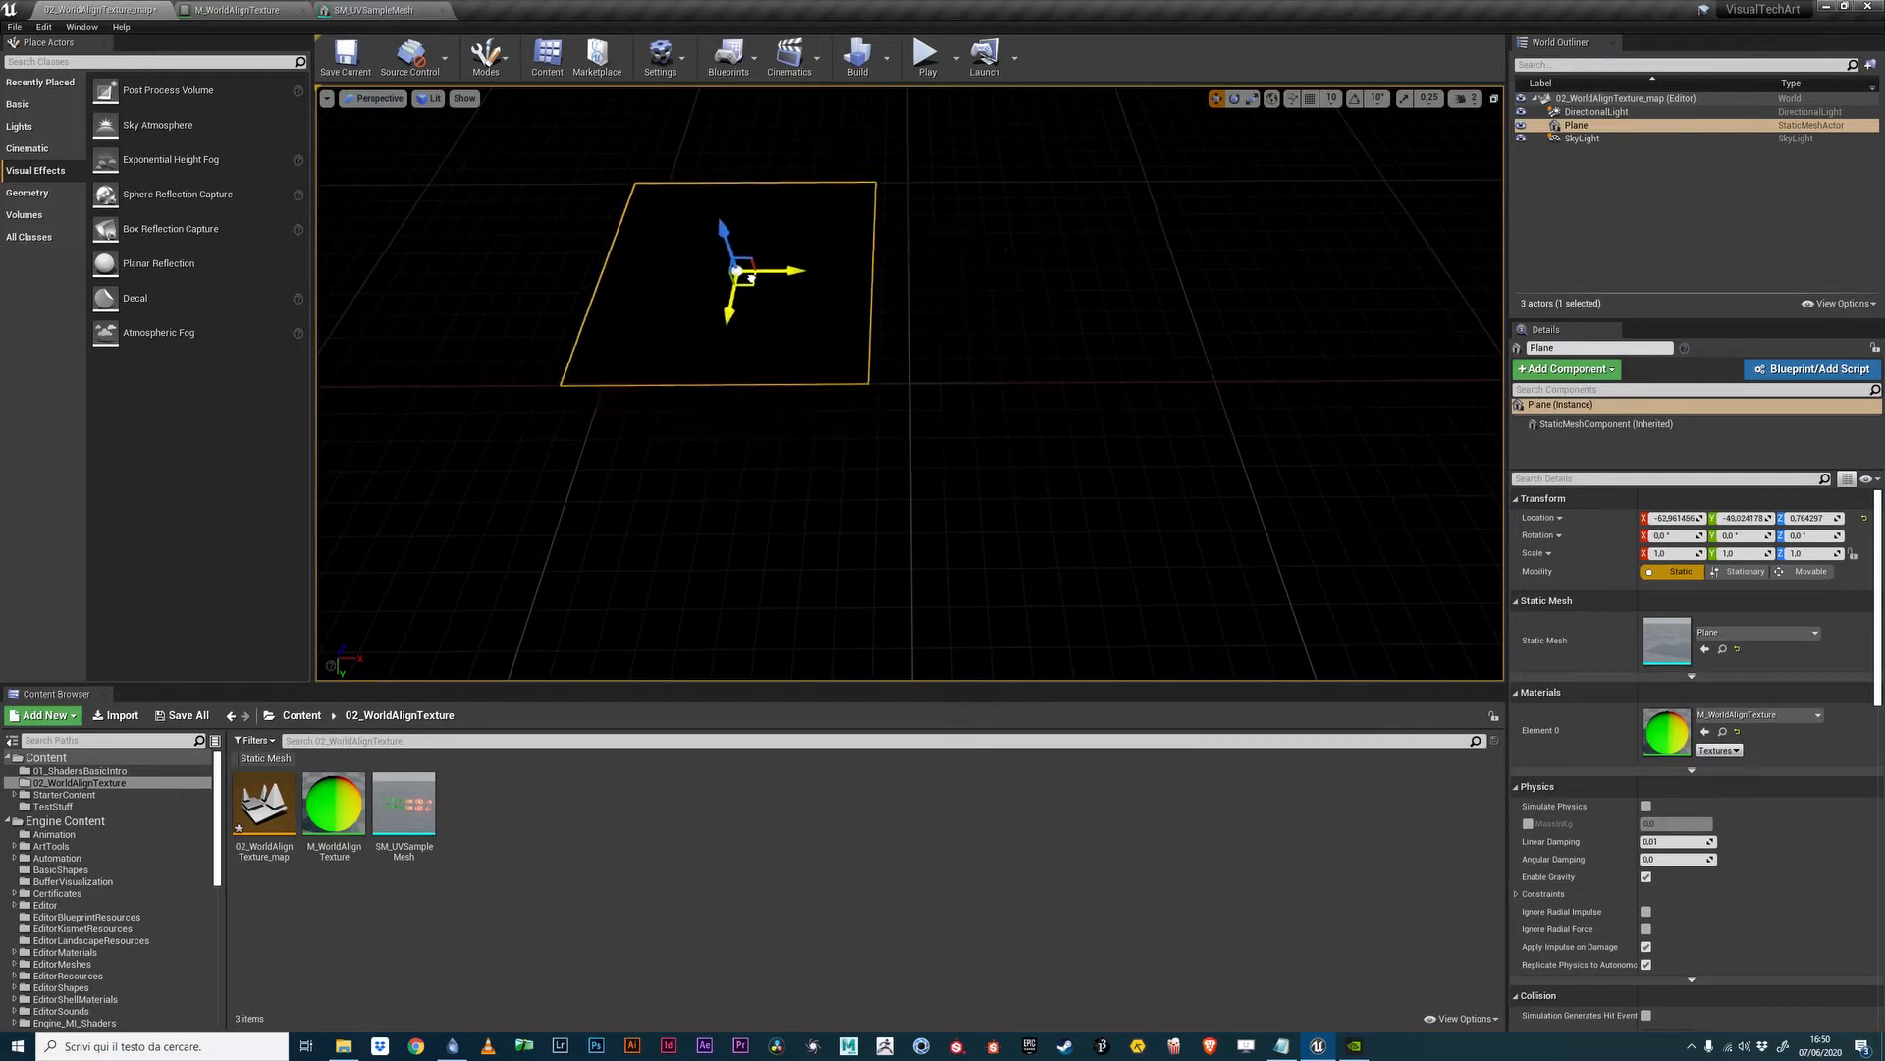
{"action": "left_click_drag", "start_coordinate": [740, 274], "coordinate": [613, 198]}
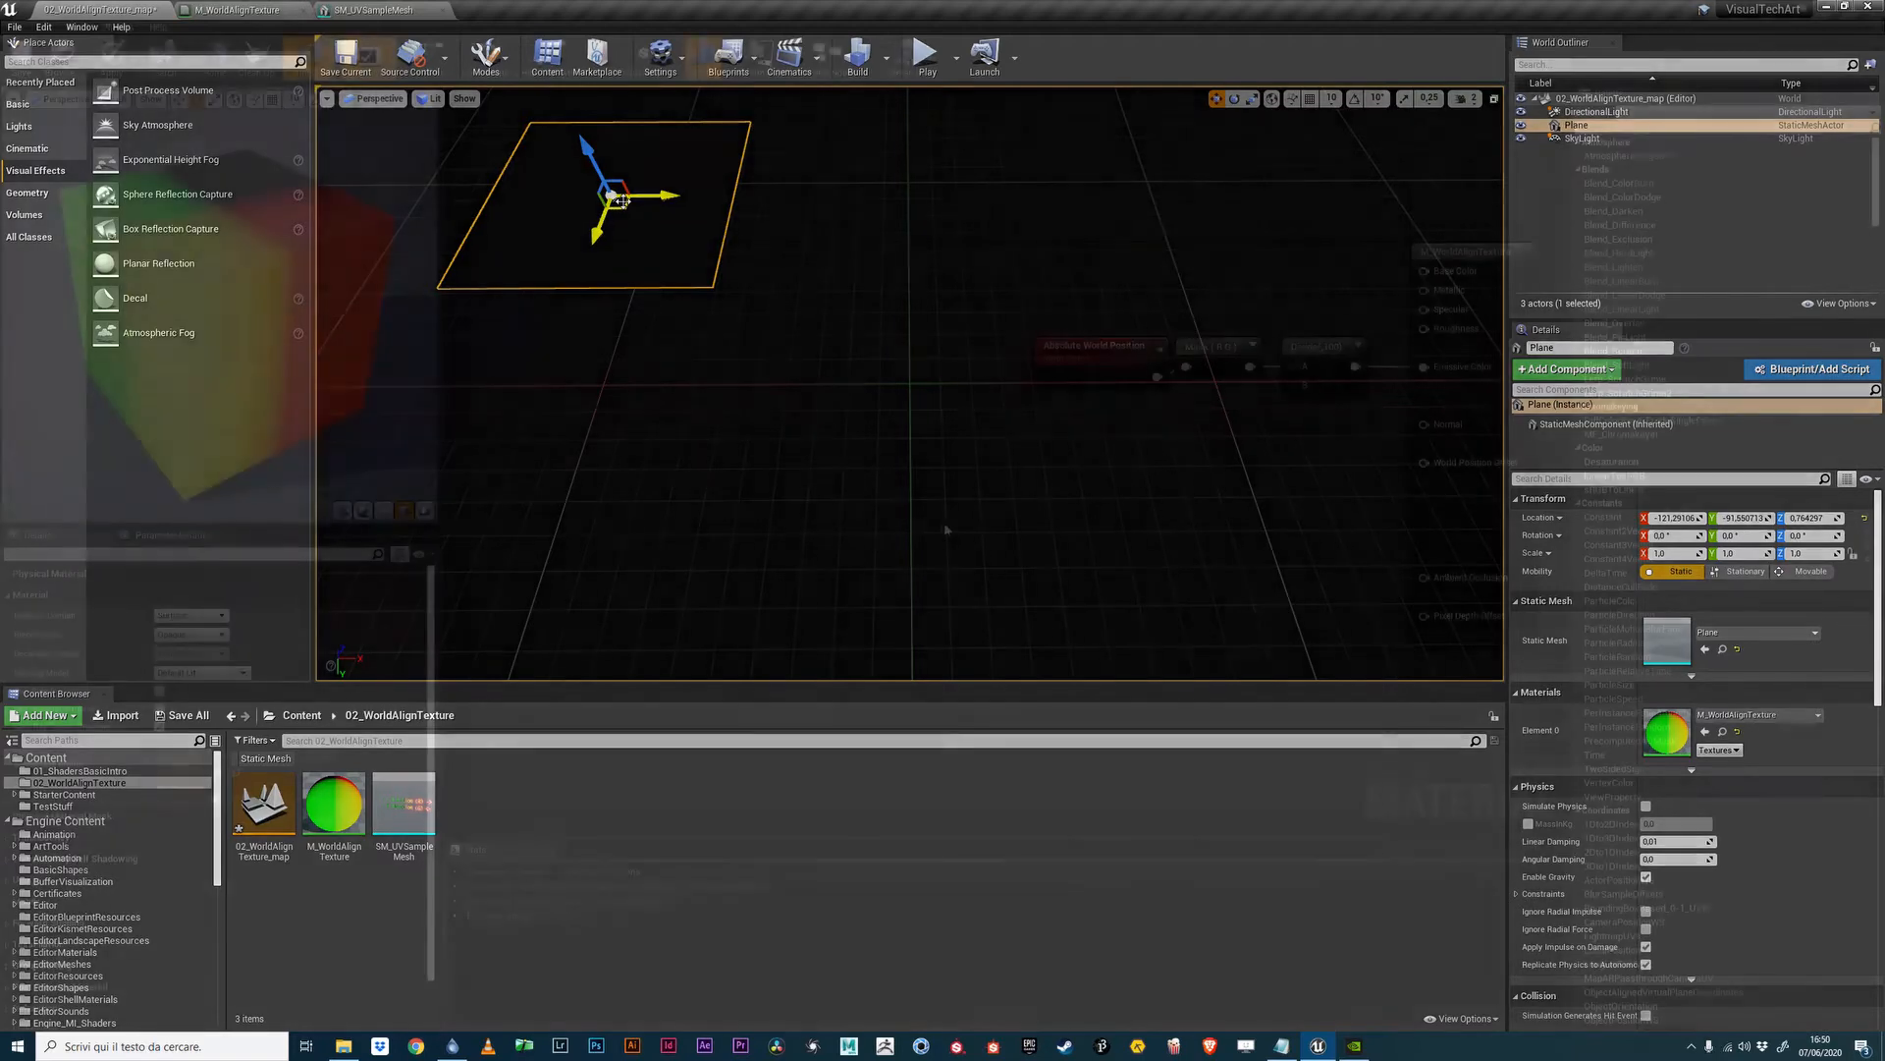
{"action": "left_click", "coordinate": [237, 10]}
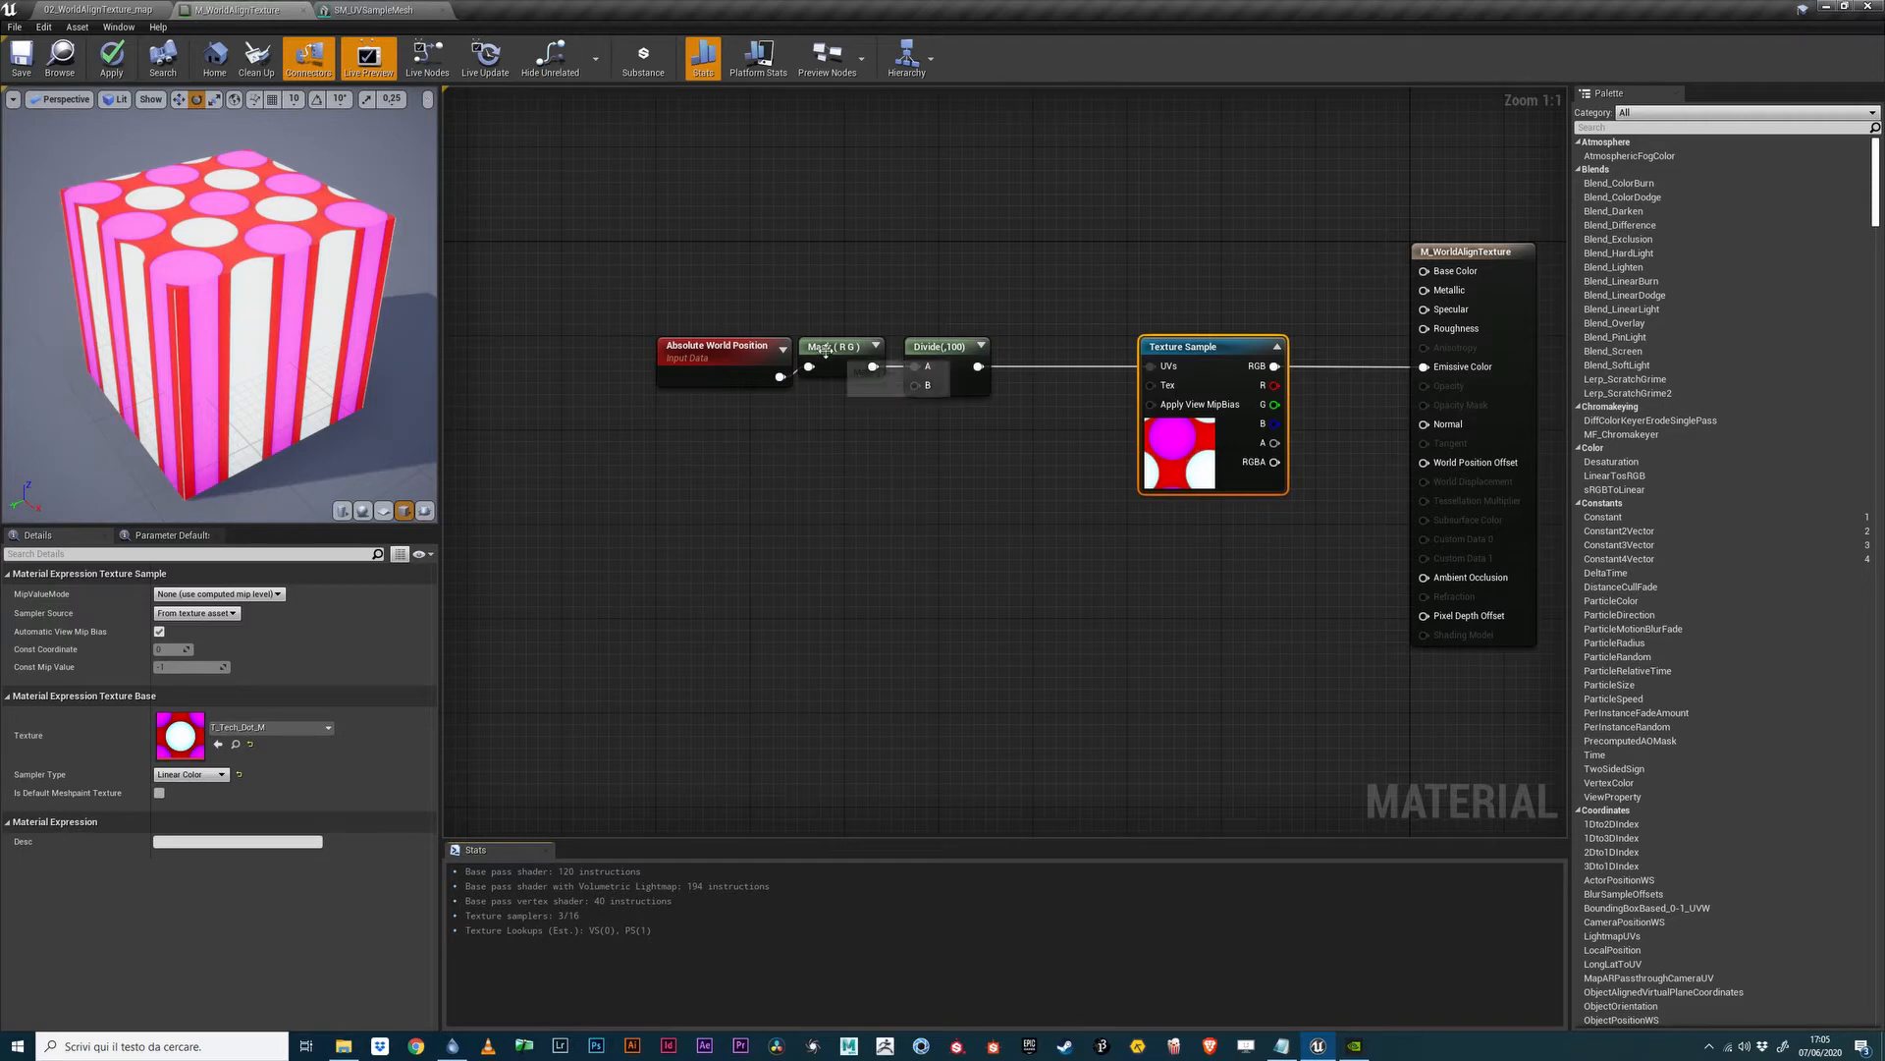
Try R/B and G/B channel pairs in the Mask node's Details checkboxes.
{"action": "left_click", "coordinate": [840, 346]}
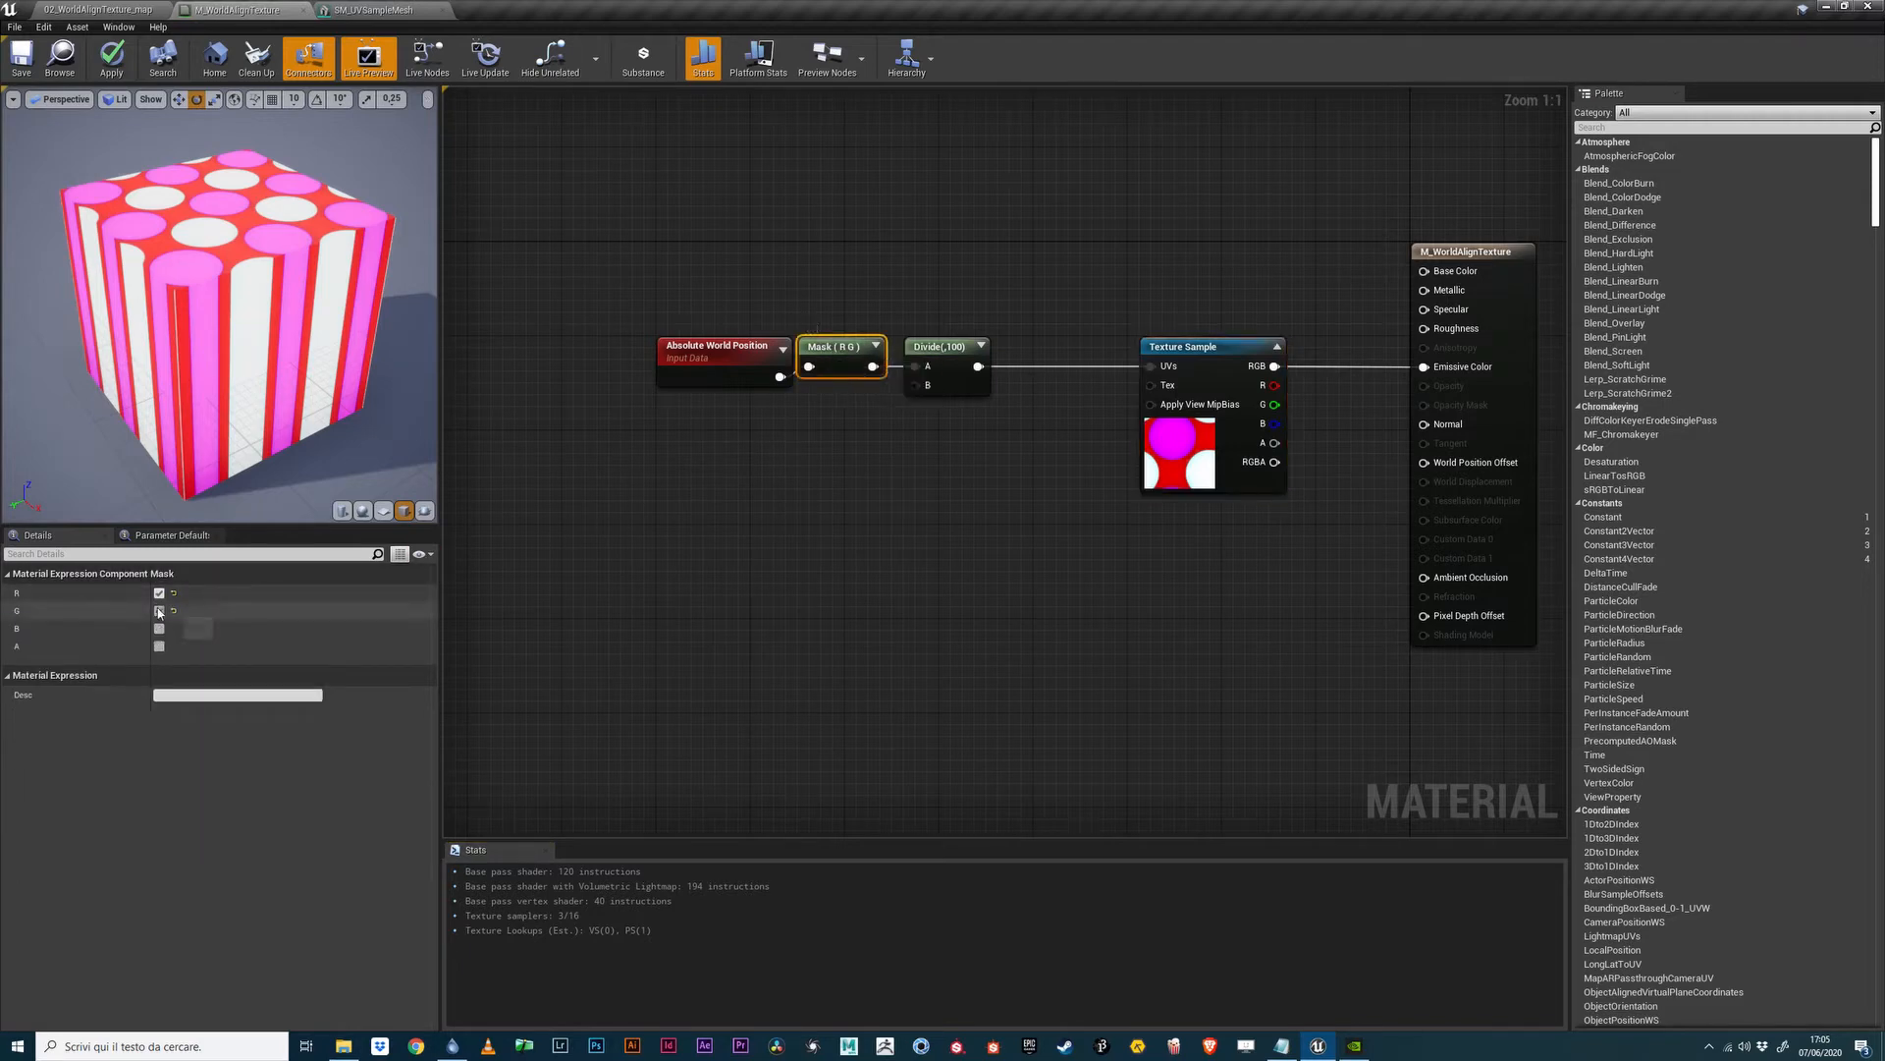
{"action": "left_click", "coordinate": [157, 610]}
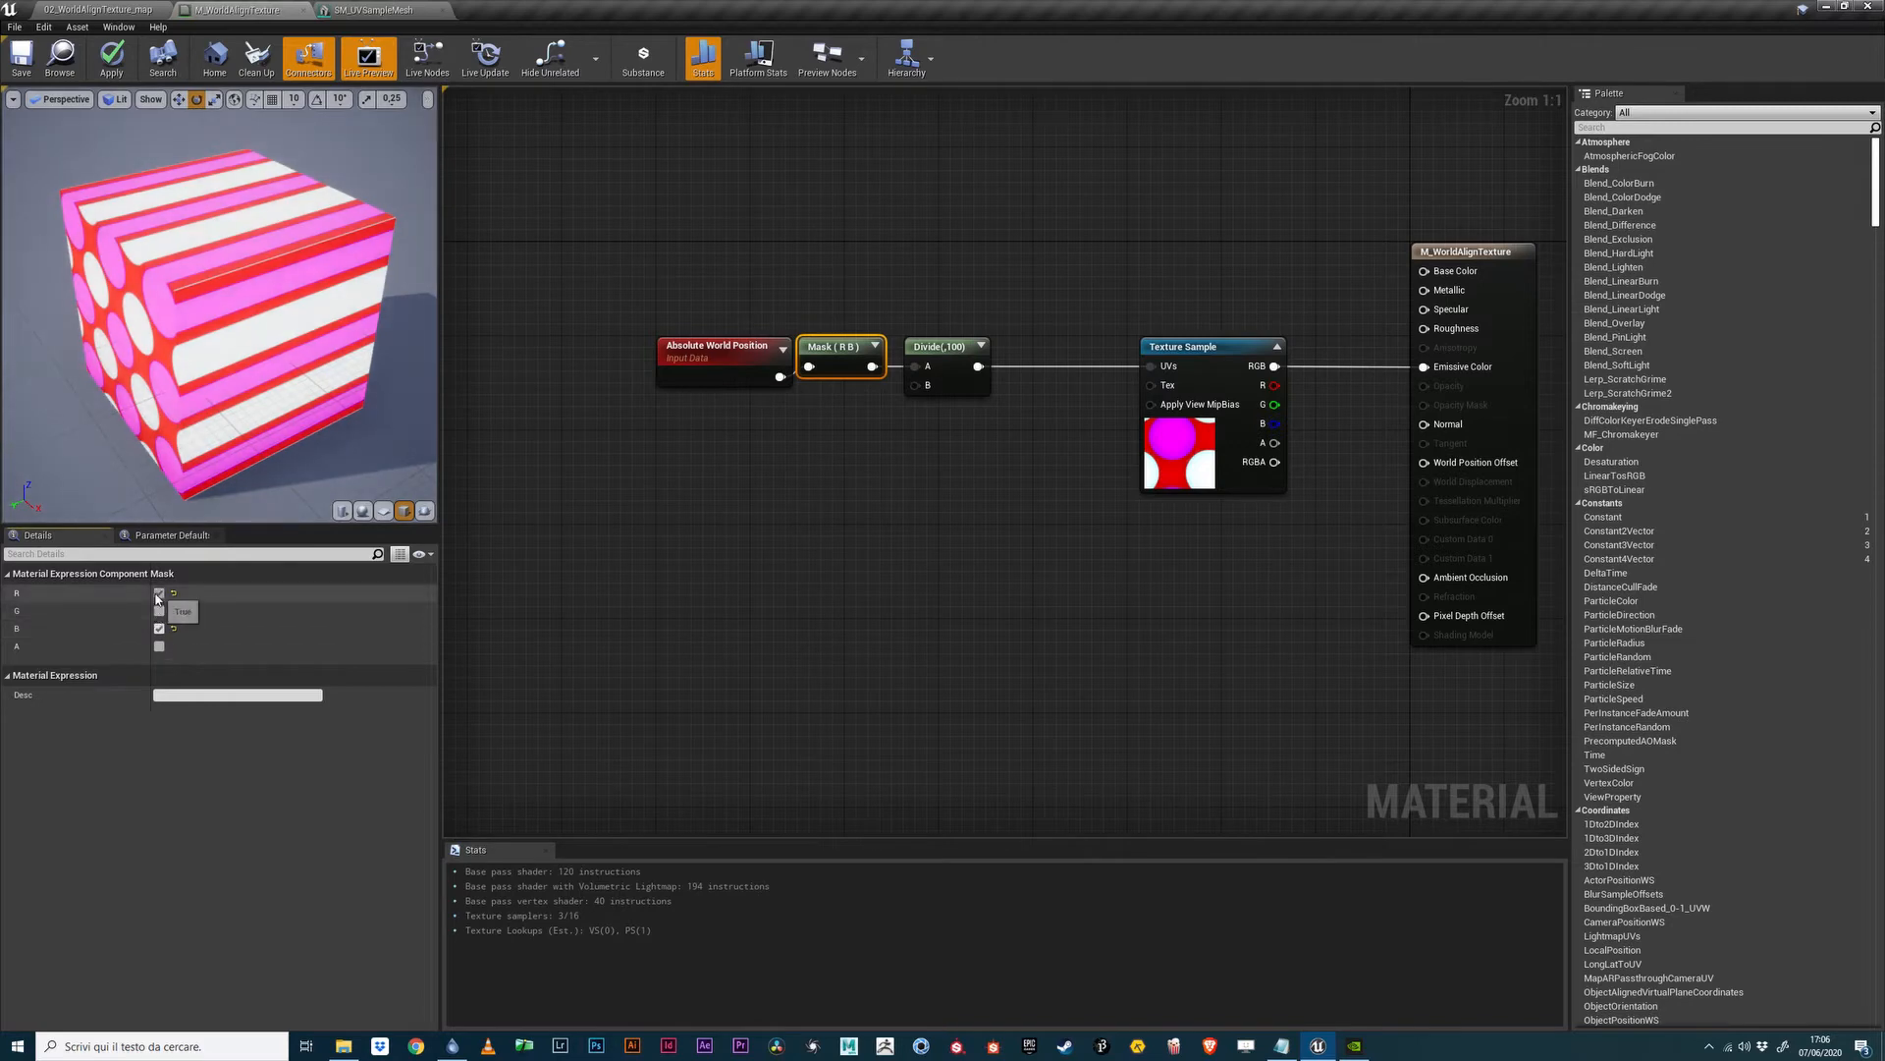
{"action": "left_click", "coordinate": [159, 594]}
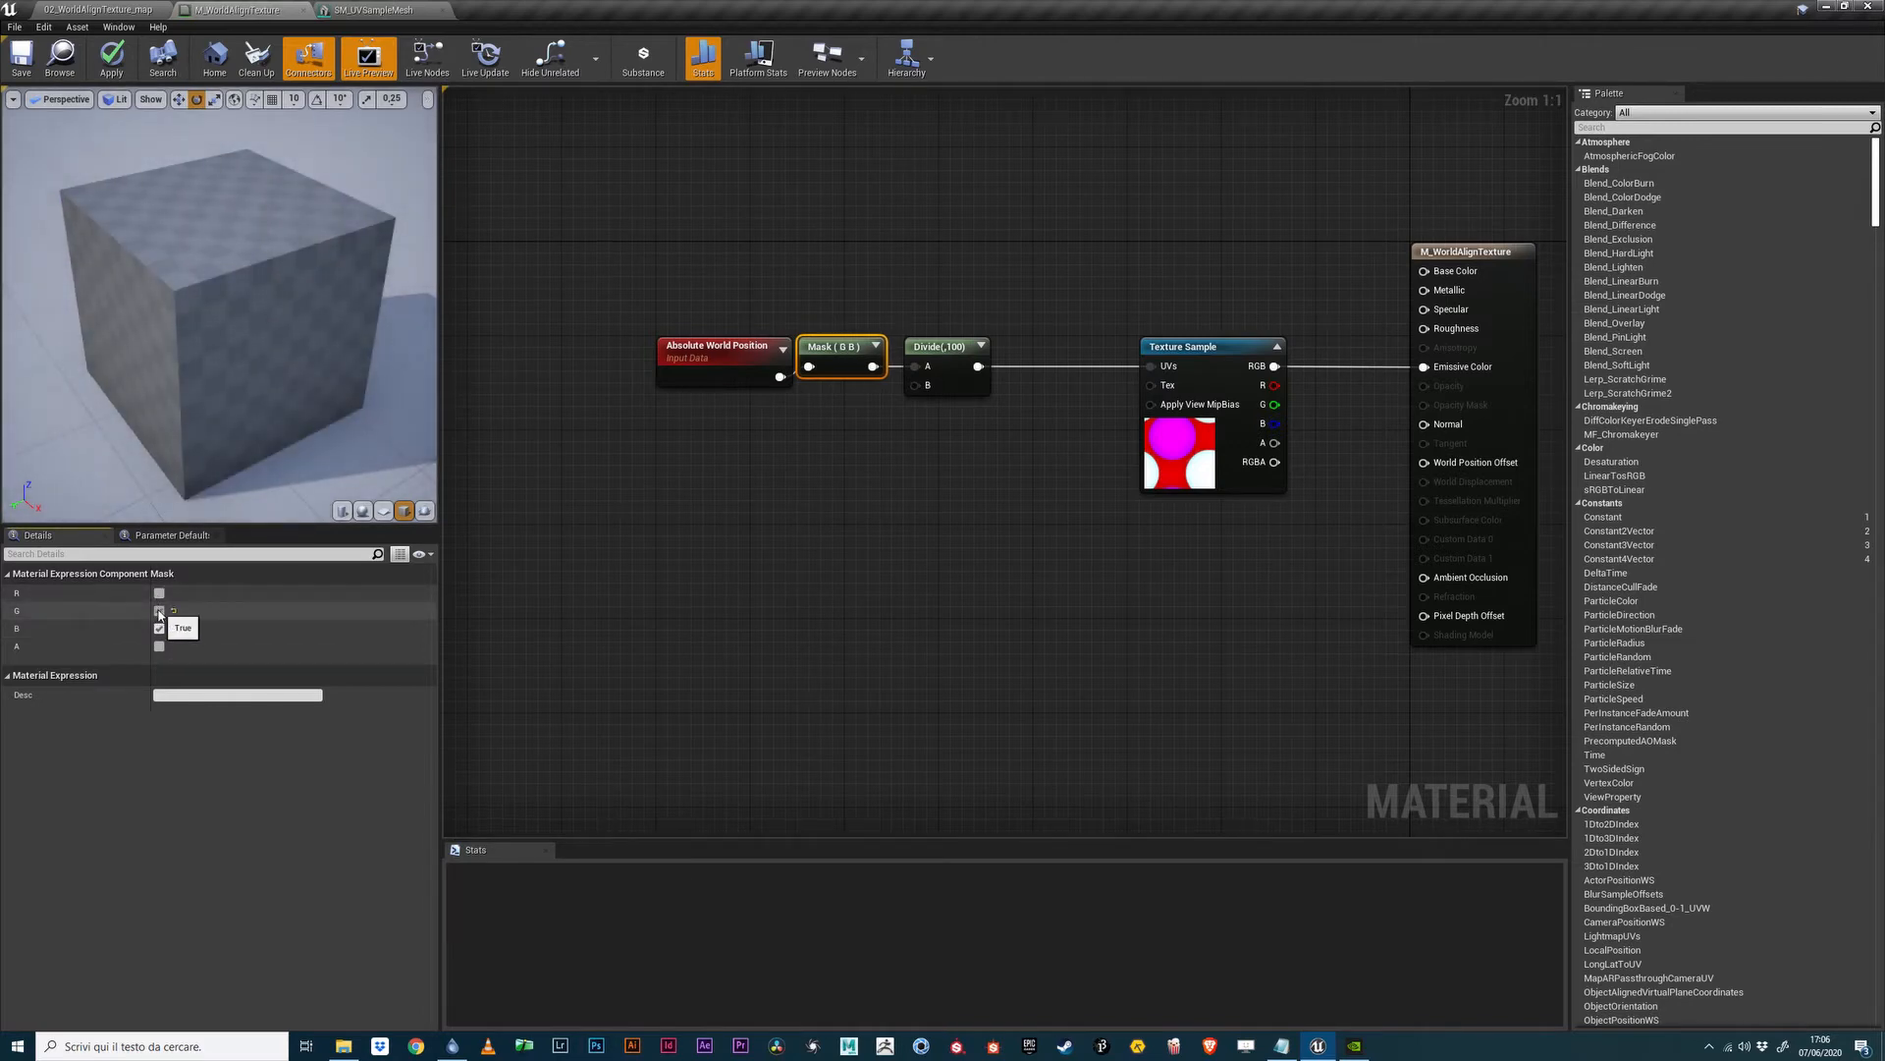
{"action": "left_click", "coordinate": [159, 627]}
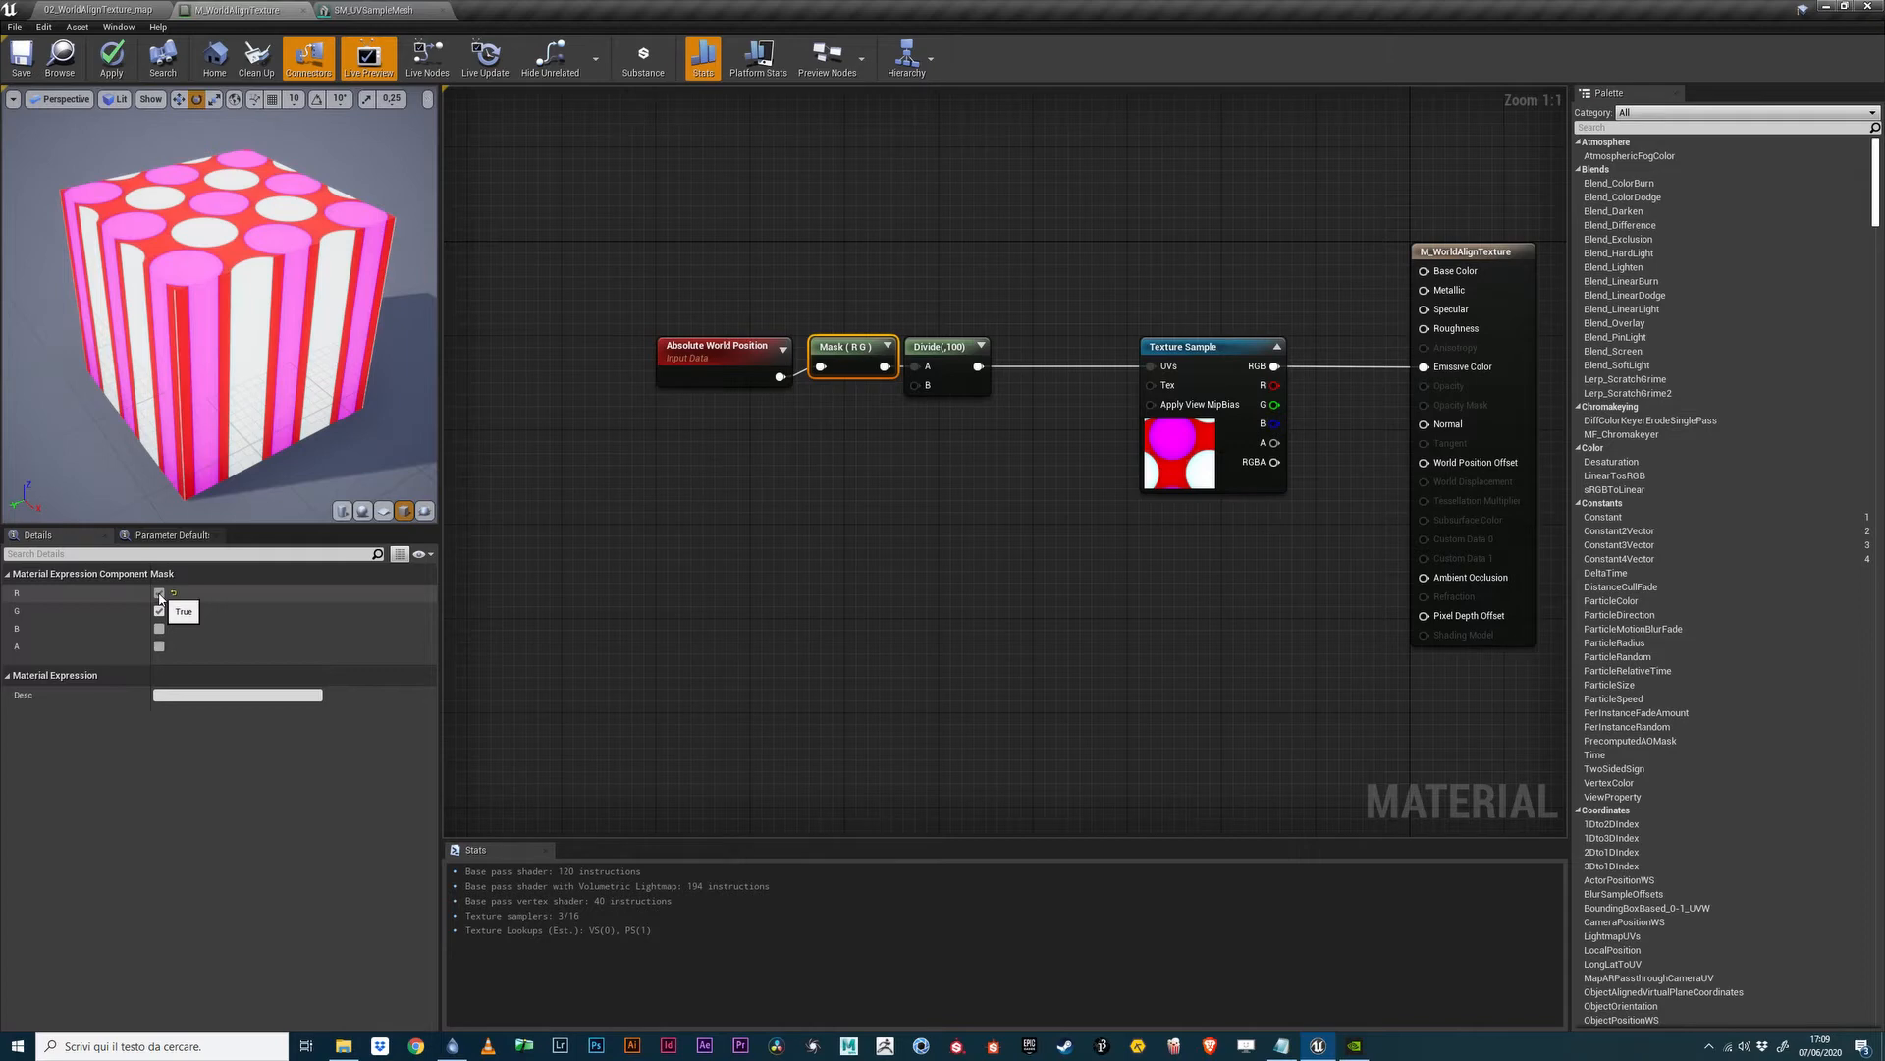
Restore the Mask node to the R and G channels, leaving B unticked.
{"action": "left_click", "coordinate": [159, 593]}
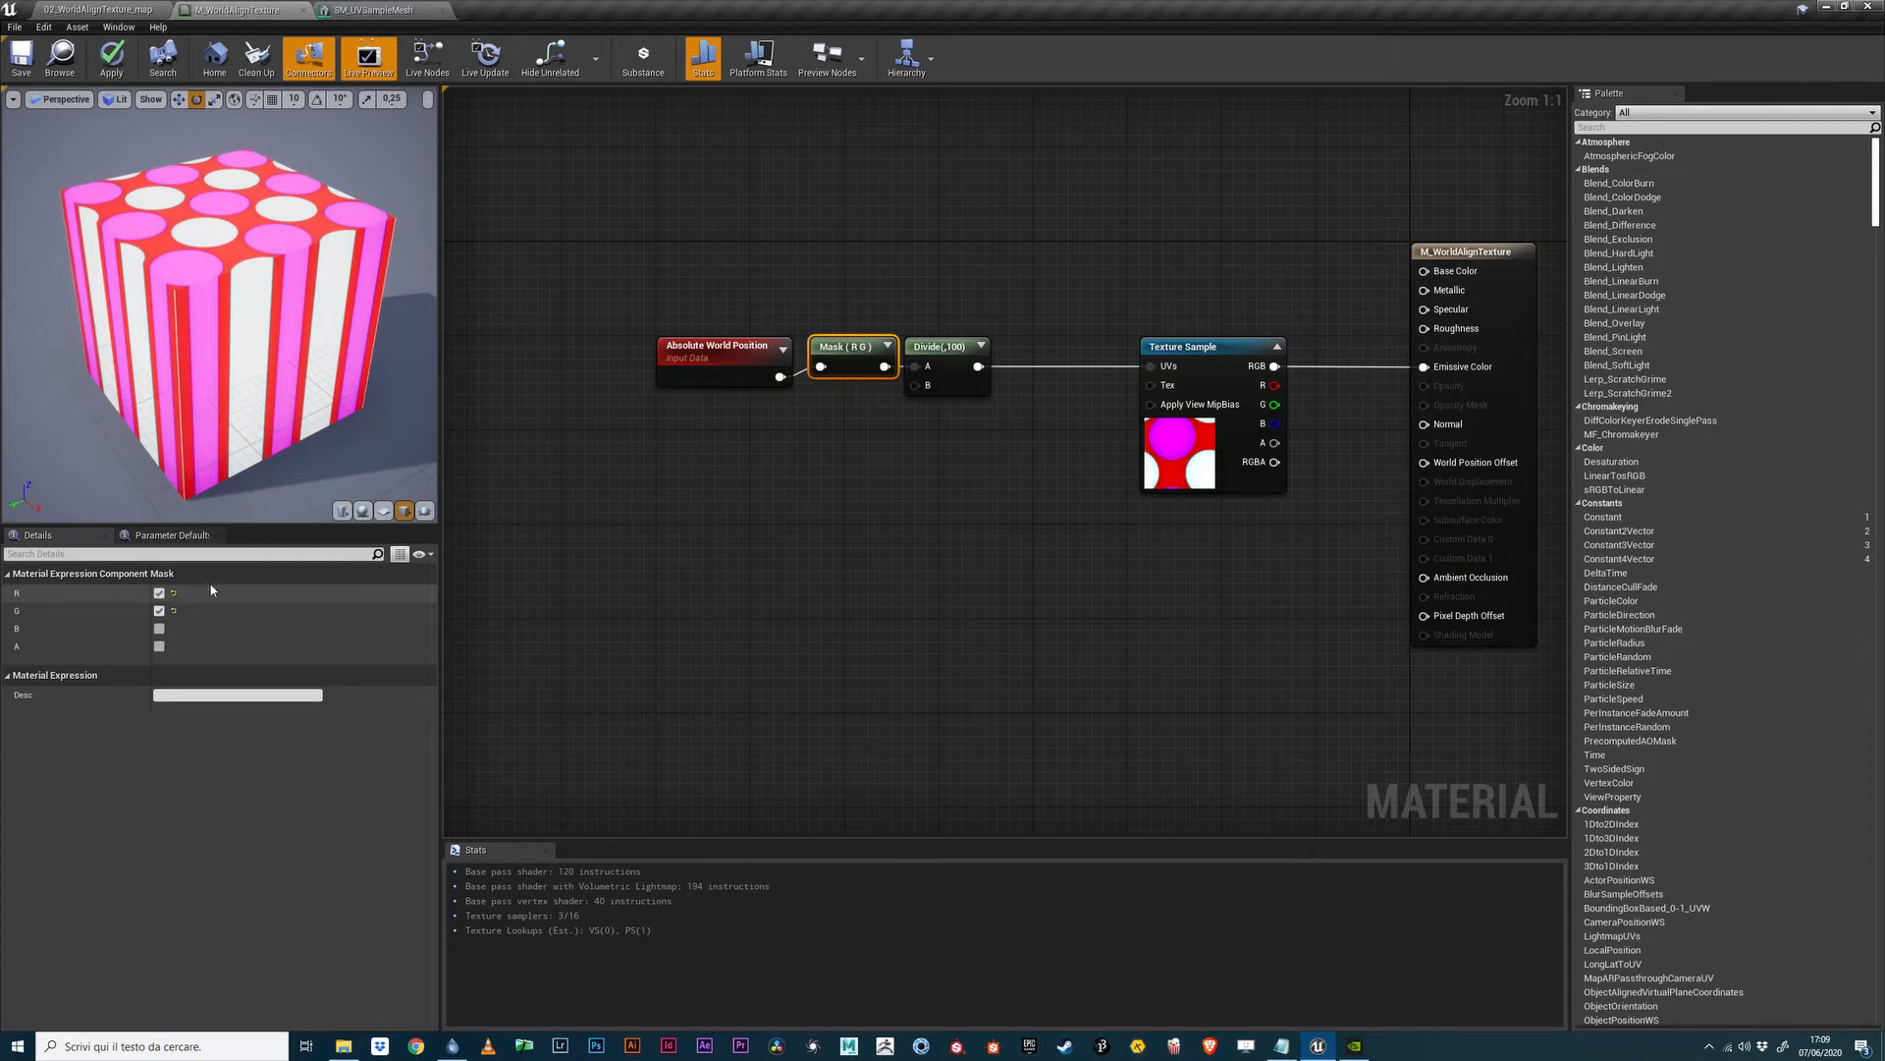
{"action": "left_click", "coordinate": [362, 510]}
{"action": "type", "text": "transform"}
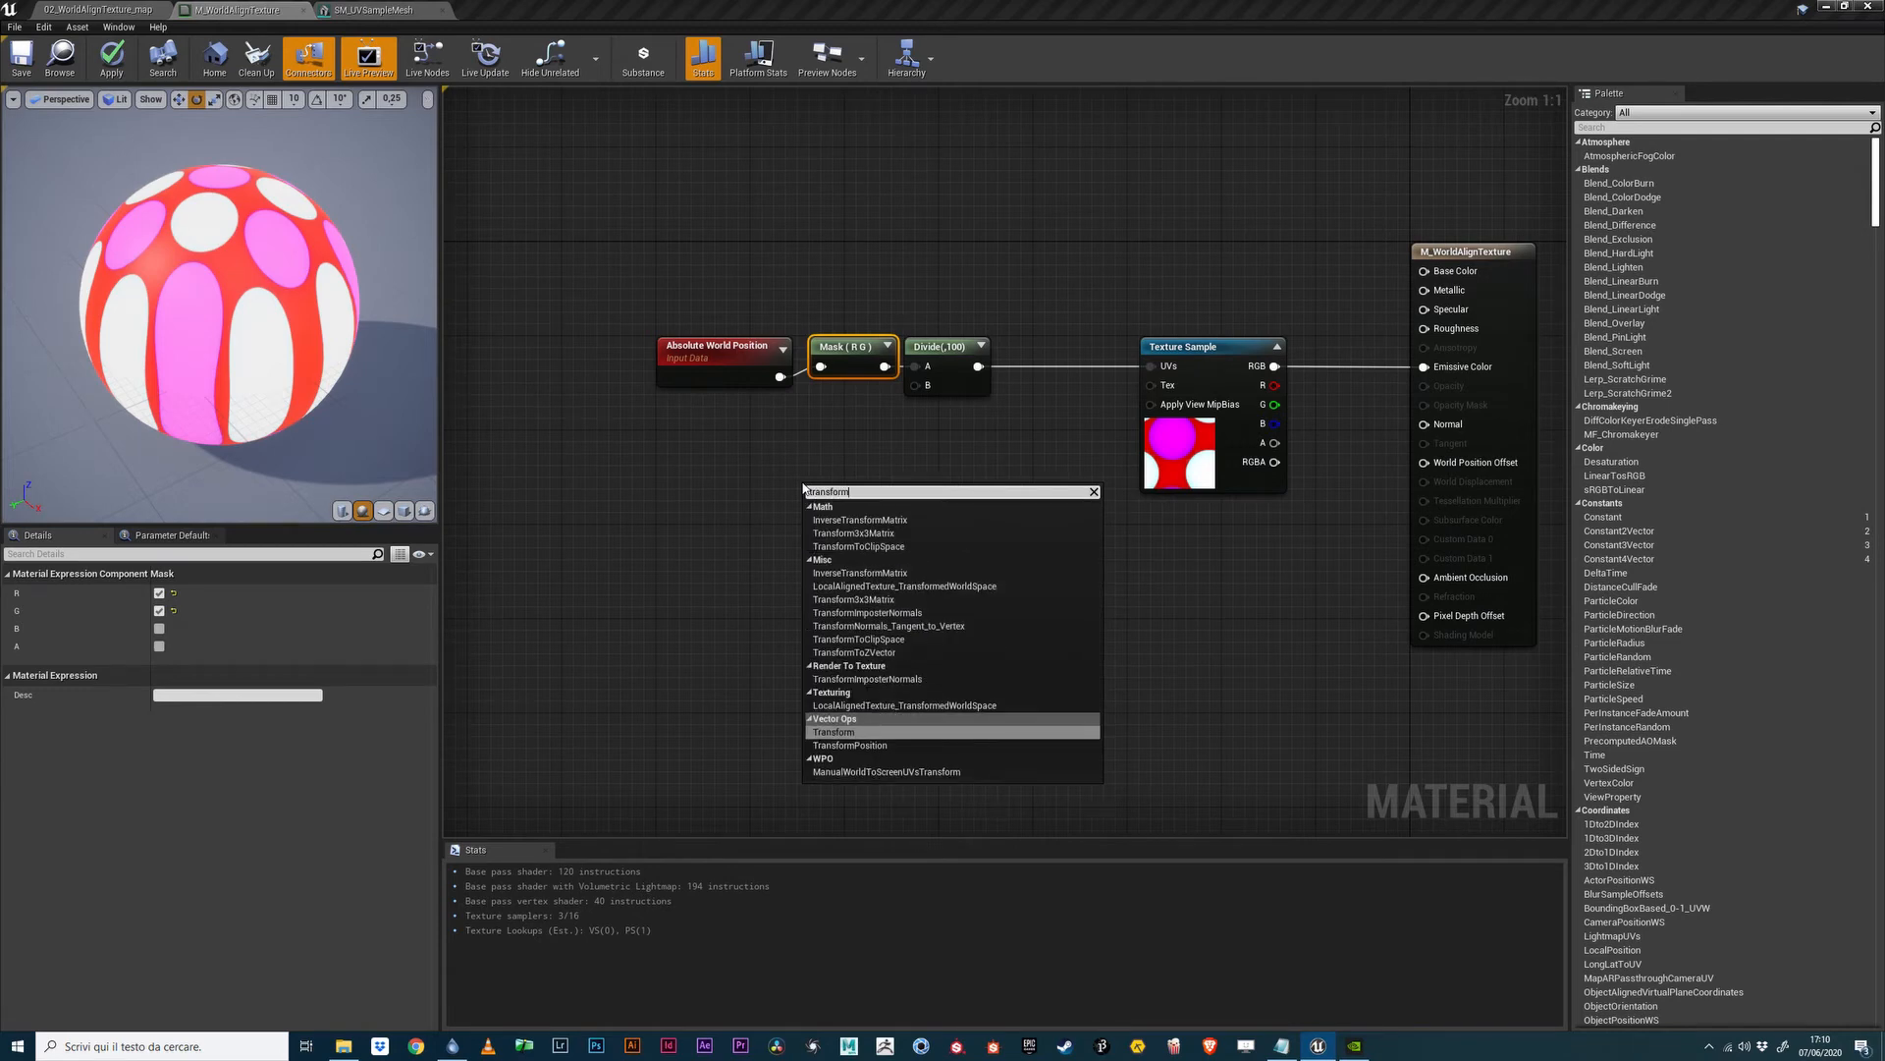
Add TransformToZVector before the mask, fed by a Constant3Vector of about −0.5, −0.5, −1.
{"action": "left_click", "coordinate": [854, 652]}
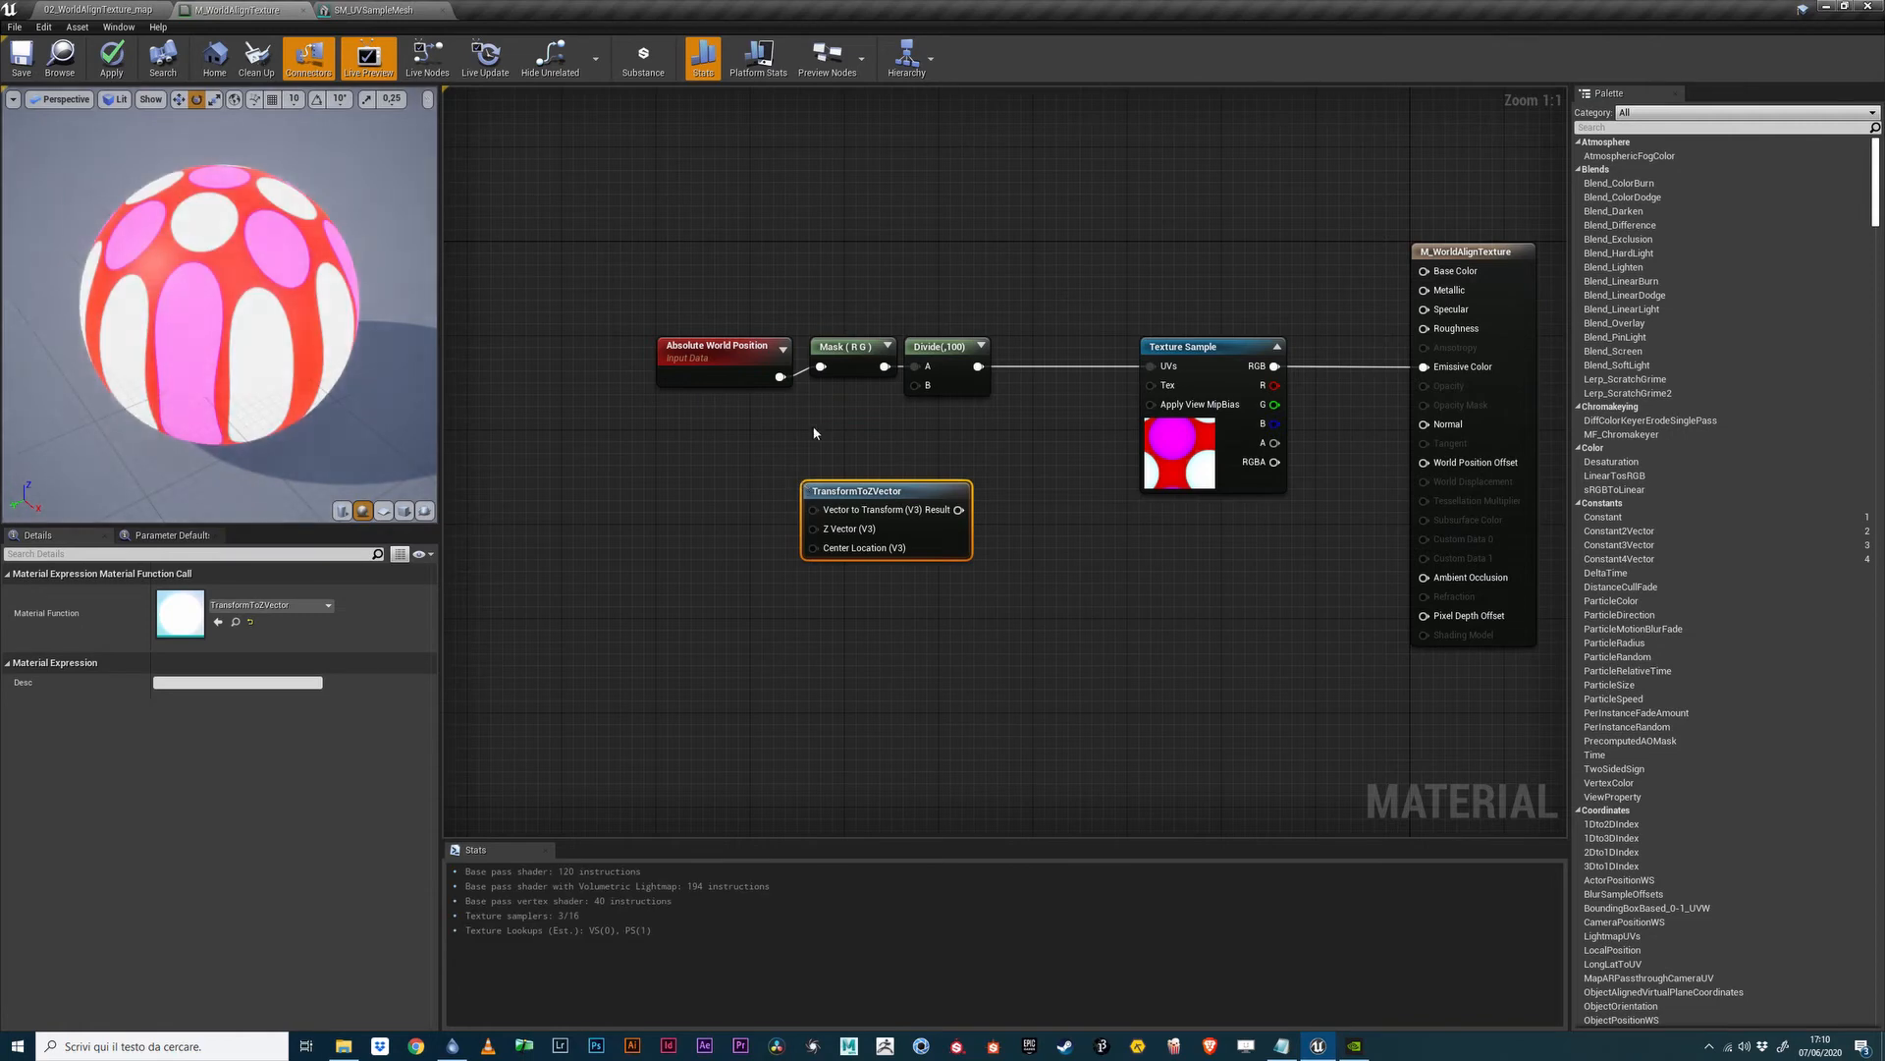
{"action": "left_click", "coordinate": [853, 346]}
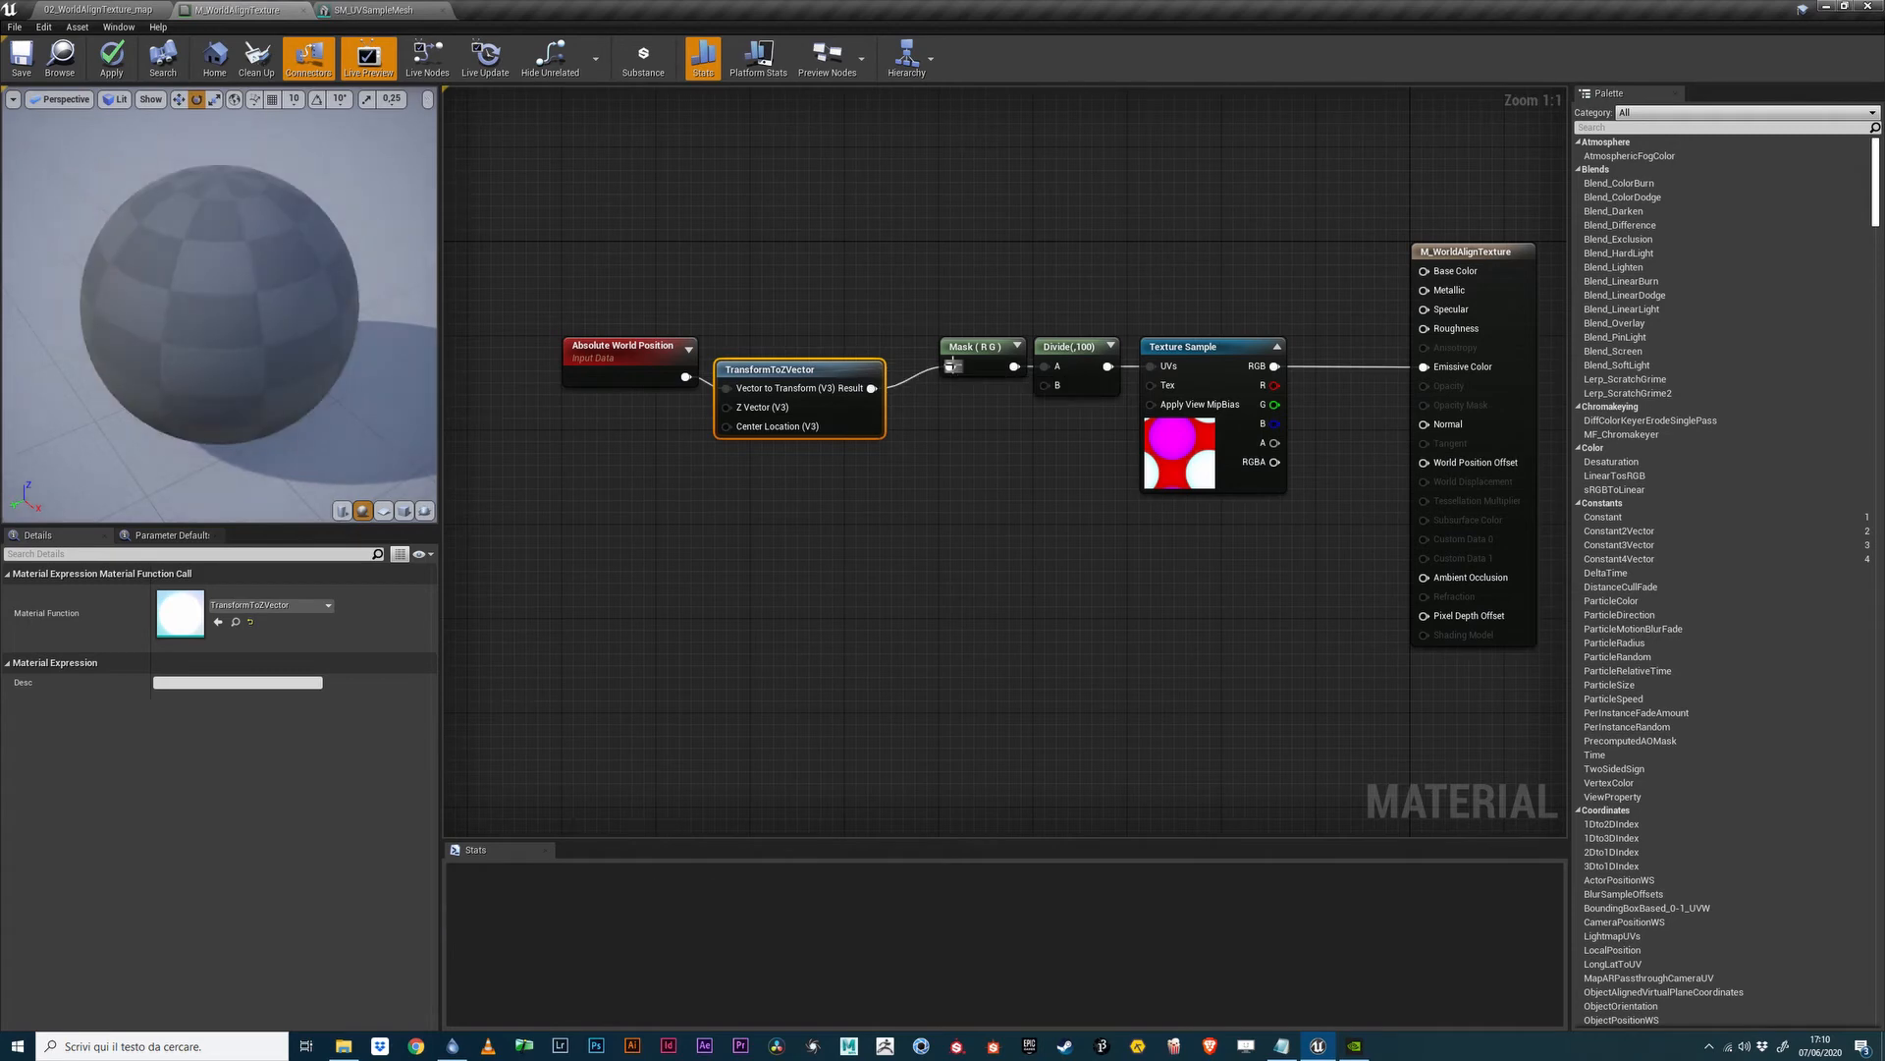
{"action": "left_click", "coordinate": [109, 57]}
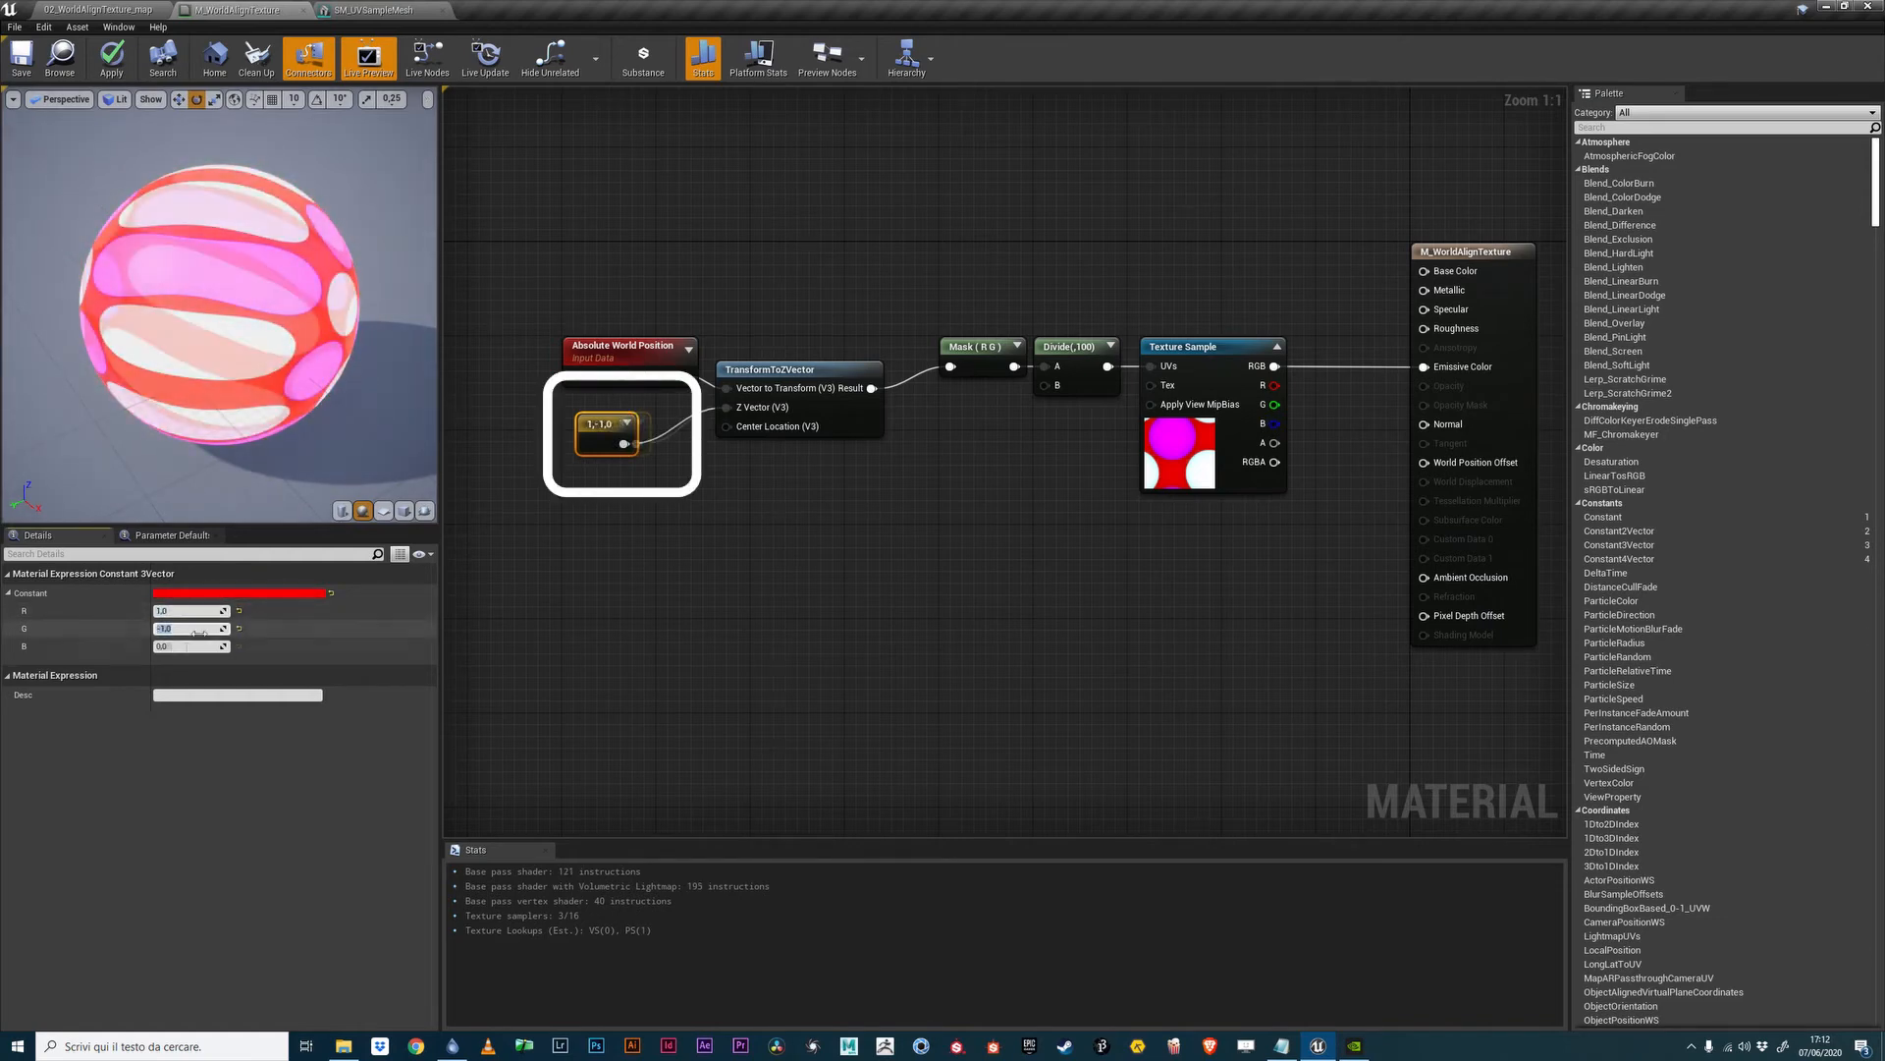
{"action": "type", "text": "0.75"}
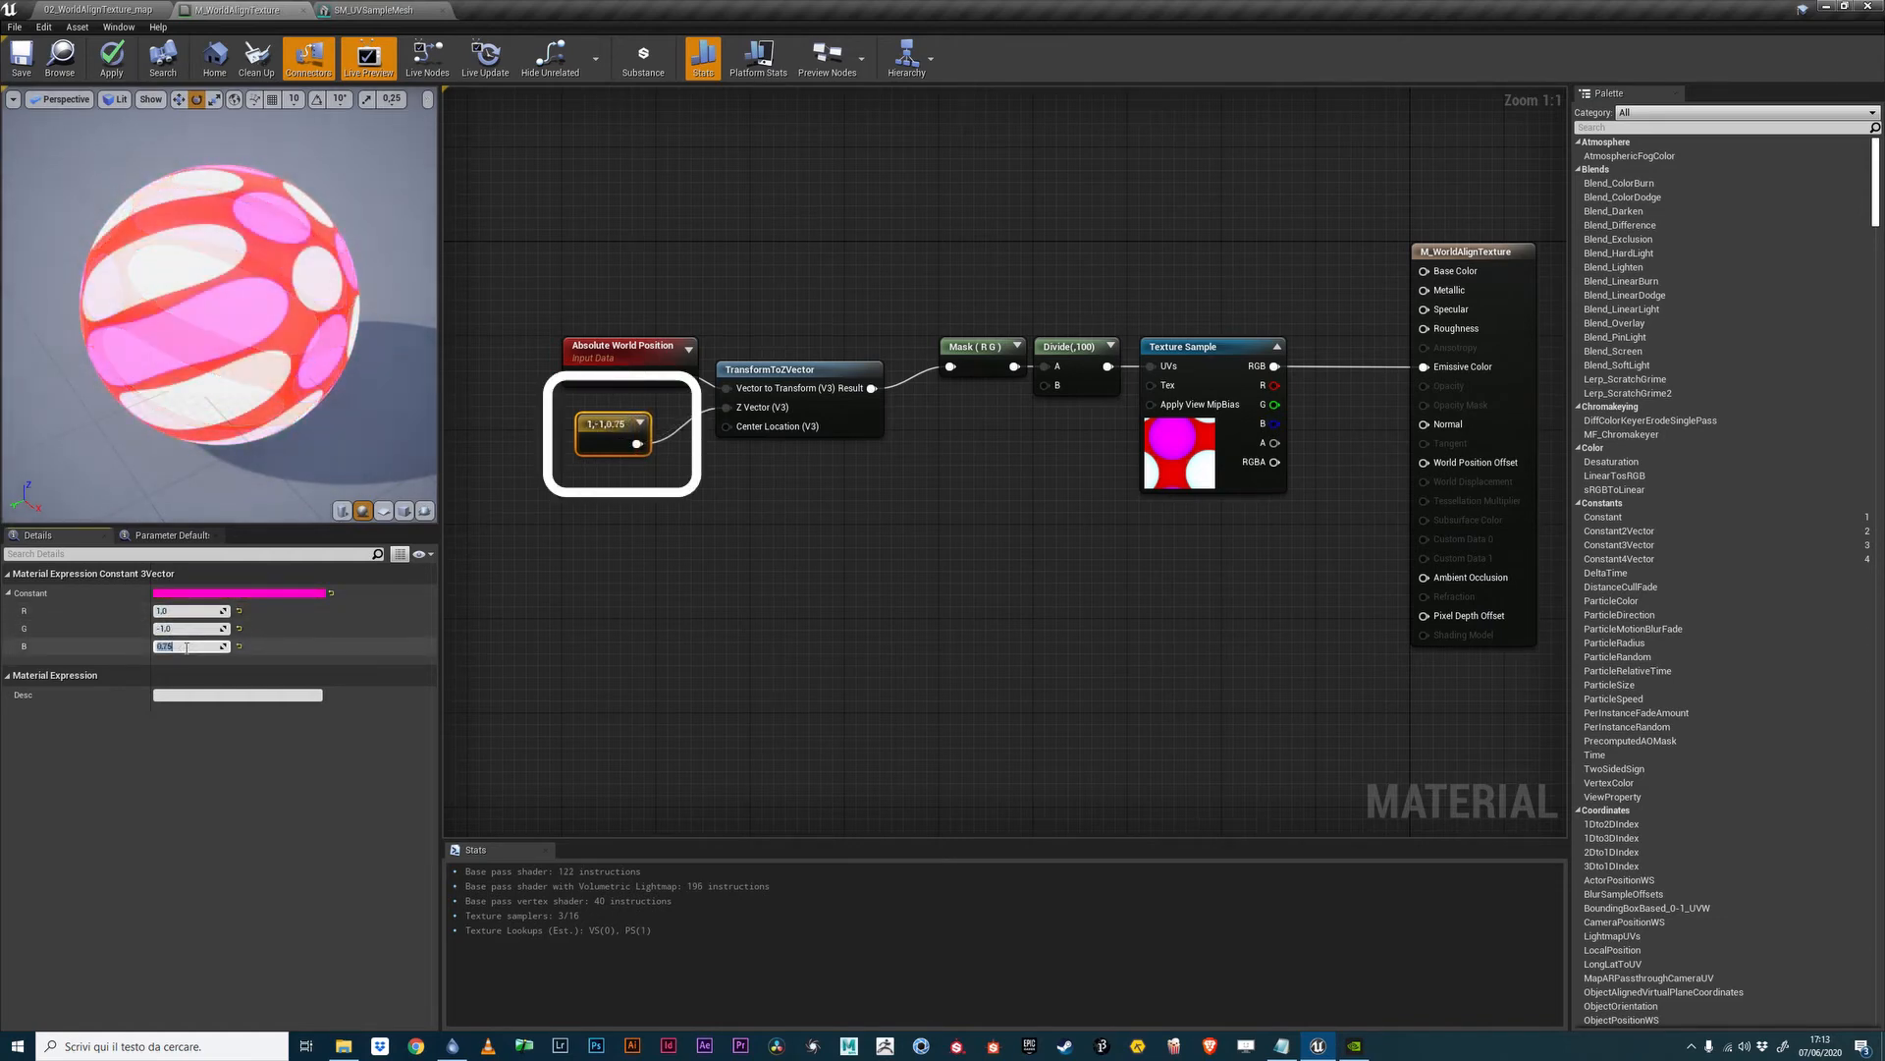
{"action": "type", "text": "-0,9"}
{"action": "type", "text": "-1"}
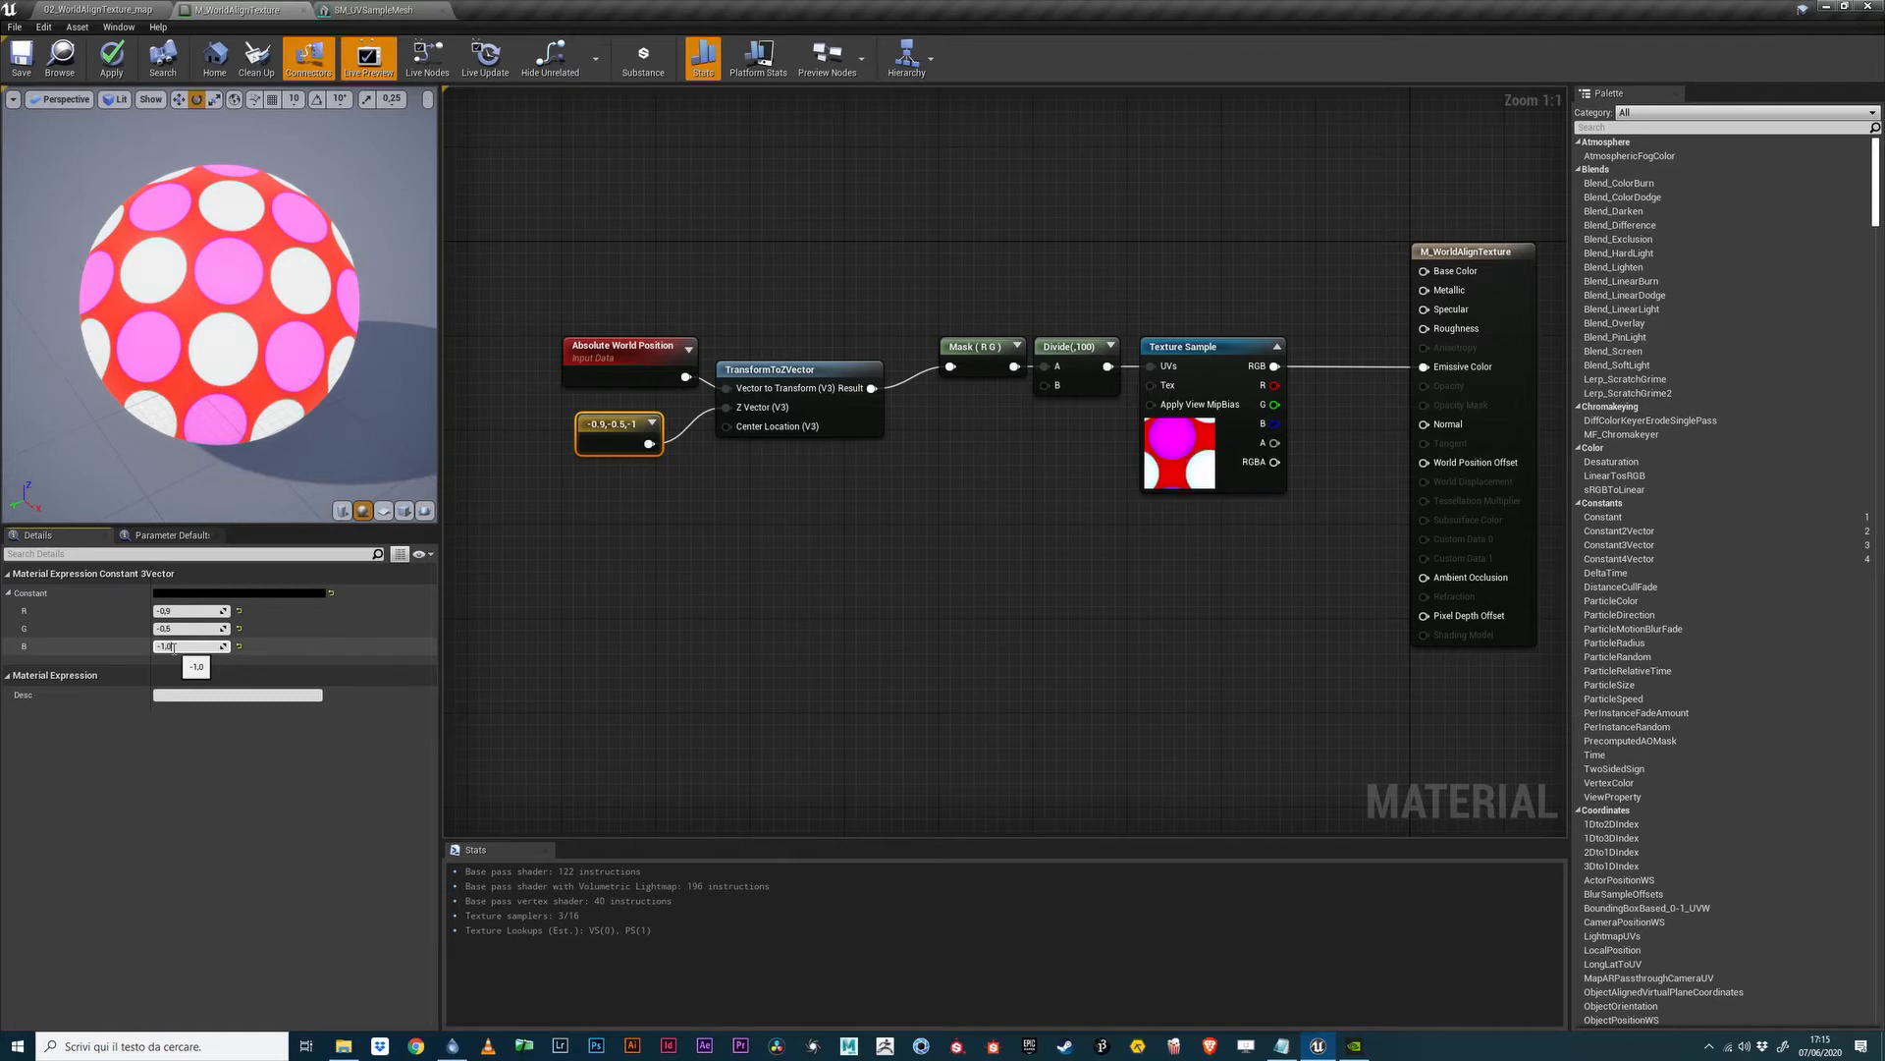
Set Num Customized UVs to 1 and connect Divide to Customized UV0.
{"action": "left_click", "coordinate": [980, 346]}
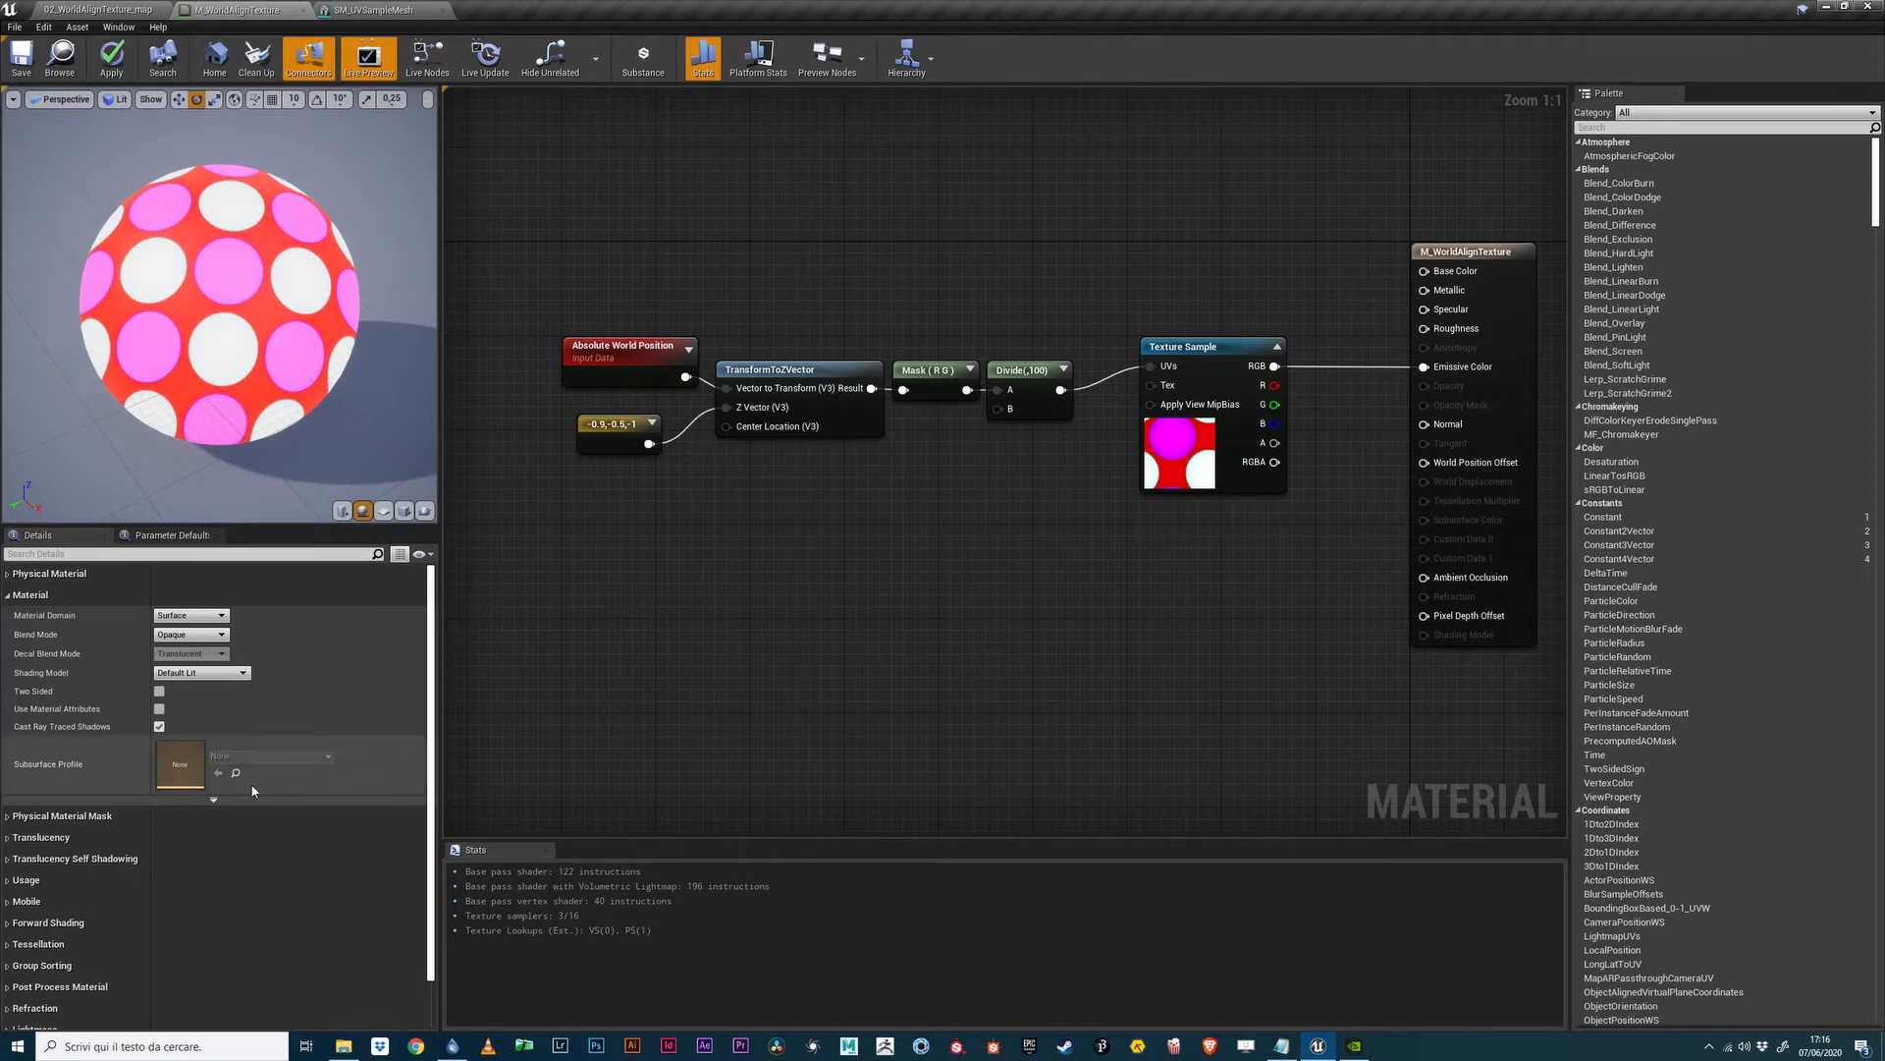
{"action": "scroll", "scroll_direction": "down", "scroll_amount": 3}
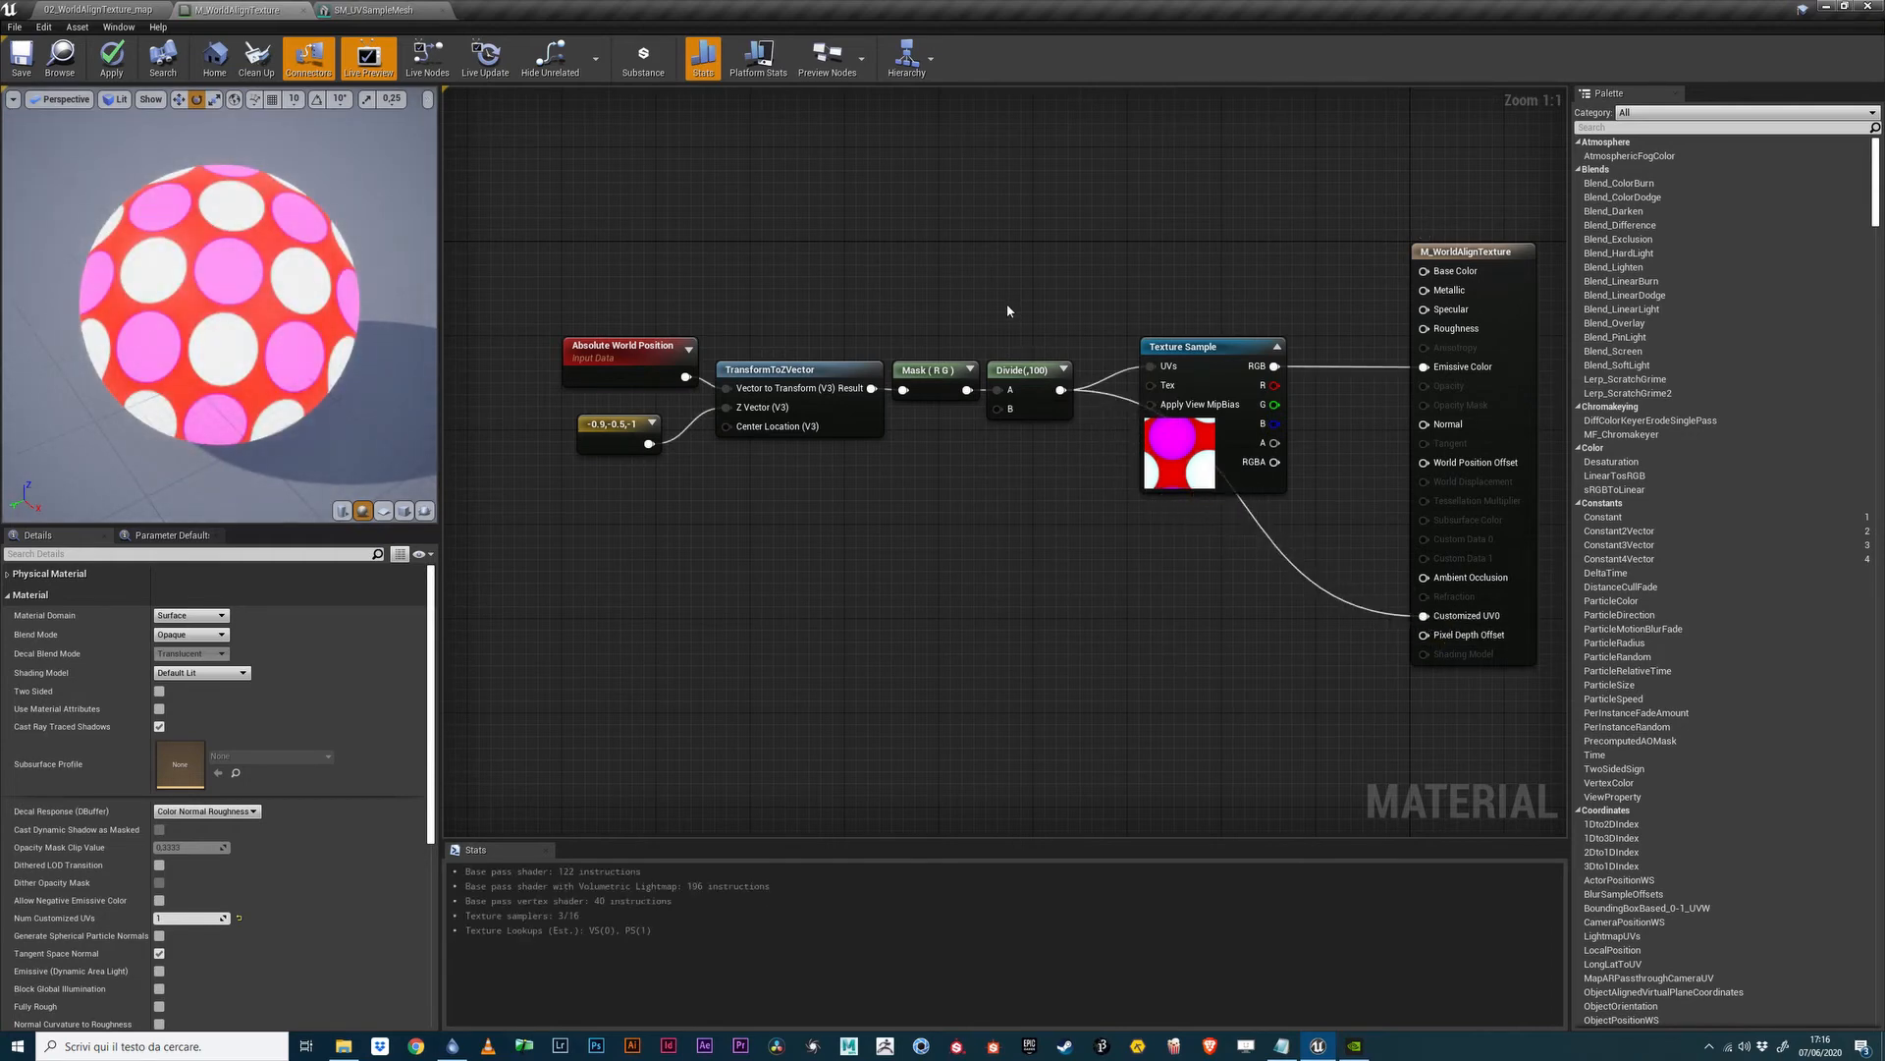
{"action": "left_click", "coordinate": [1029, 311]}
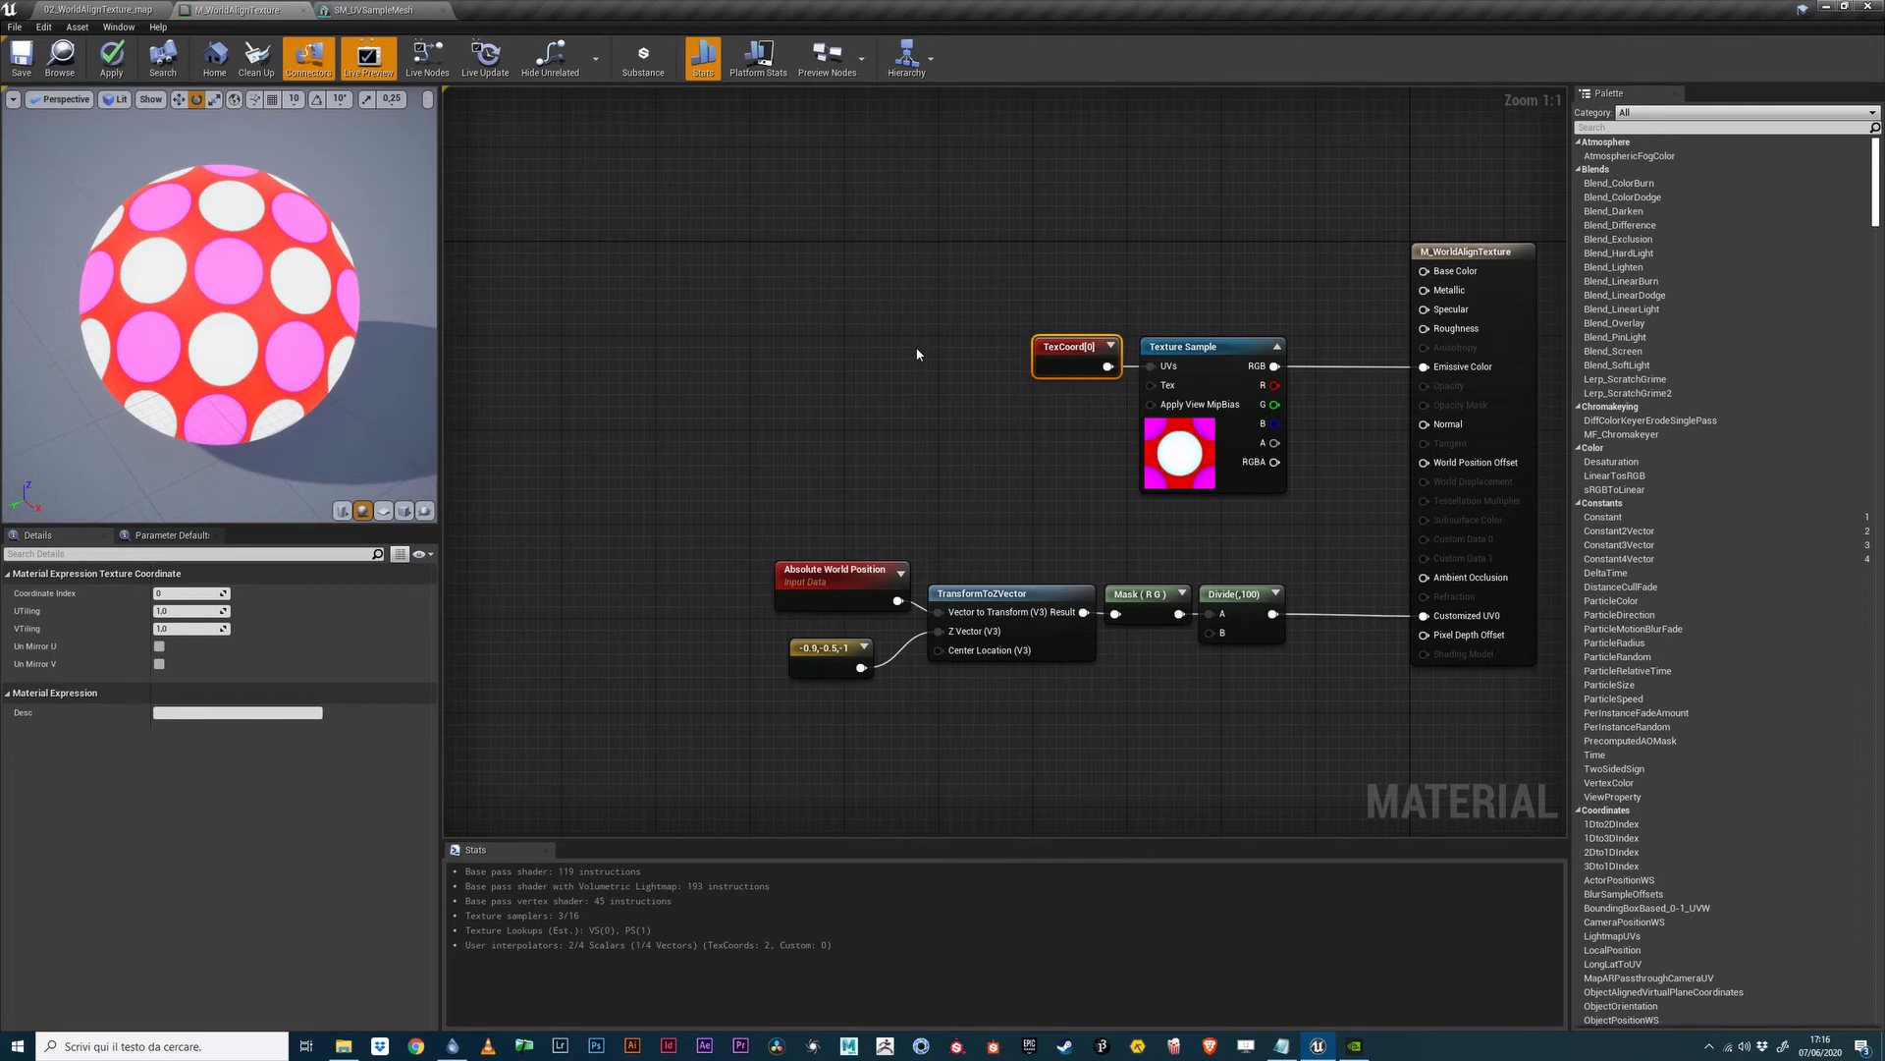
Switch to the level editor to view the dotted plane and sphere.
{"action": "left_click", "coordinate": [1077, 354]}
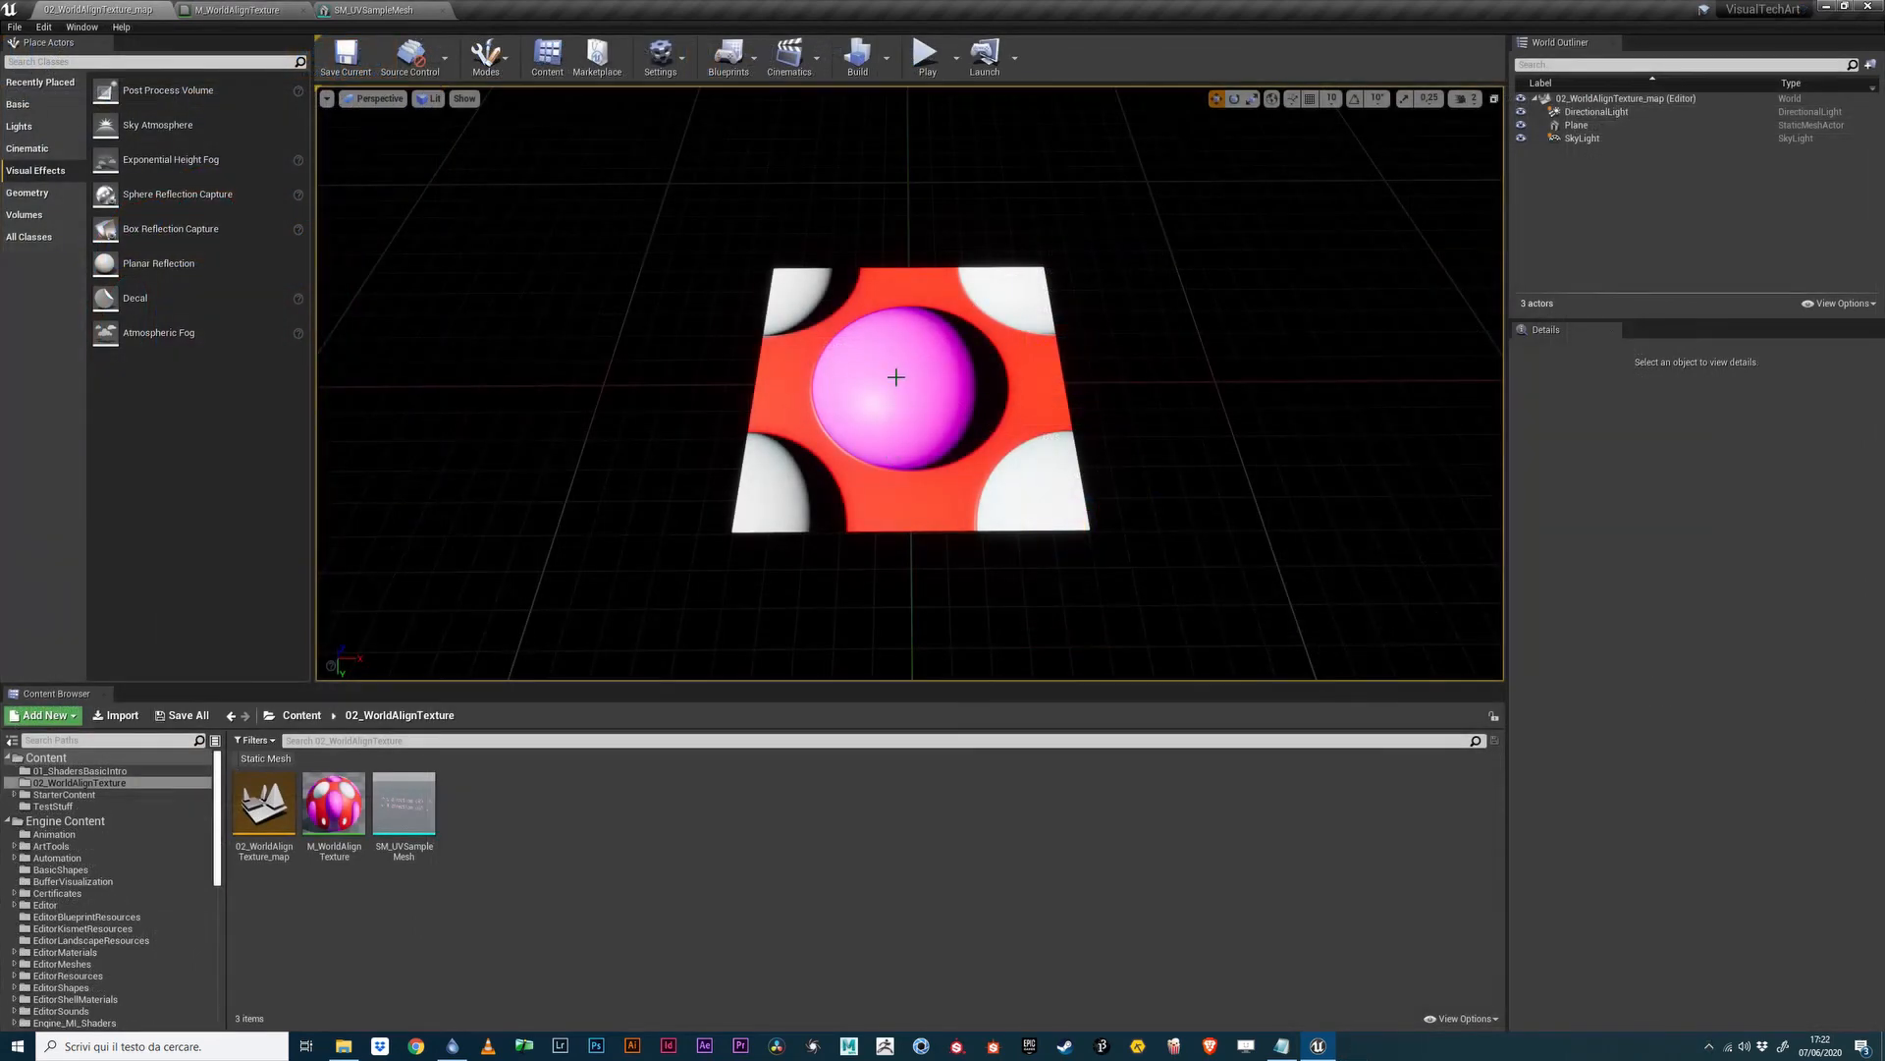
Duplicate the textured plane and rotate the copy around Z beside the original.
{"action": "left_click", "coordinate": [896, 377]}
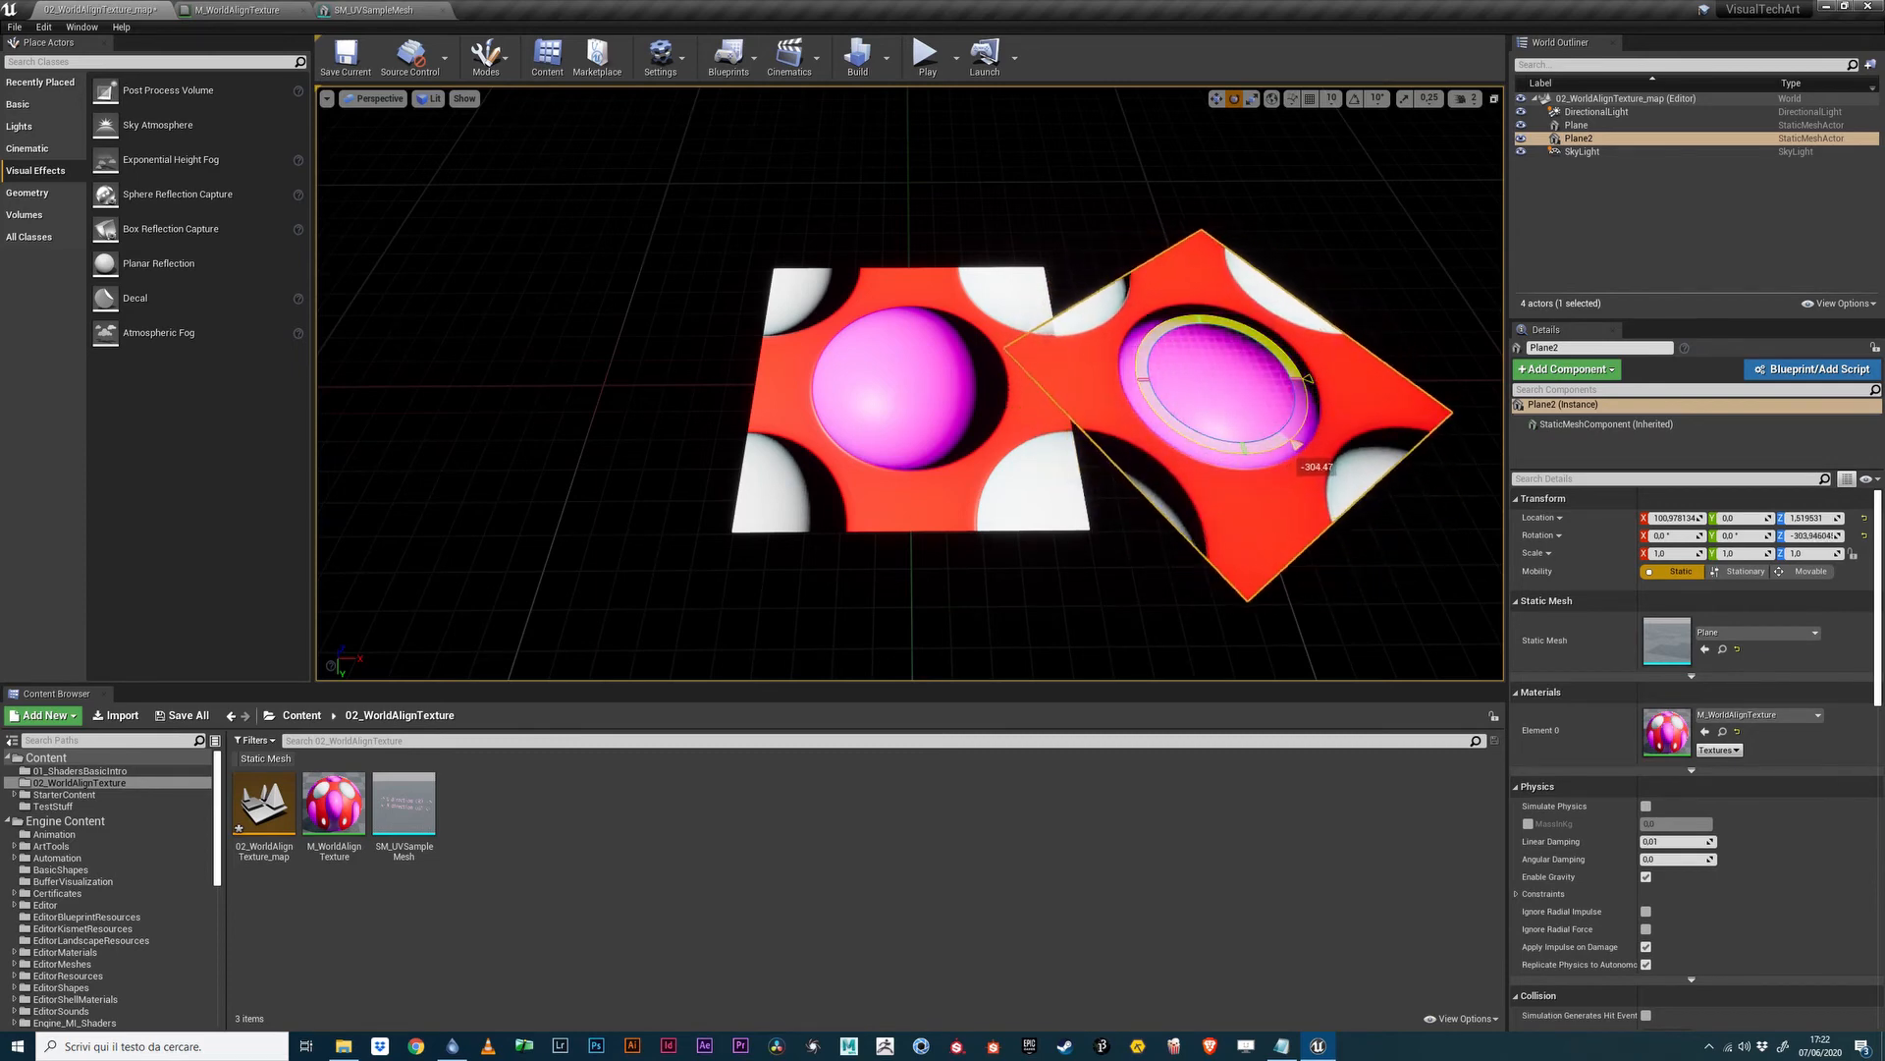
{"action": "left_click_drag", "start_coordinate": [1270, 371], "coordinate": [1305, 385]}
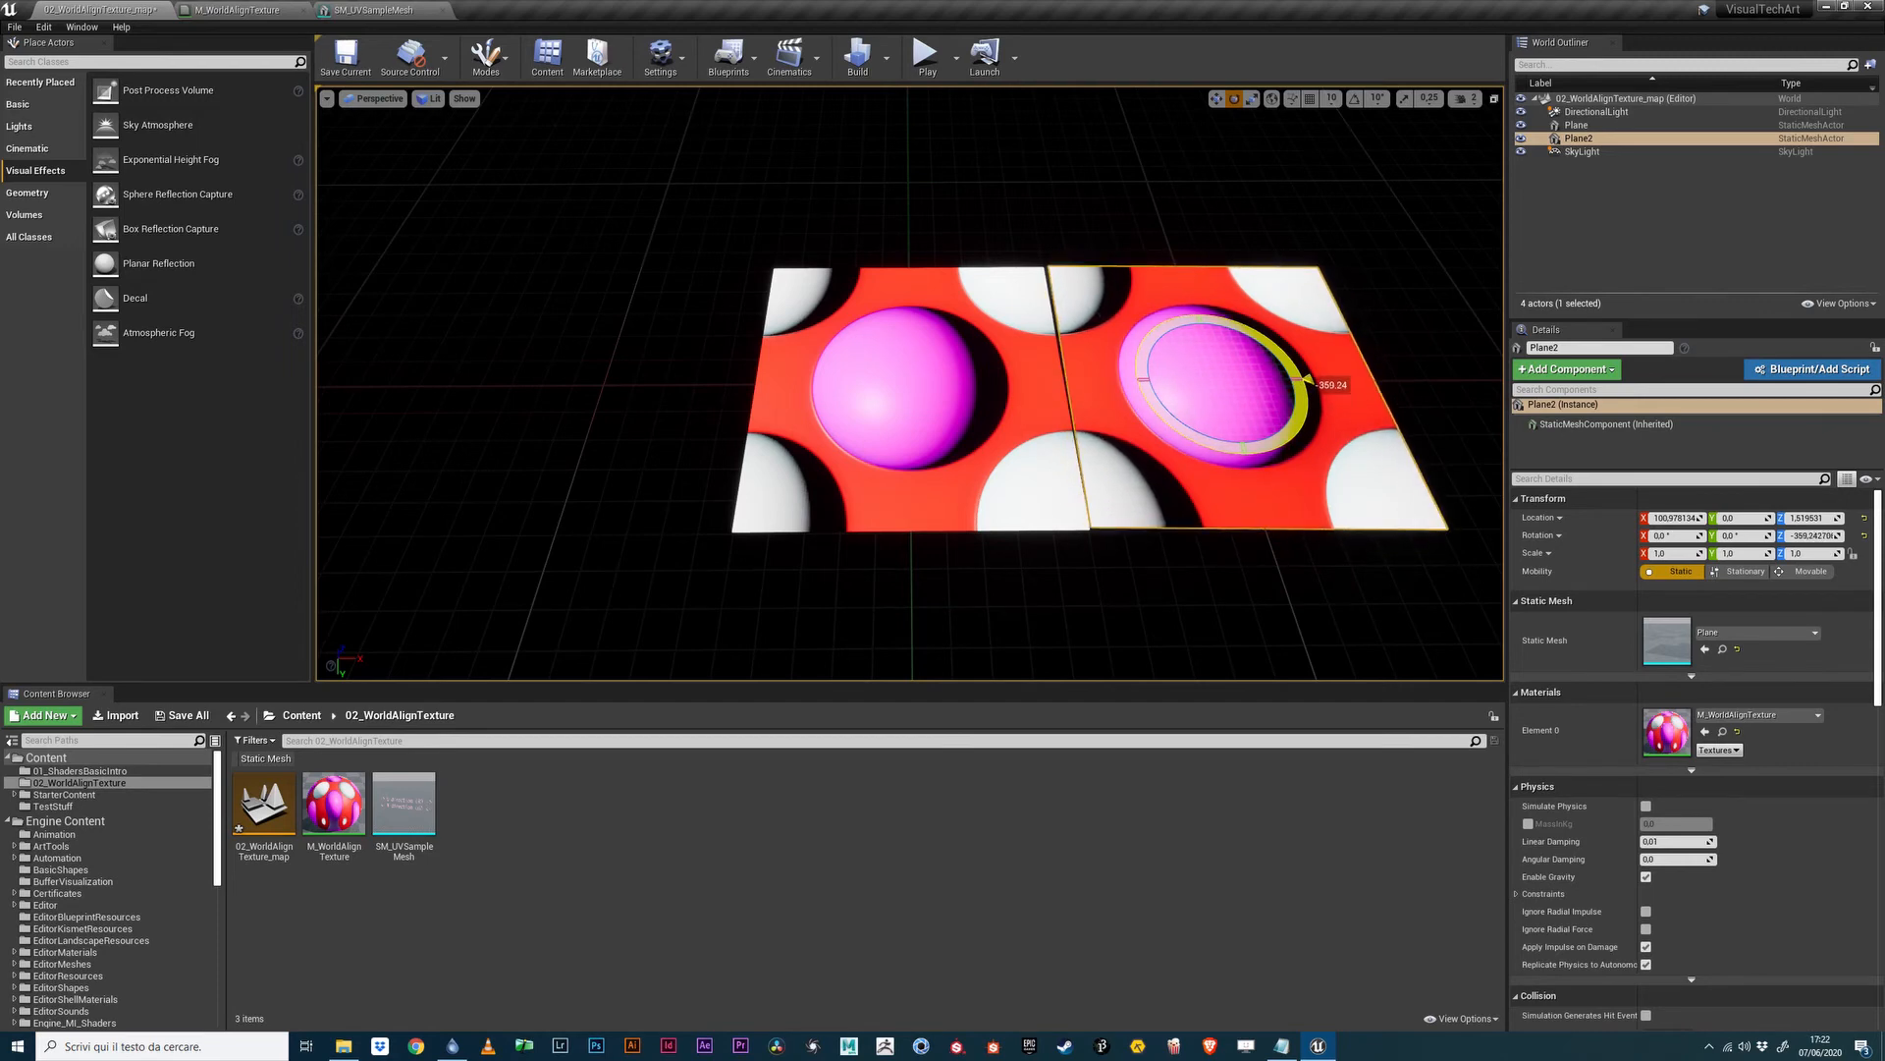
{"action": "left_click_drag", "start_coordinate": [1328, 384], "coordinate": [1195, 433]}
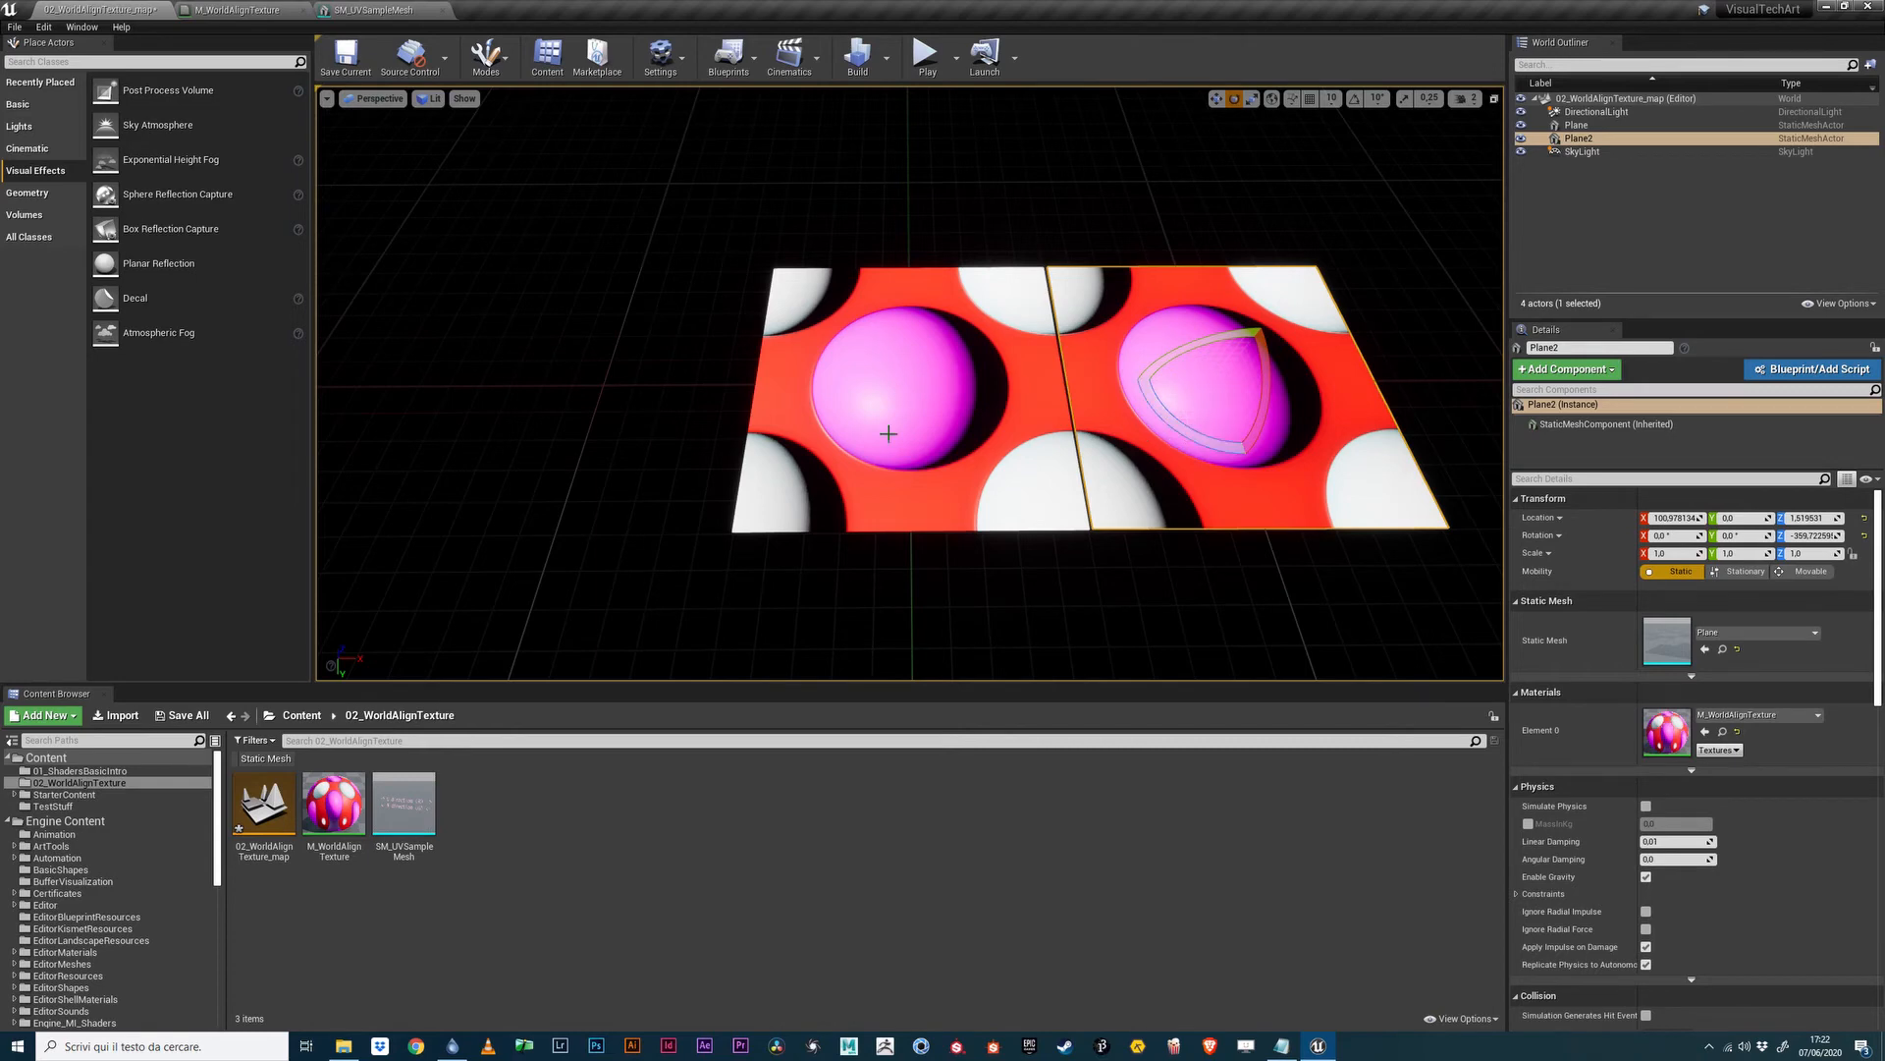
Switch the viewport to World Normal buffer view and rotate Plane2 to compare normals.
{"action": "left_click", "coordinate": [430, 98]}
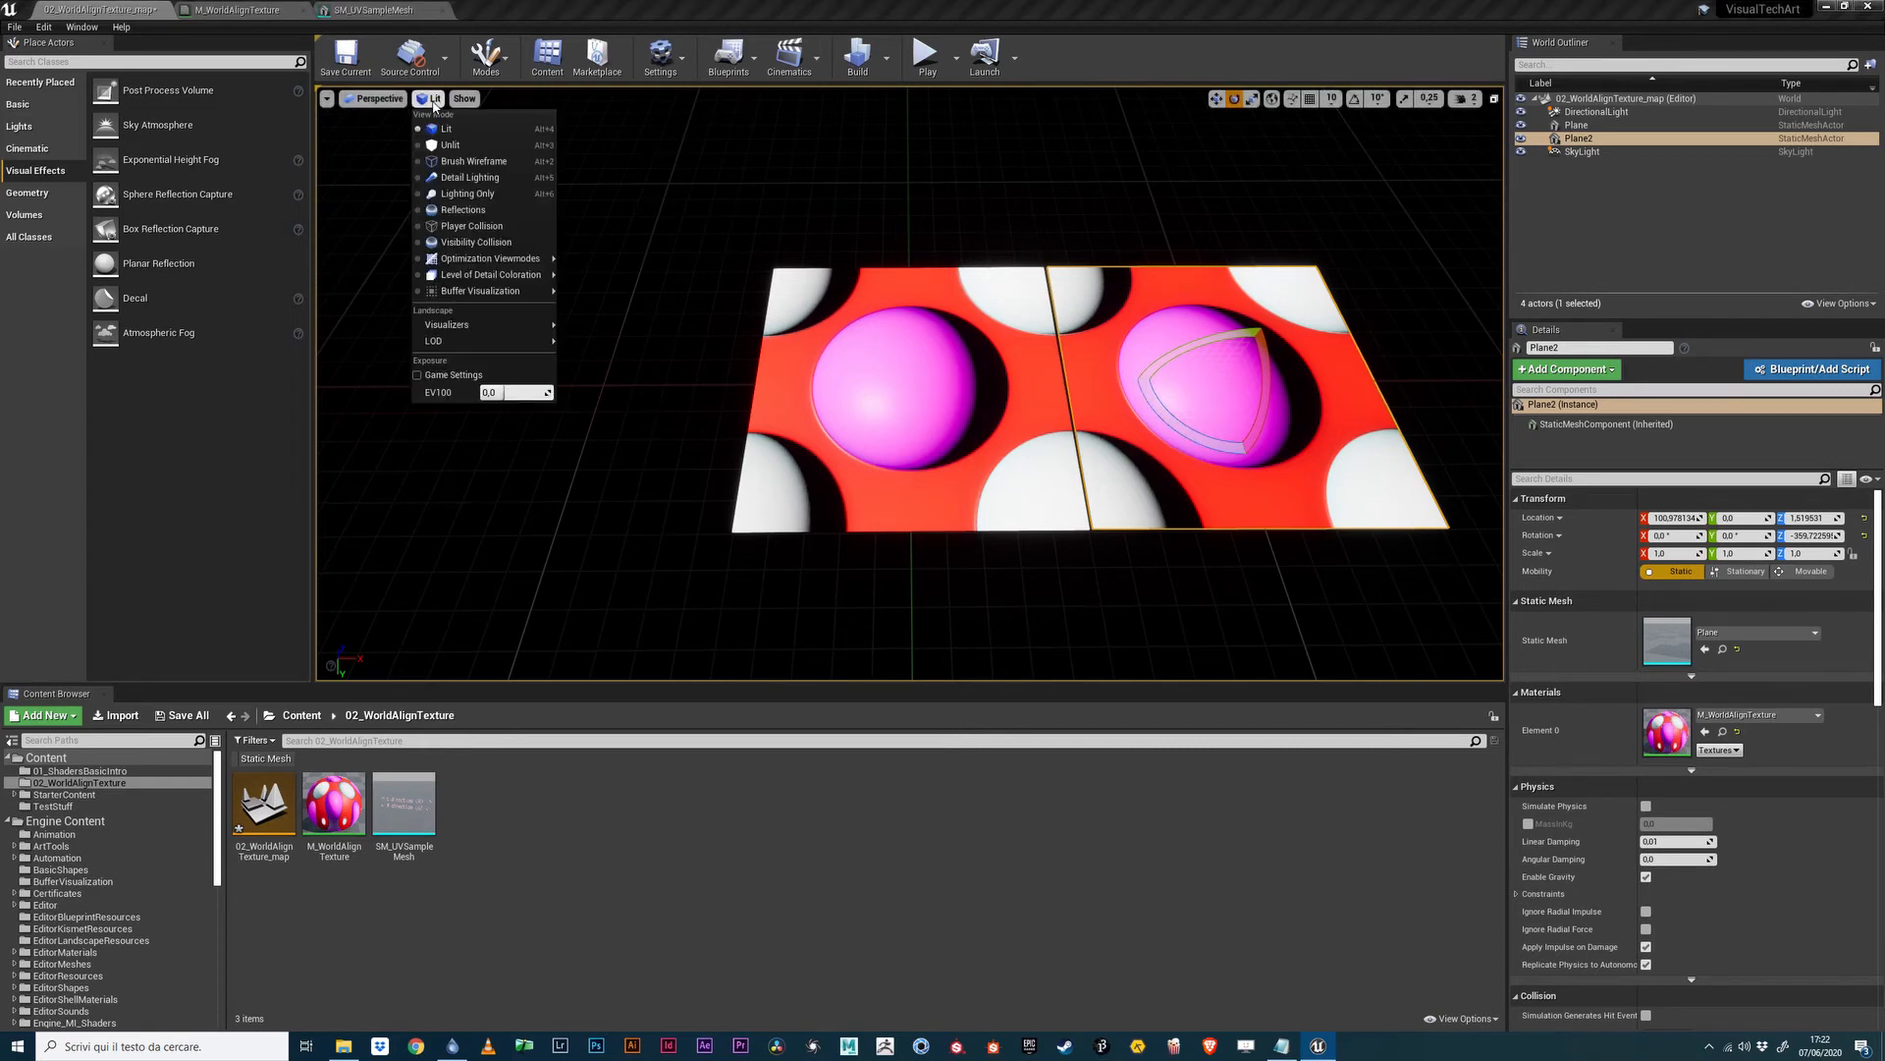
{"action": "mouse_move", "coordinate": [481, 289]}
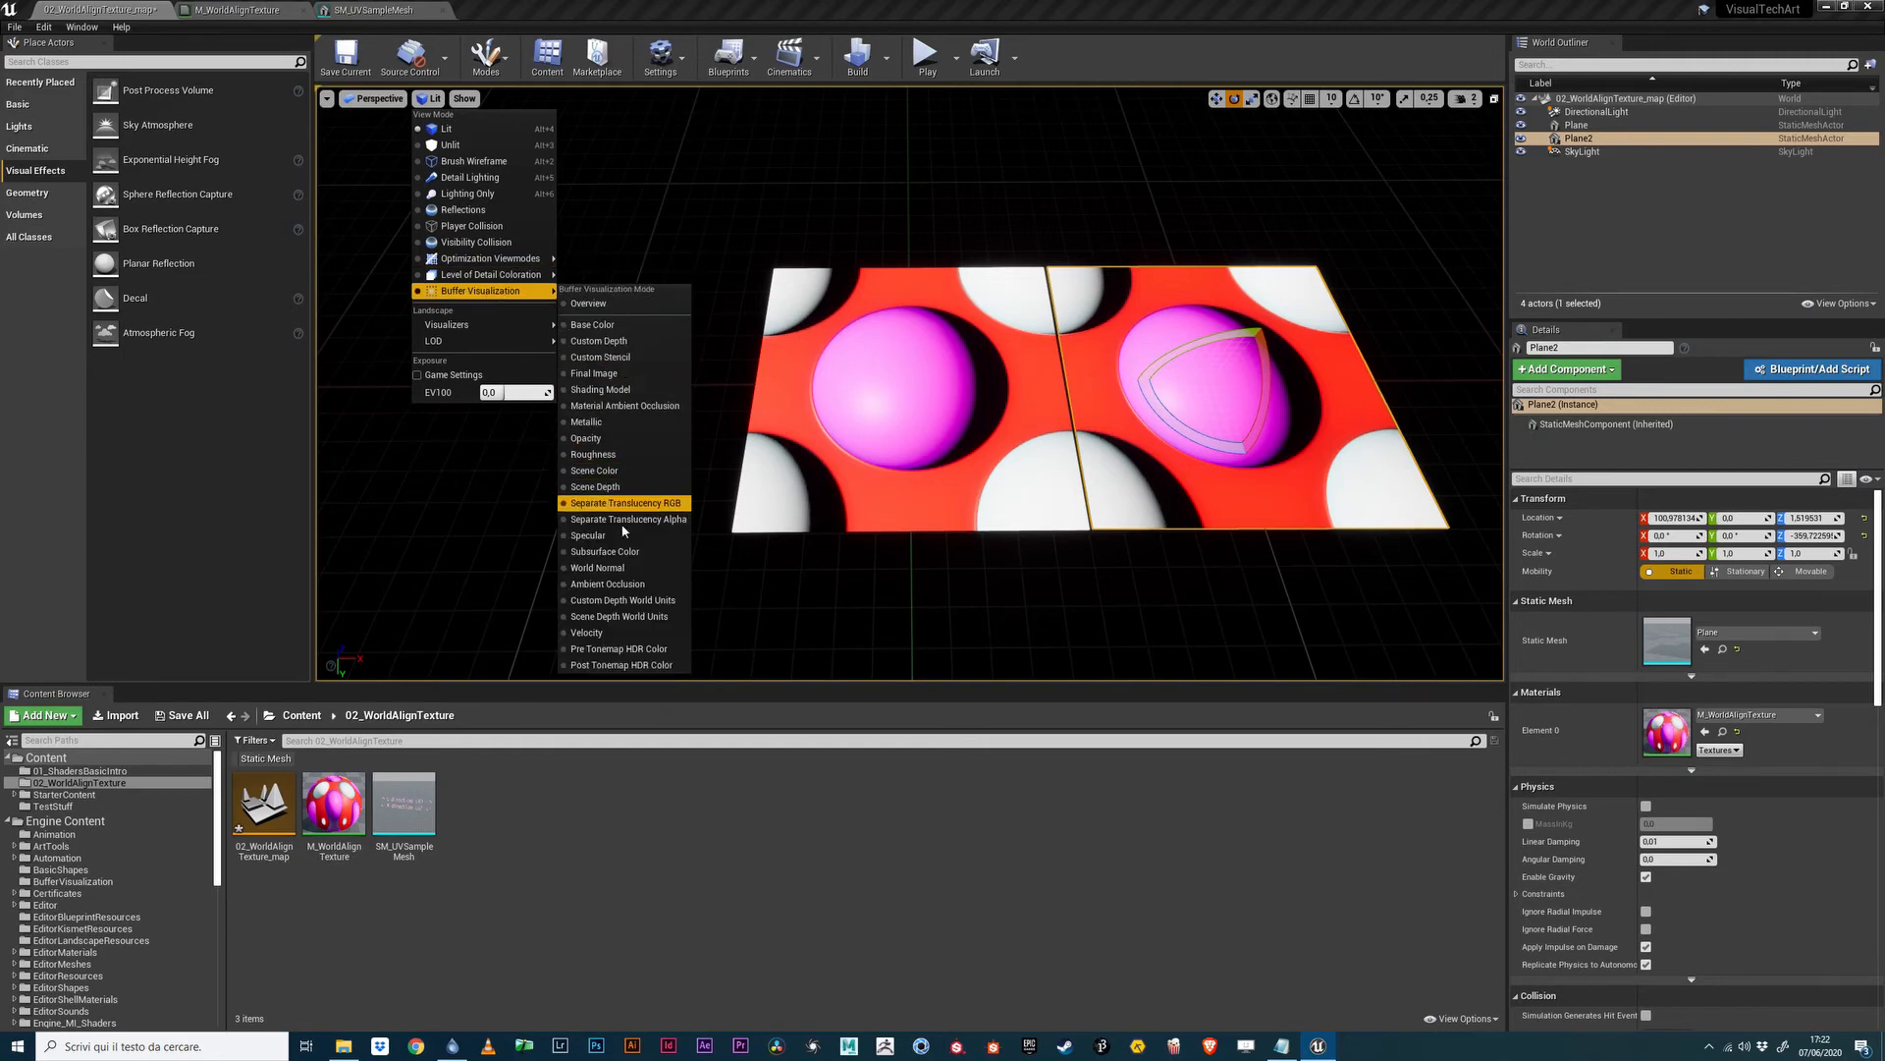
{"action": "left_click", "coordinate": [598, 567]}
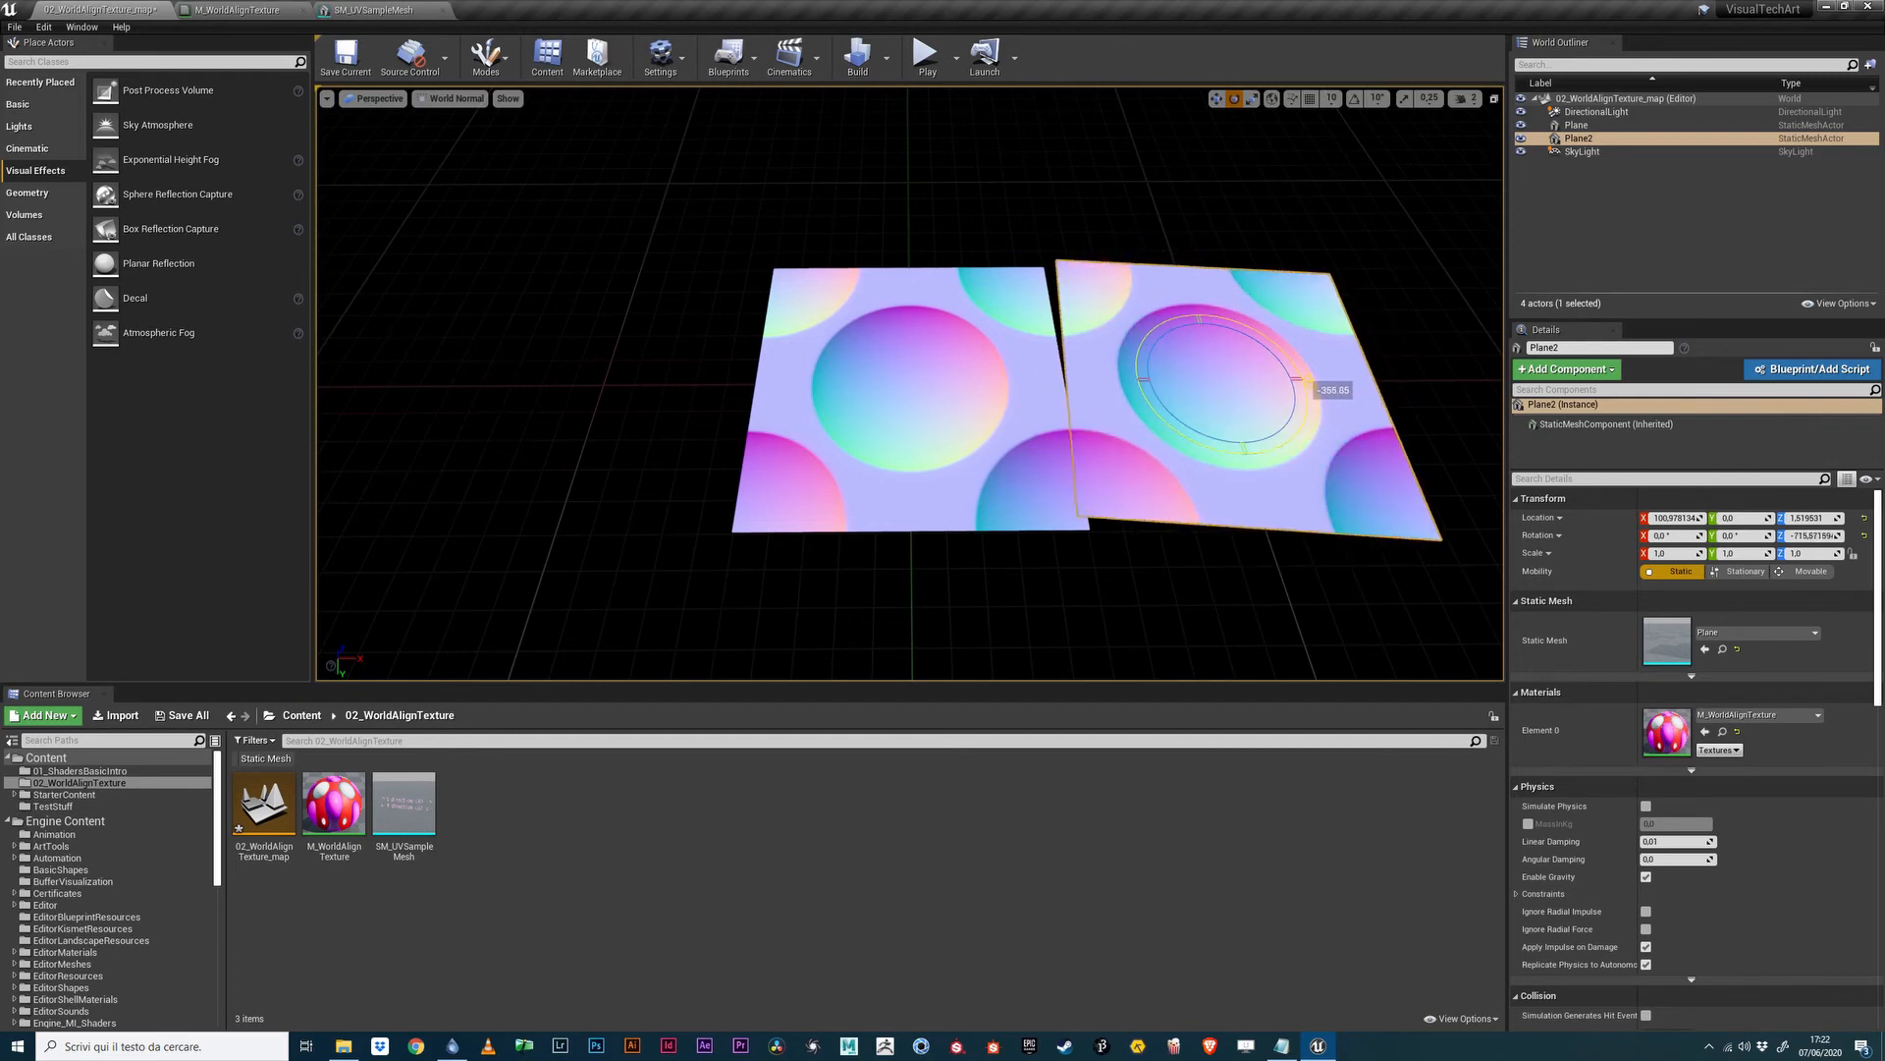
{"action": "left_click_drag", "start_coordinate": [1331, 390], "coordinate": [1190, 433]}
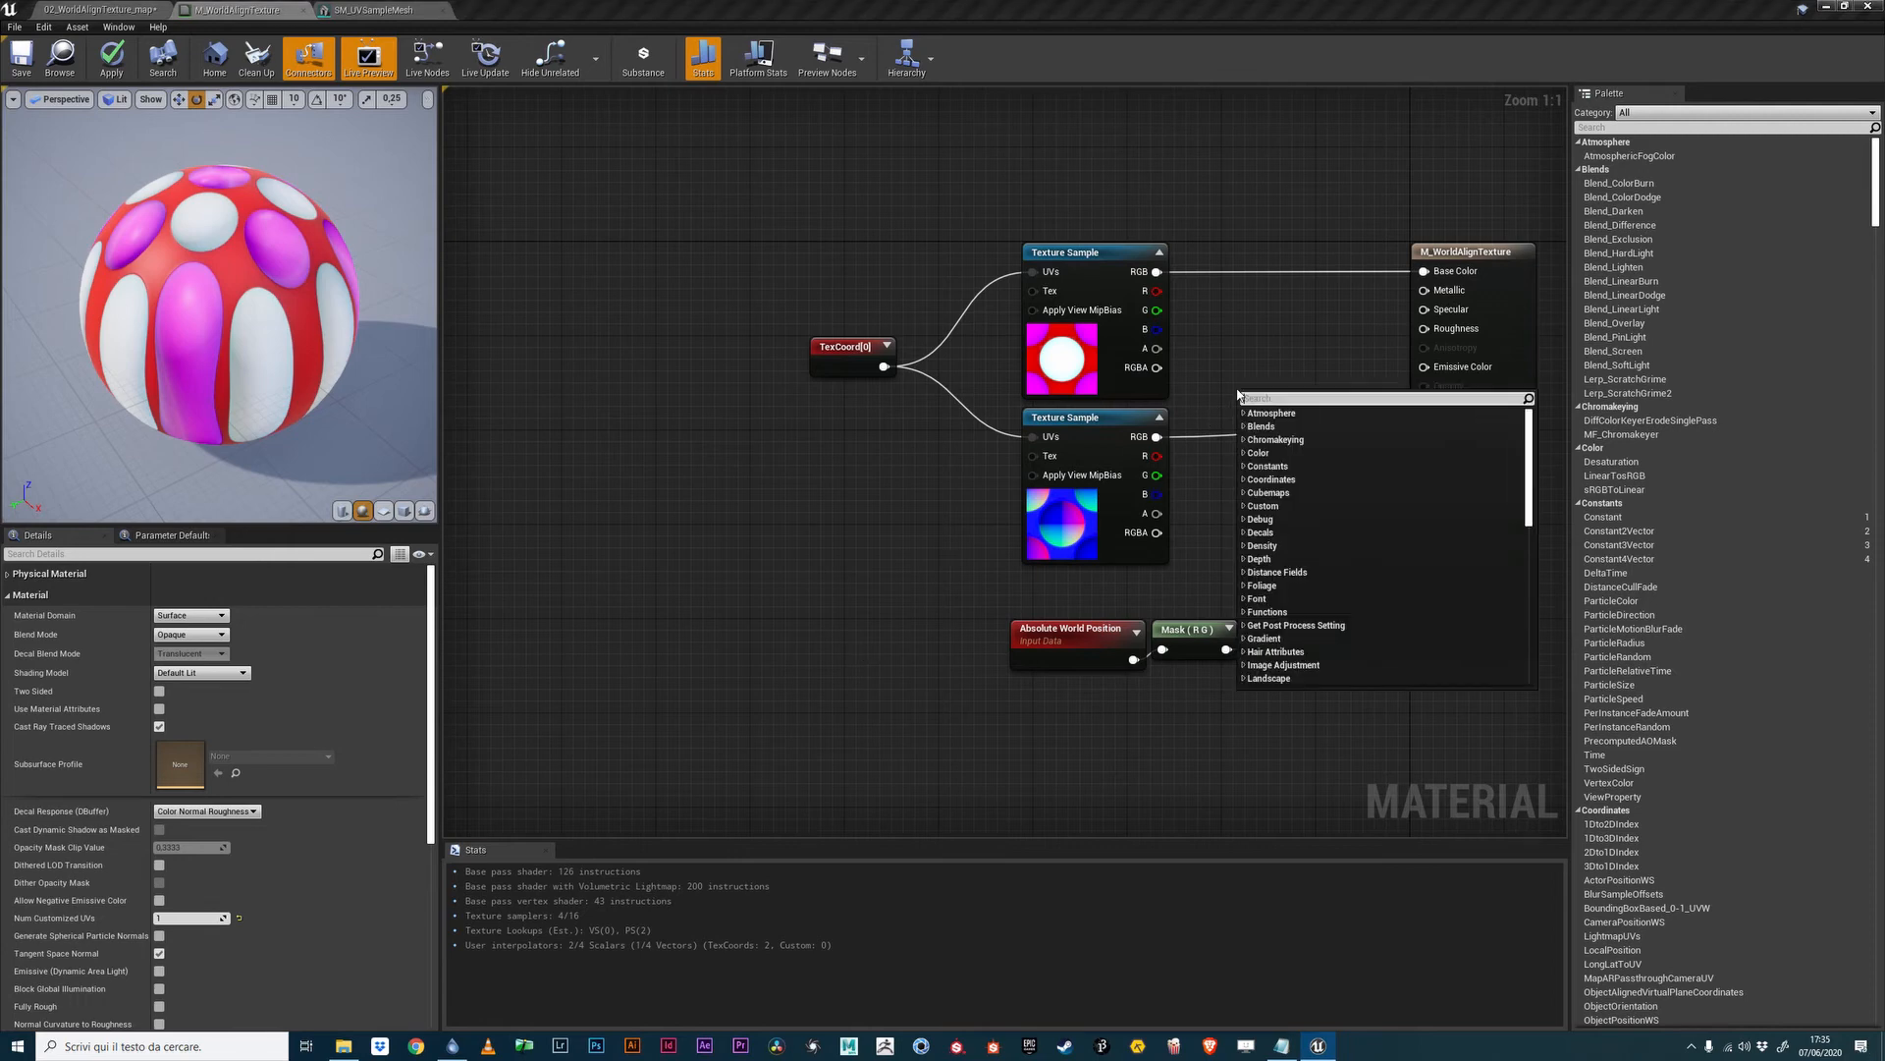
Add a DeriveTangentBasis node from a 'derive' search and wire the normal map into it.
{"action": "type", "text": "derive tangent"}
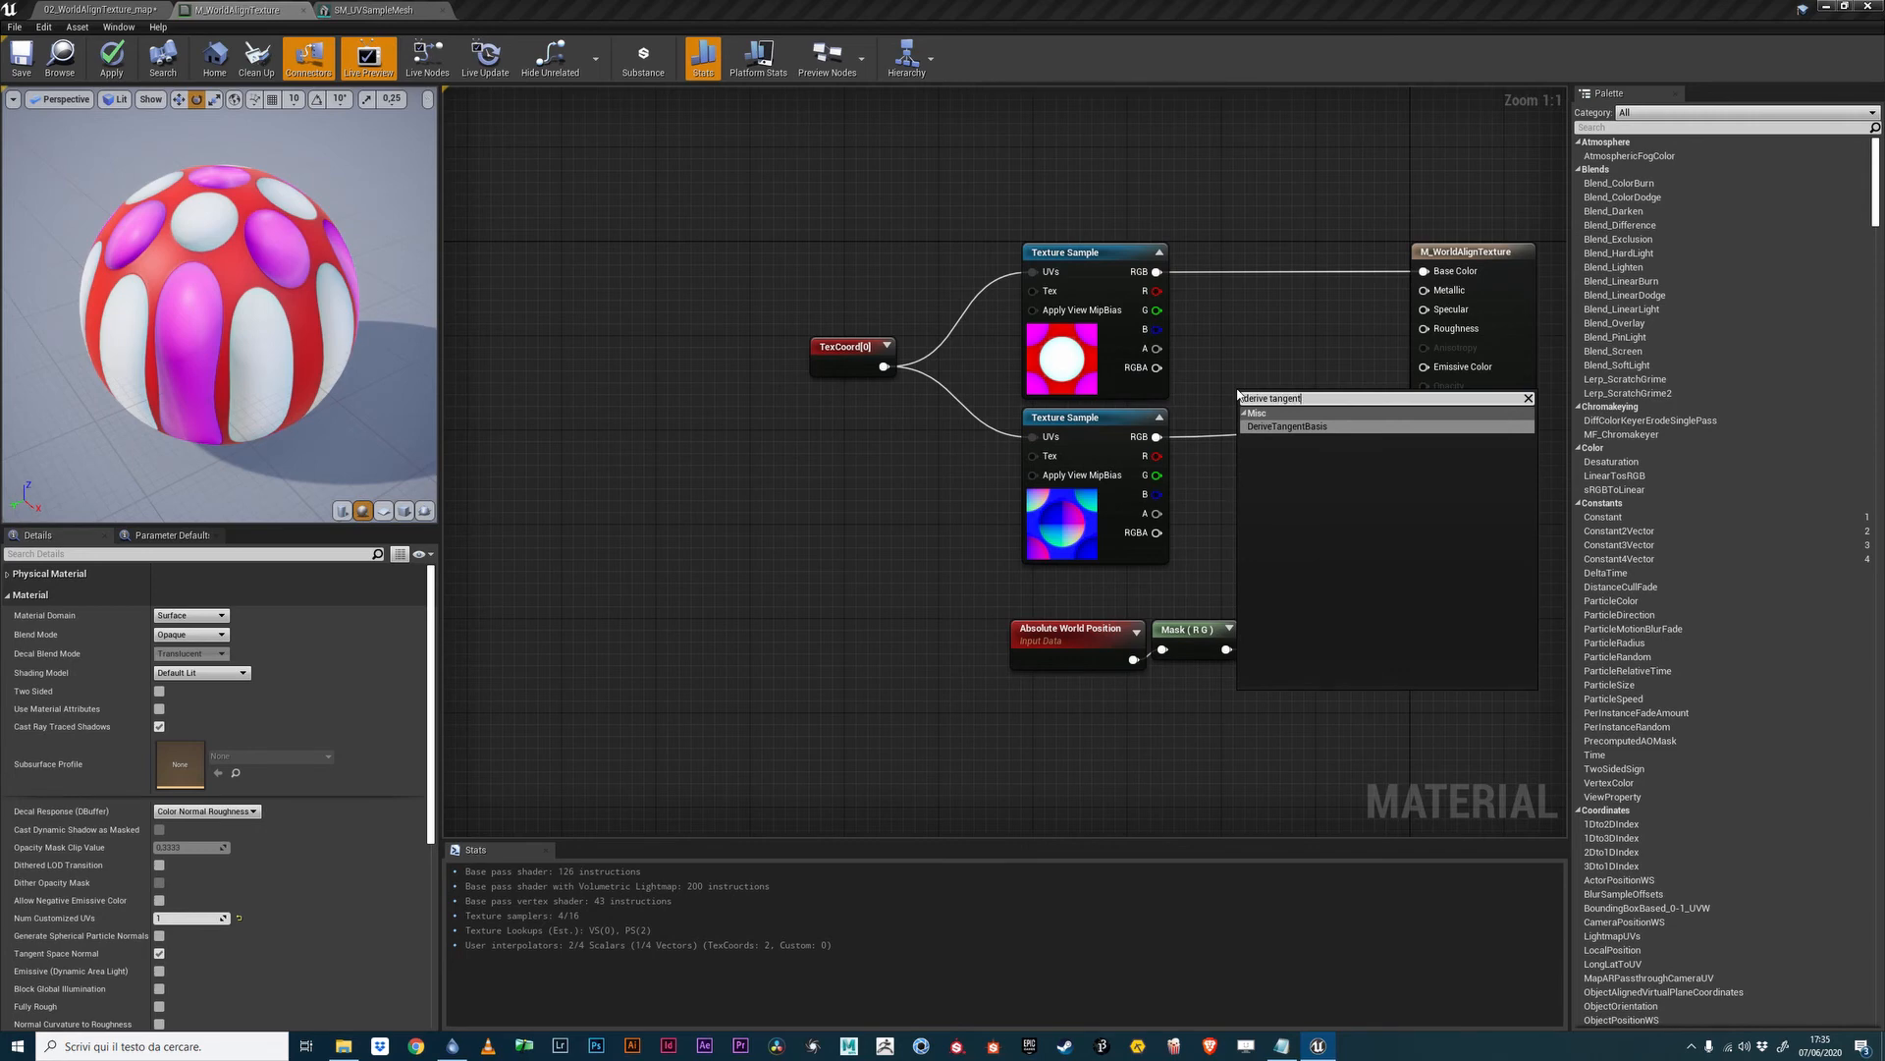
{"action": "left_click", "coordinate": [1287, 425]}
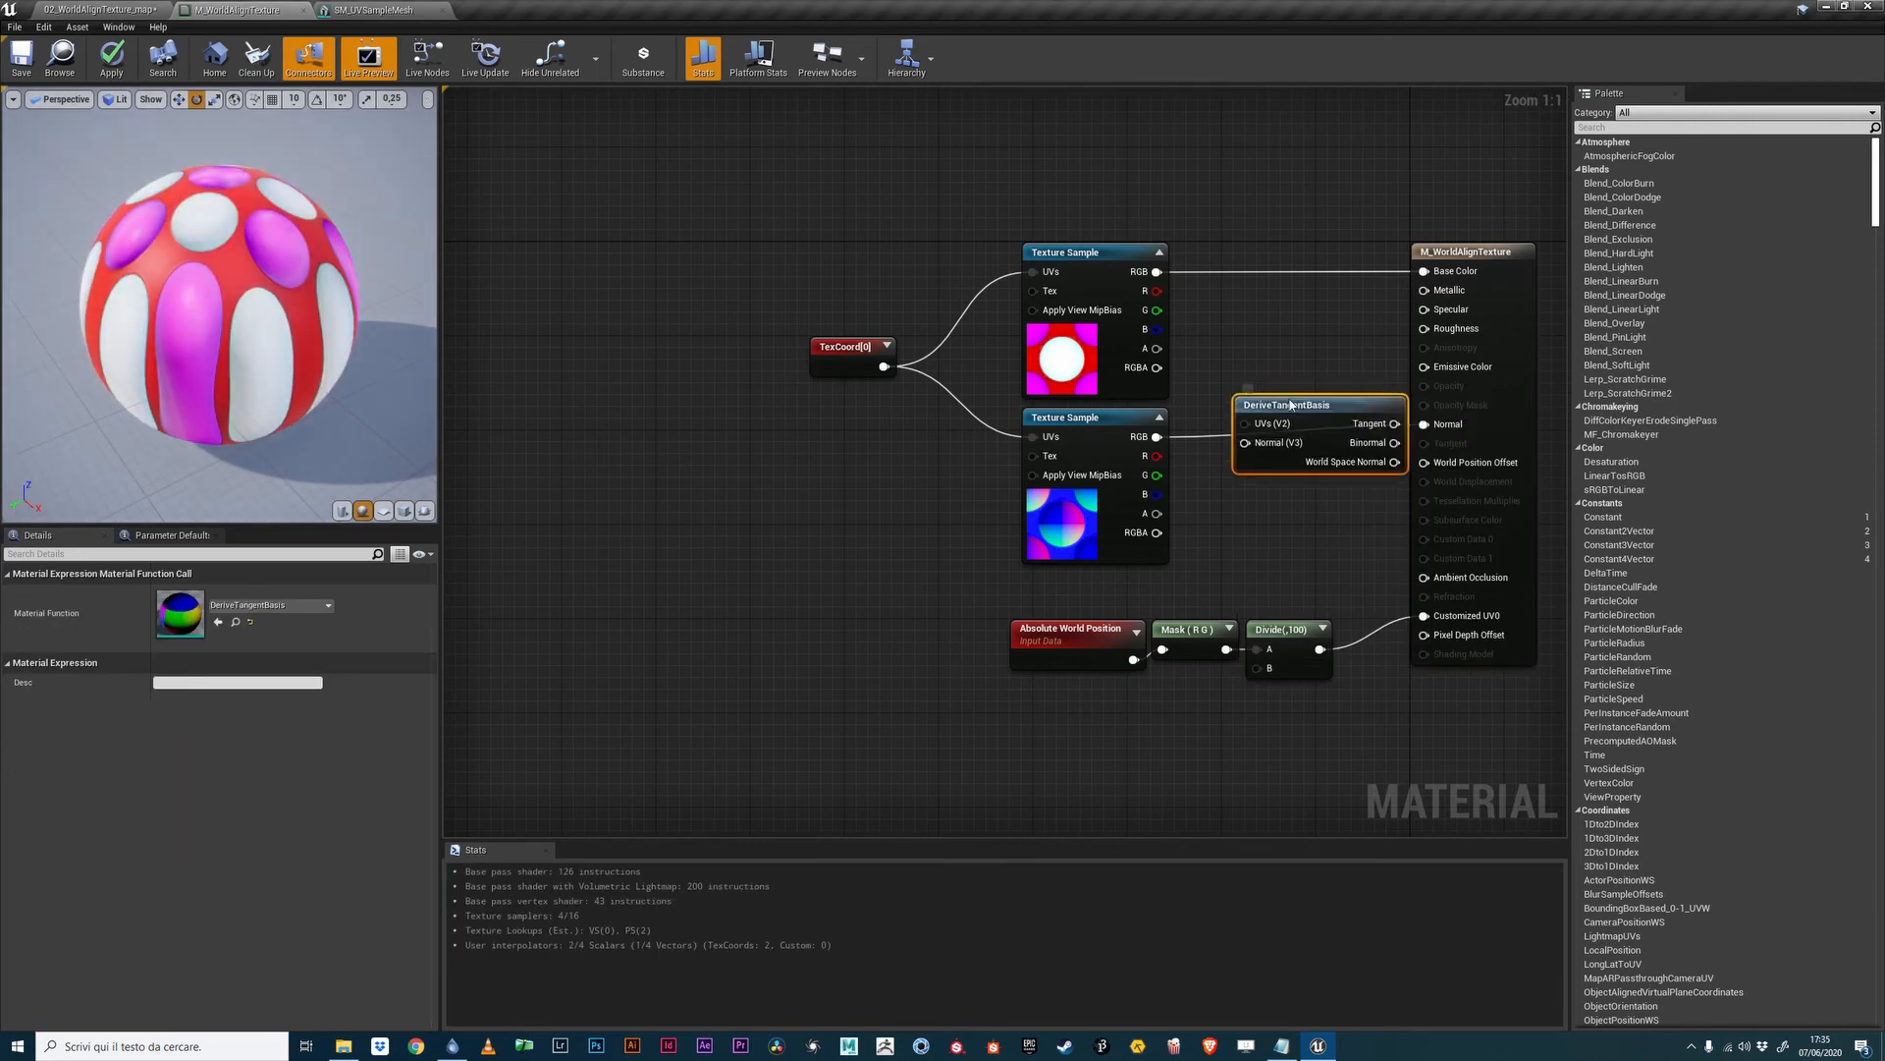
{"action": "left_click", "coordinate": [1061, 430]}
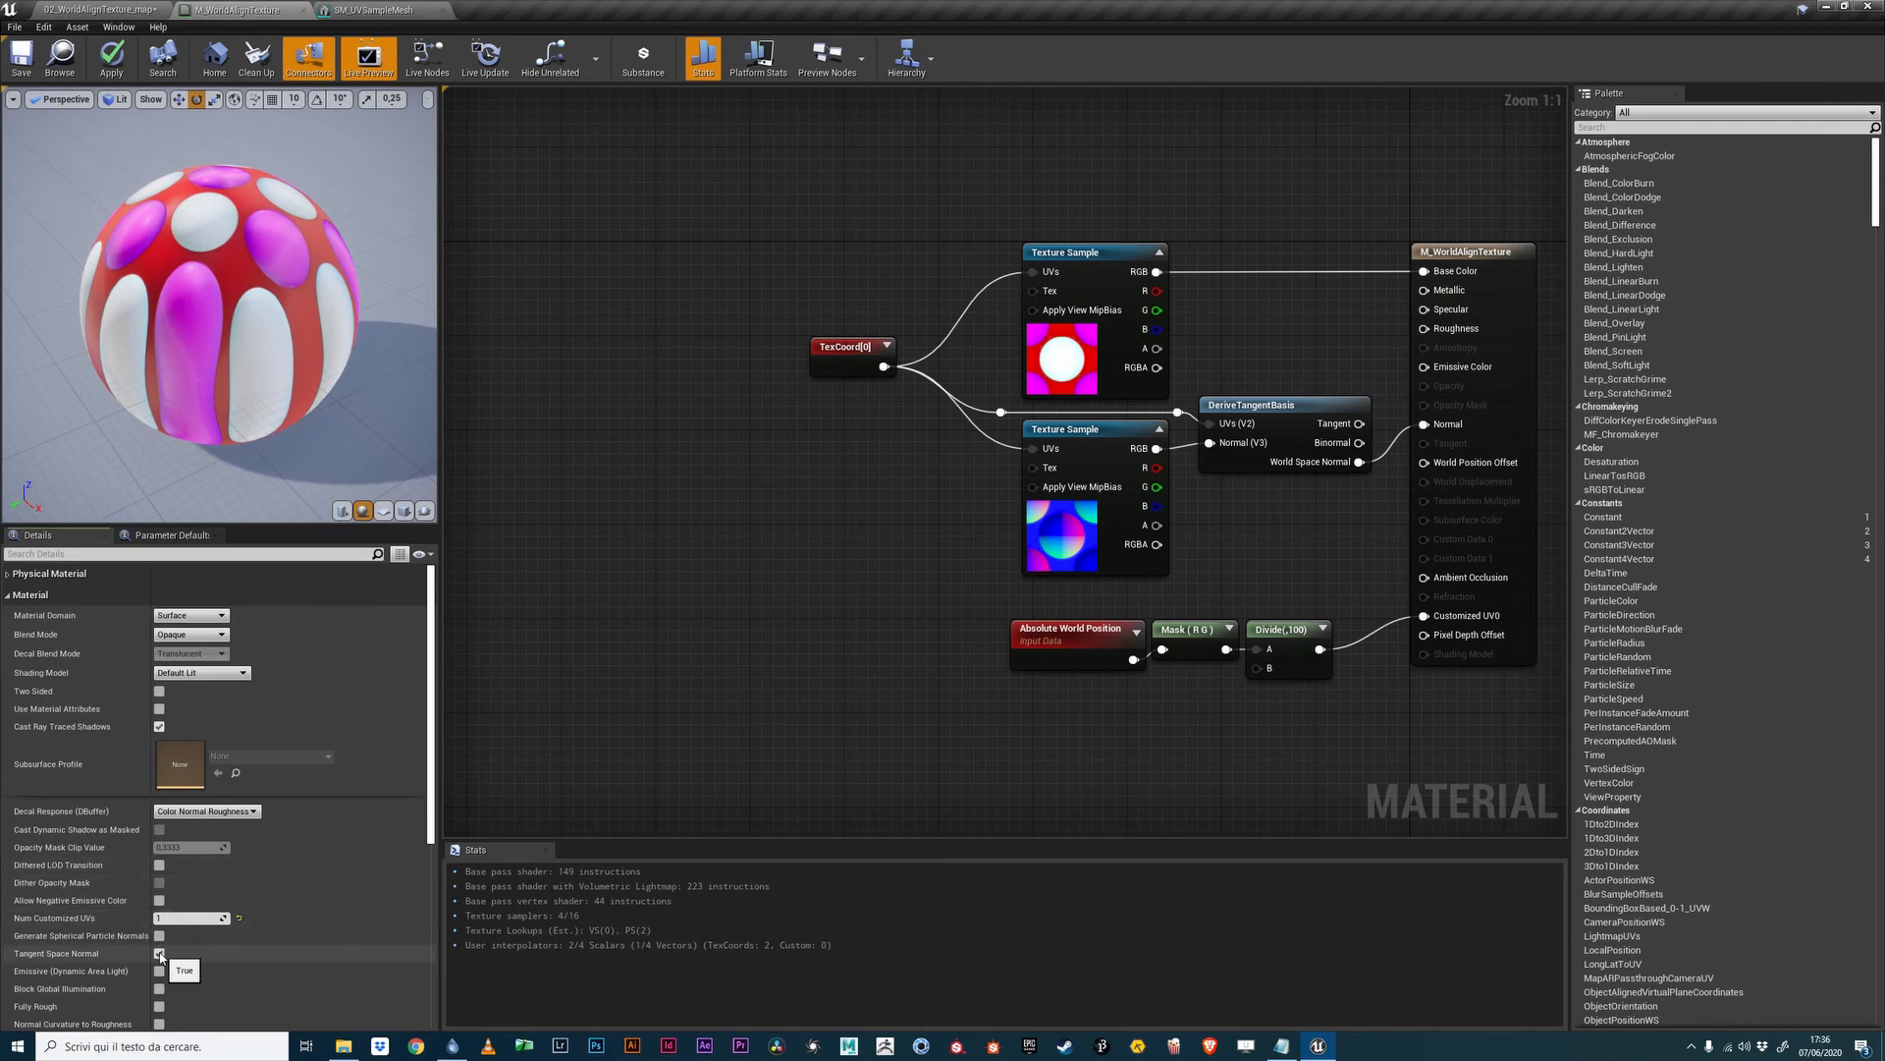
Uncheck Tangent Space Normal in the material's Details panel.
{"action": "left_click", "coordinate": [157, 953]}
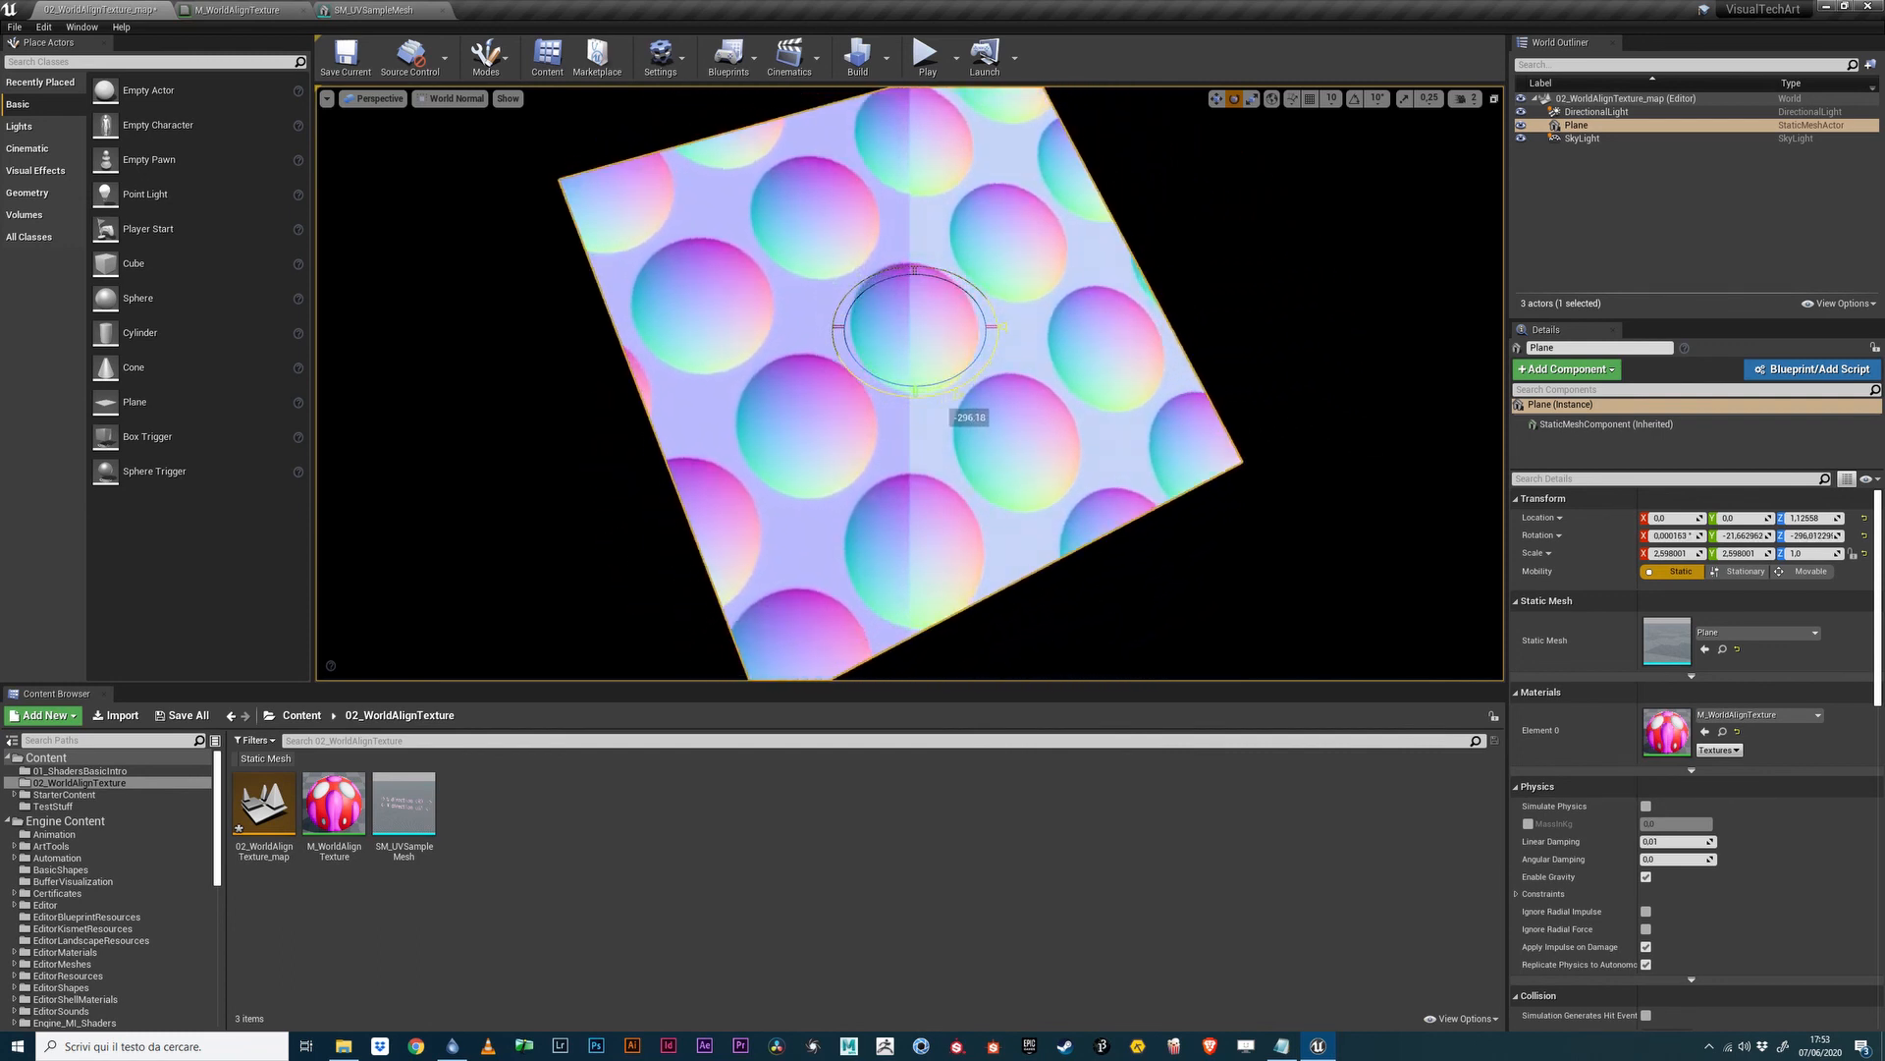
Return the viewport to Lit mode and rotate the plane to inspect the bump shading.
{"action": "left_click_drag", "start_coordinate": [969, 416], "coordinate": [1022, 365]}
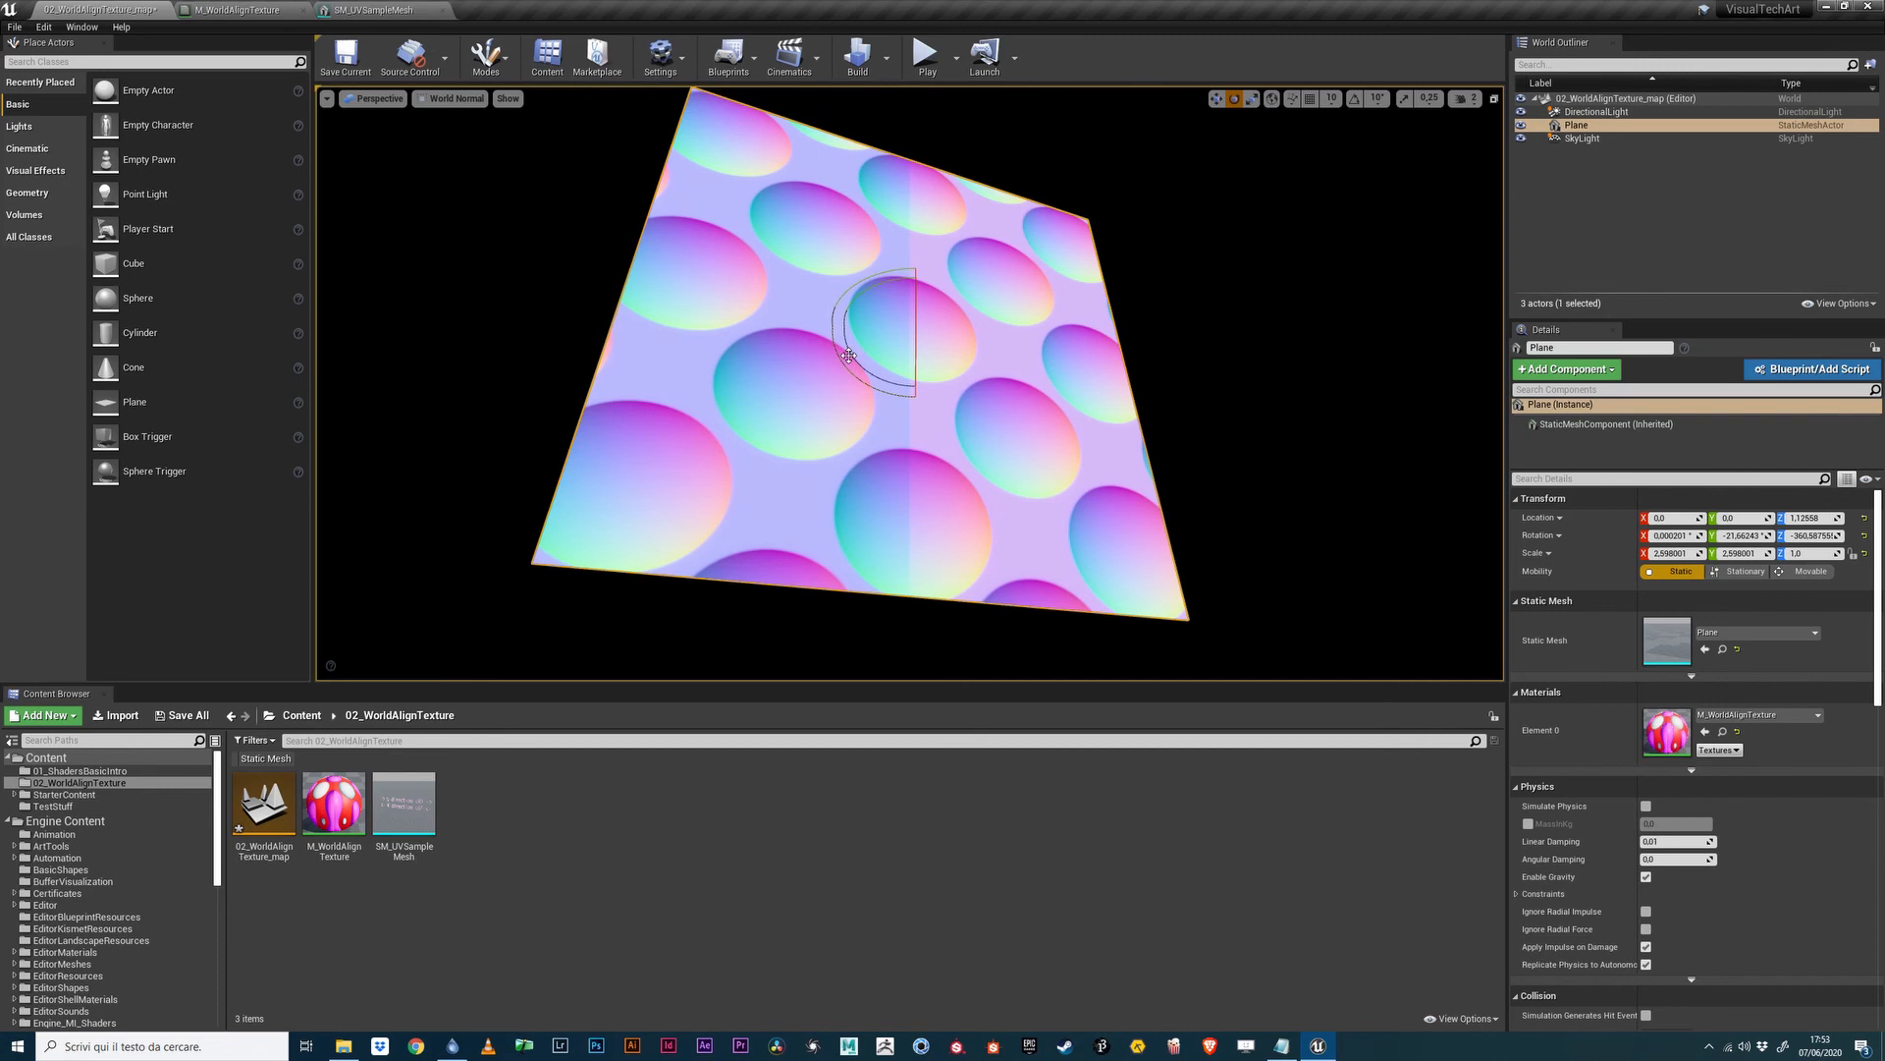
{"action": "left_click", "coordinate": [455, 98]}
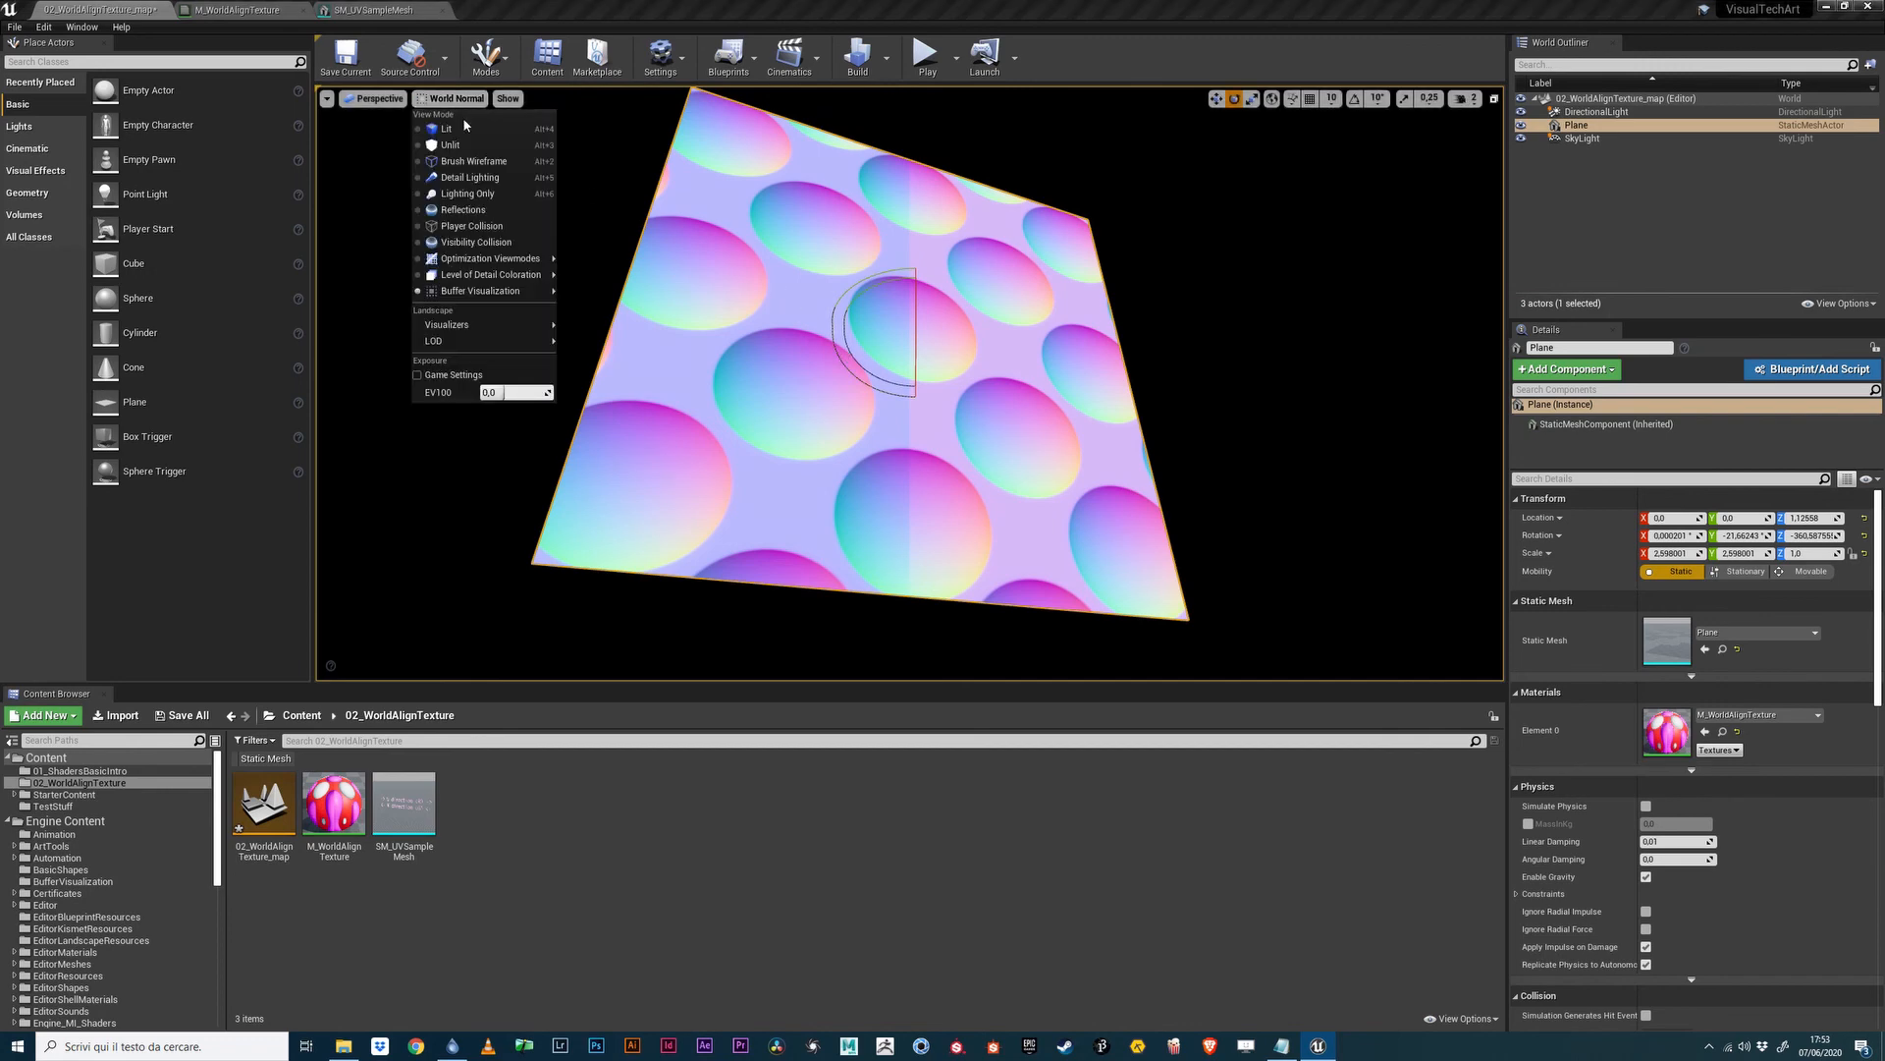
{"action": "left_click", "coordinate": [446, 129]}
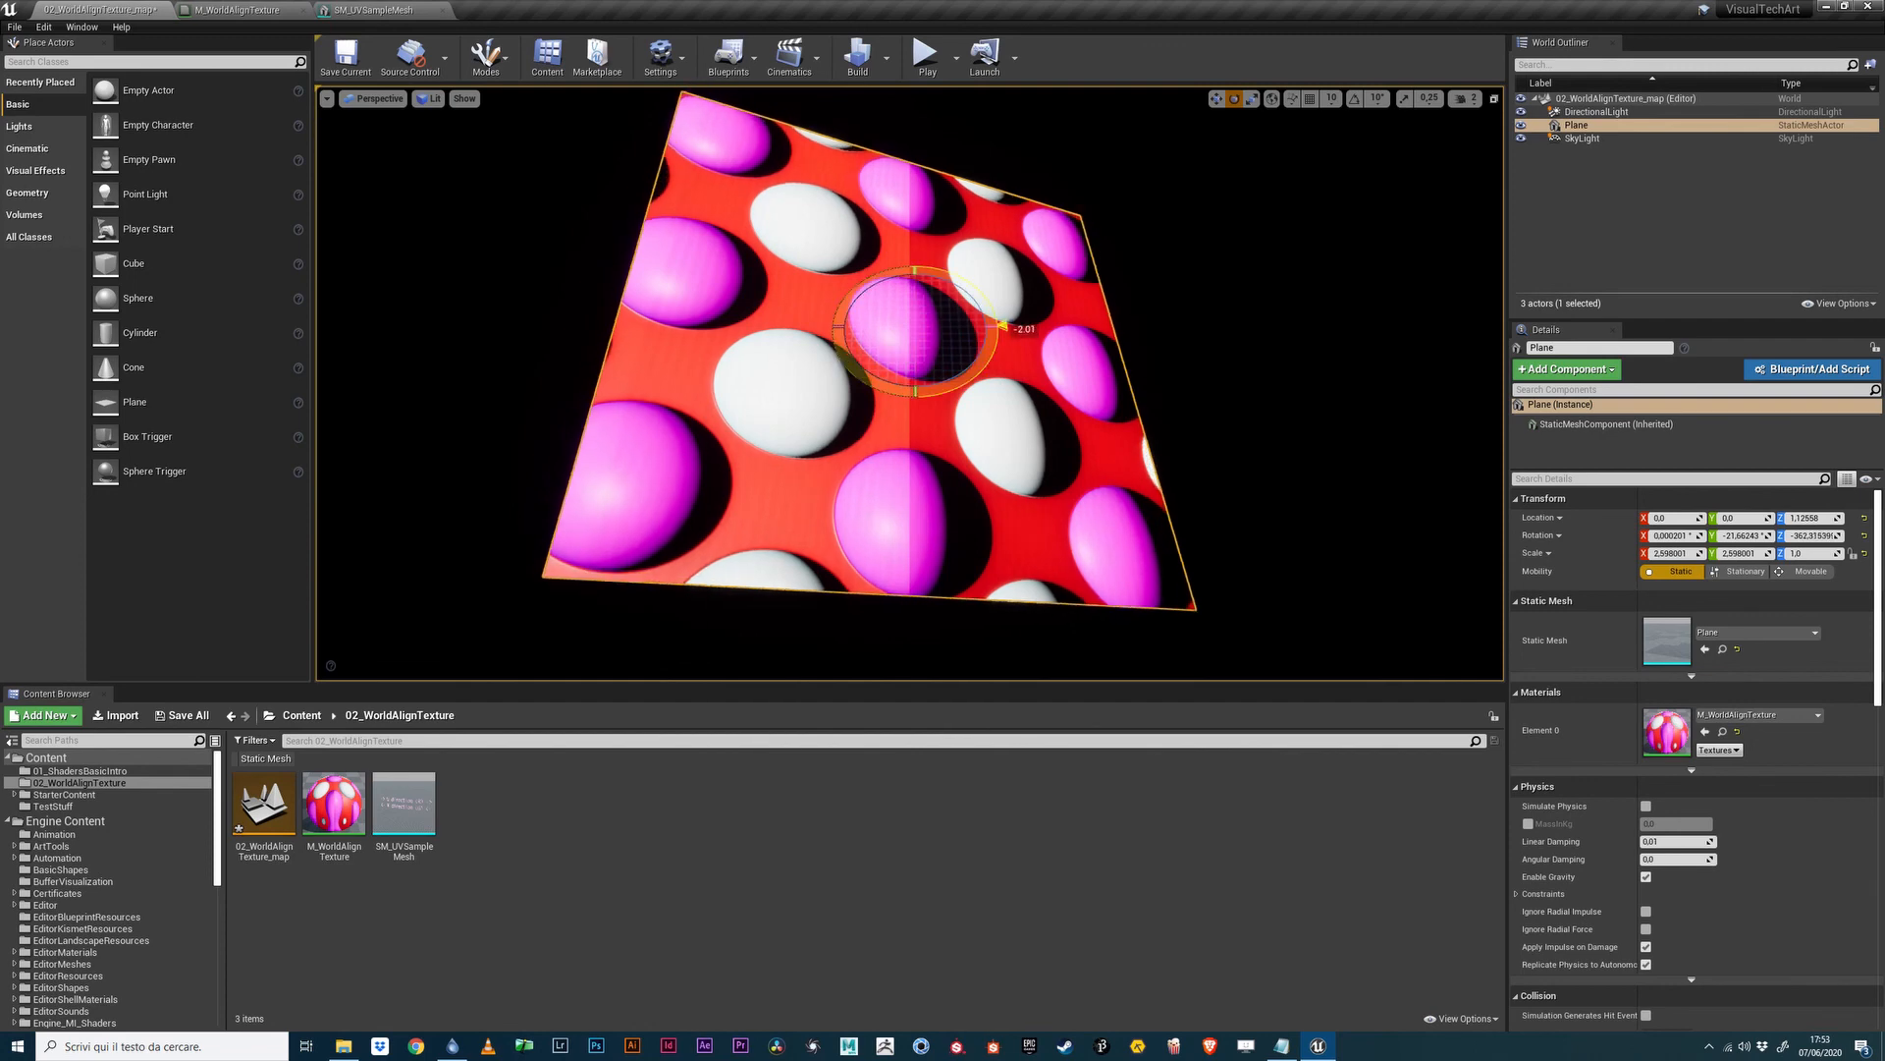
{"action": "left_click_drag", "start_coordinate": [968, 318], "coordinate": [1003, 331]}
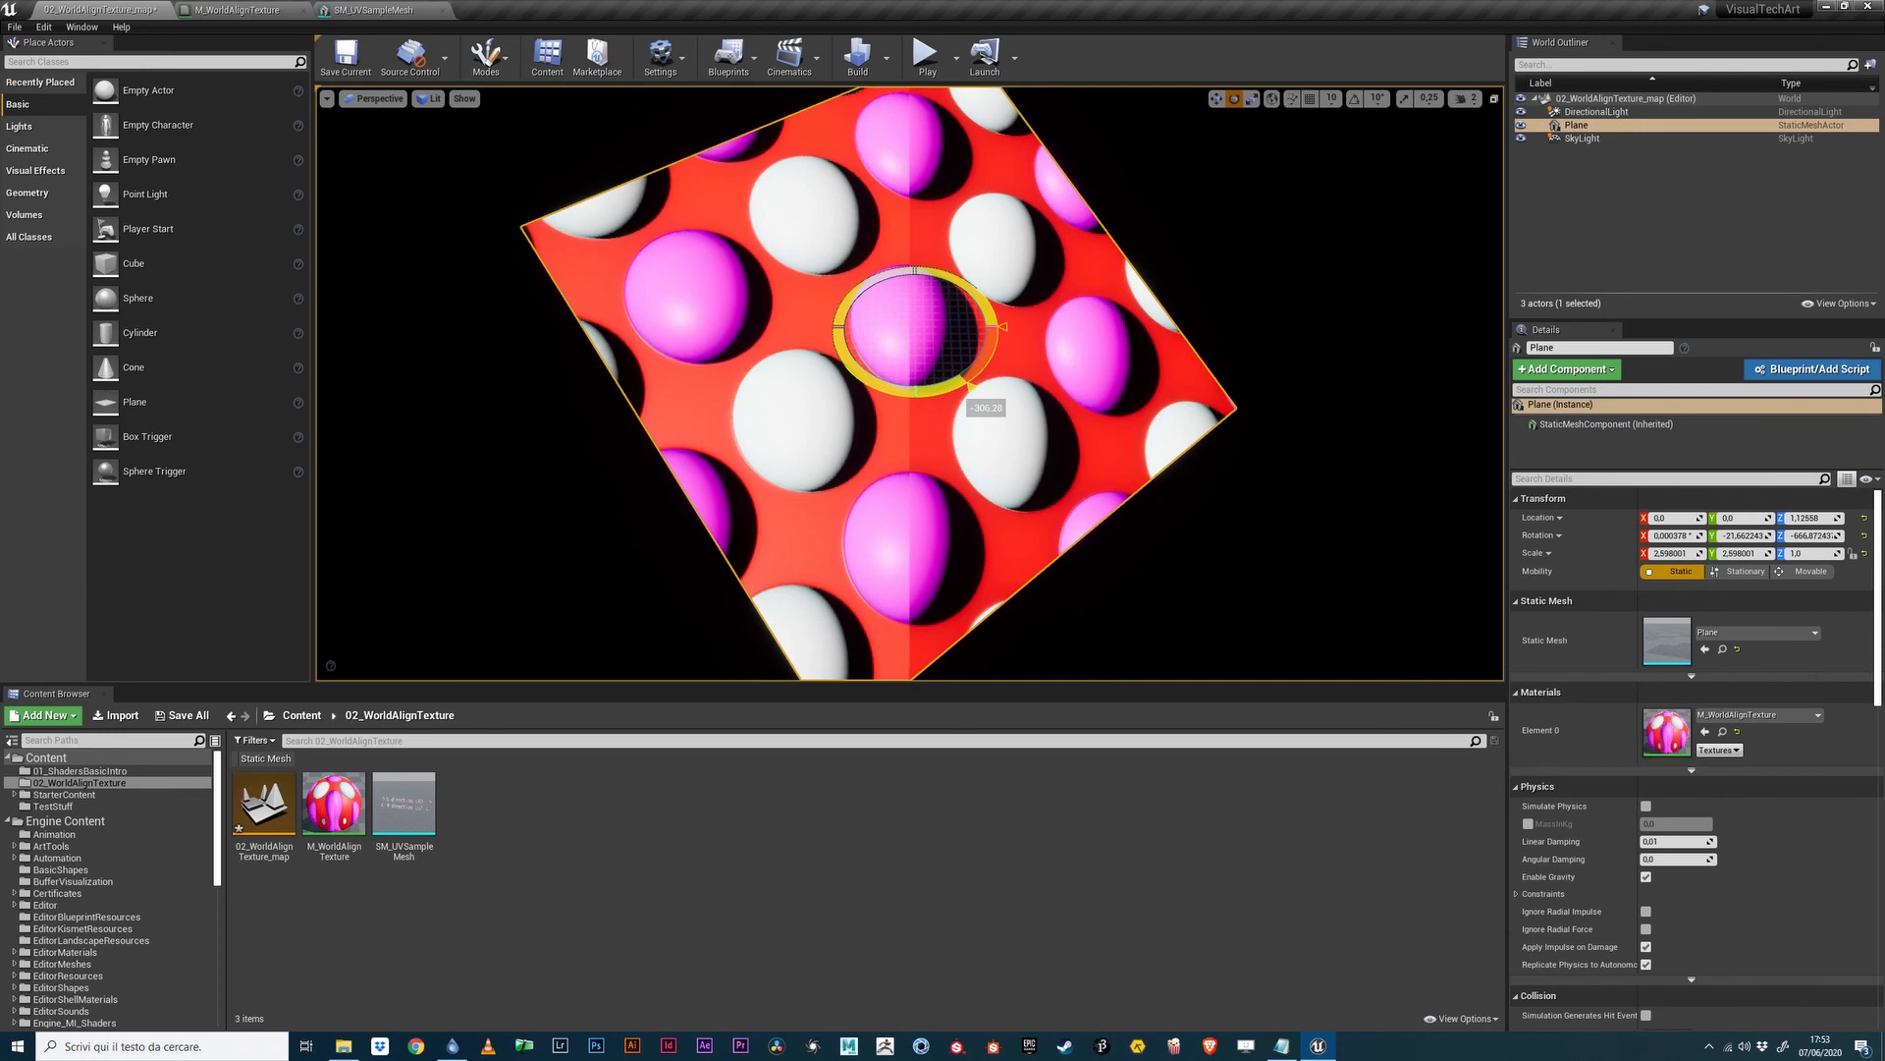
{"action": "left_click_drag", "start_coordinate": [1003, 325], "coordinate": [1022, 336]}
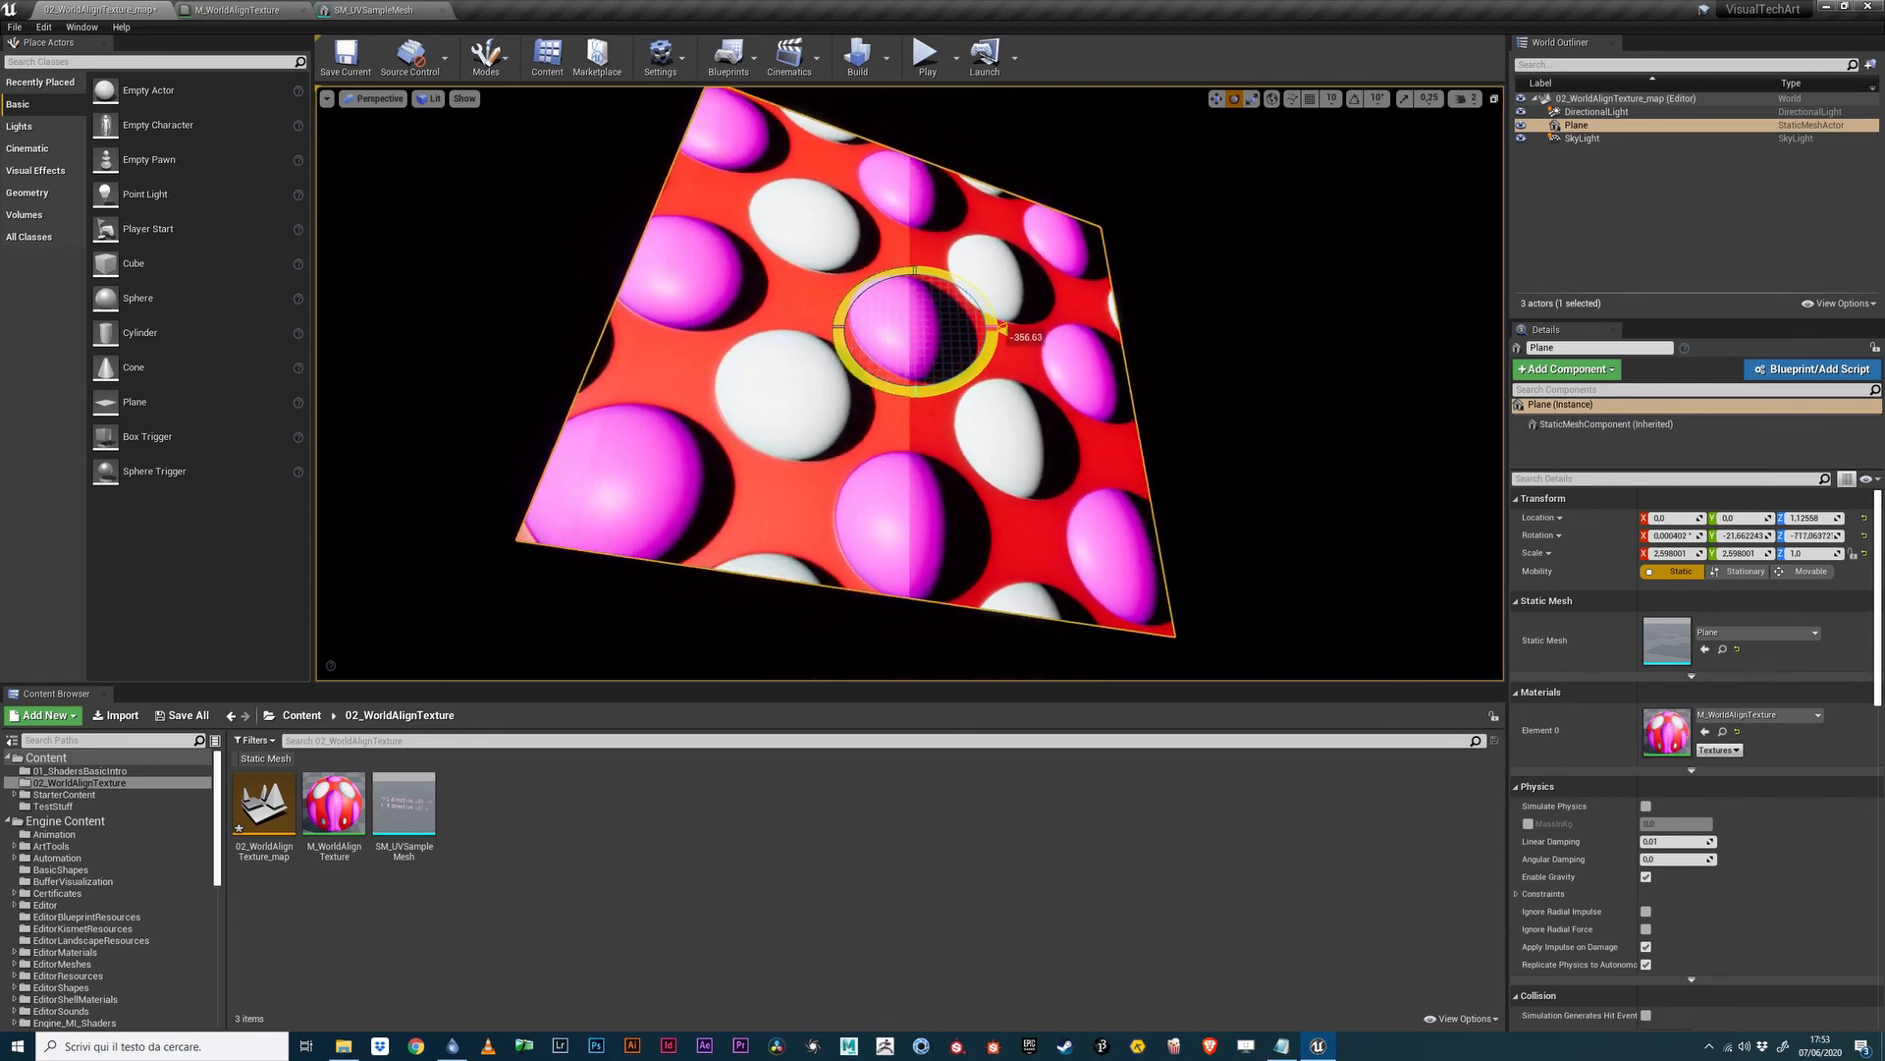